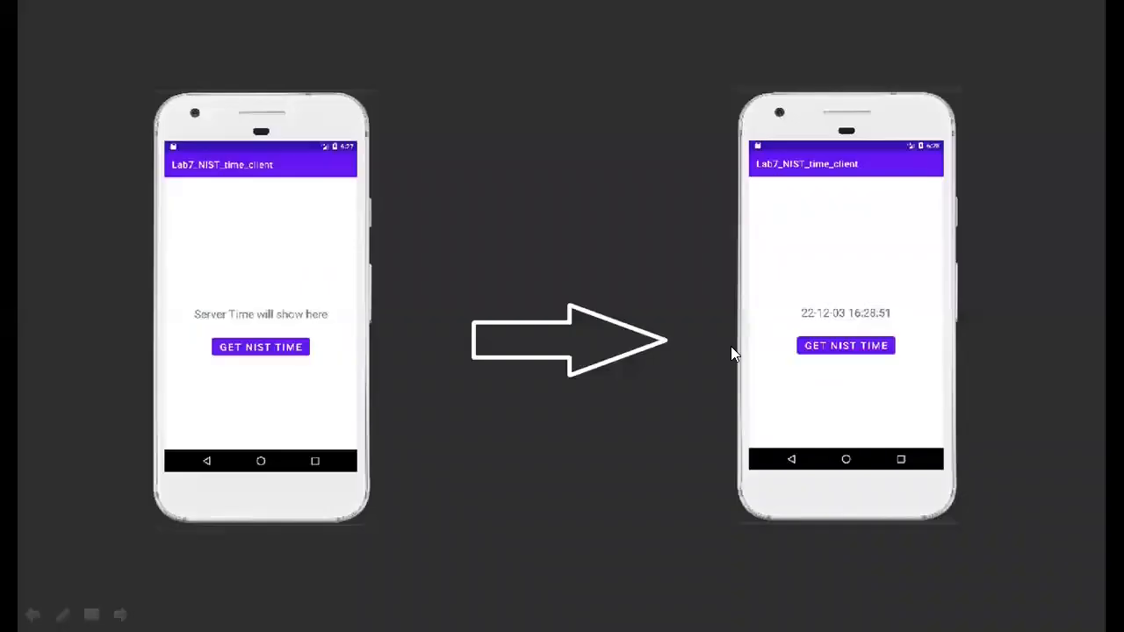
pyautogui.moveTo(242, 265)
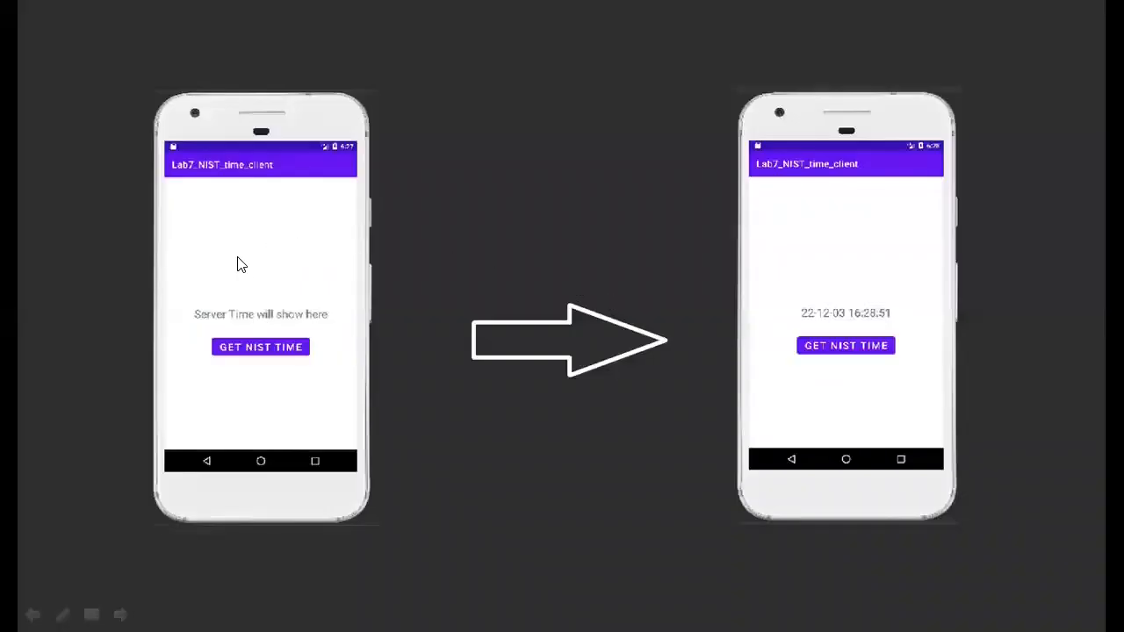
pyautogui.moveTo(200, 292)
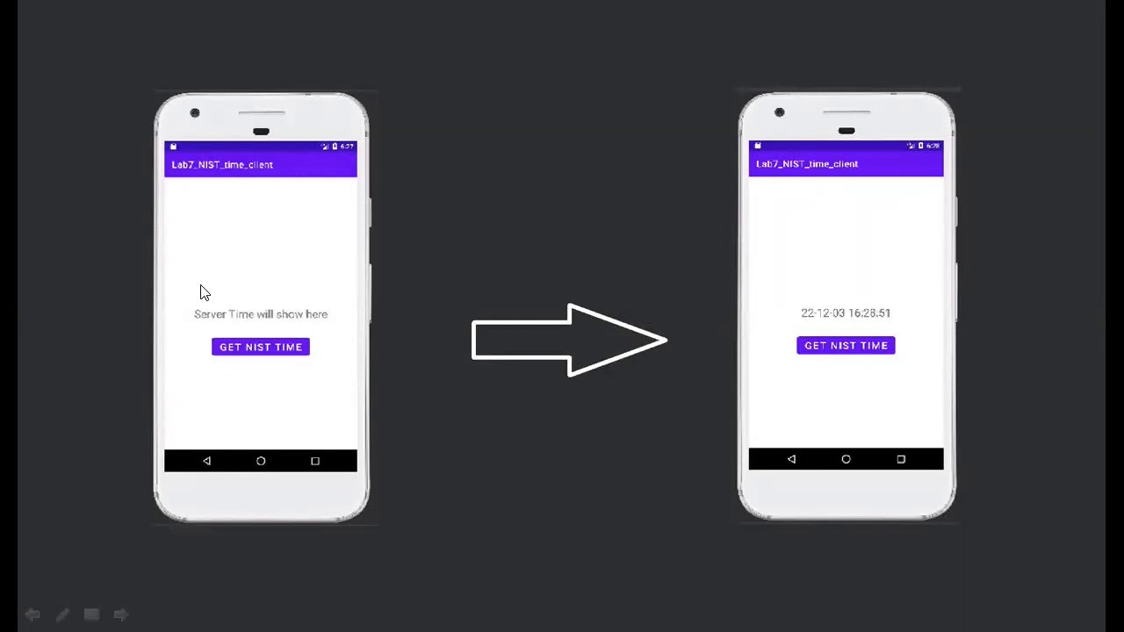
pyautogui.moveTo(292, 313)
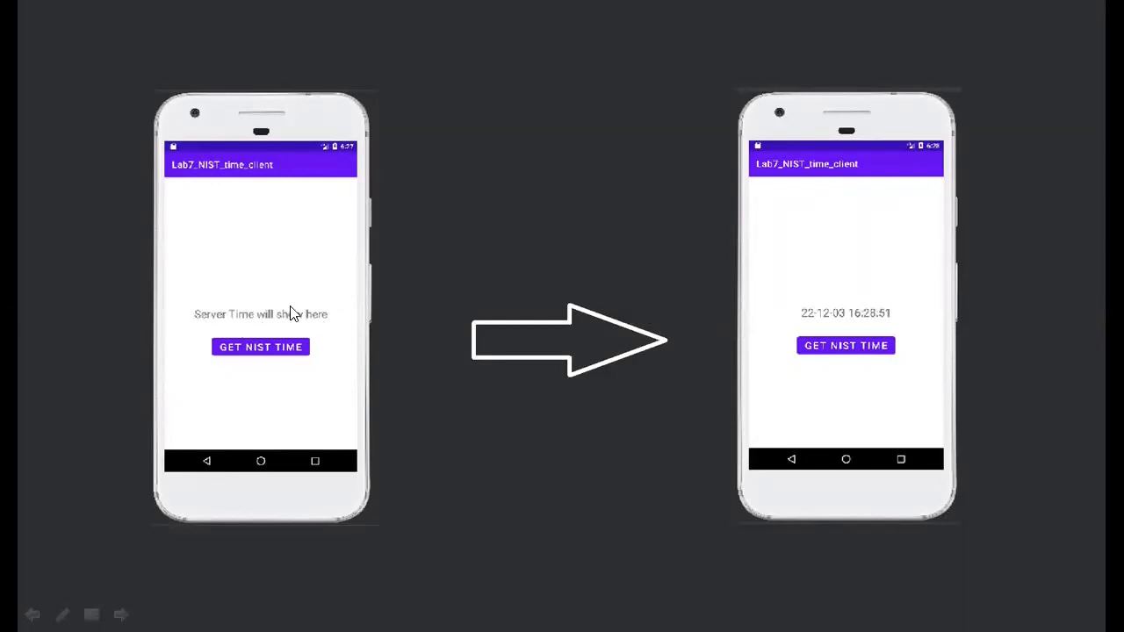
pyautogui.moveTo(494, 357)
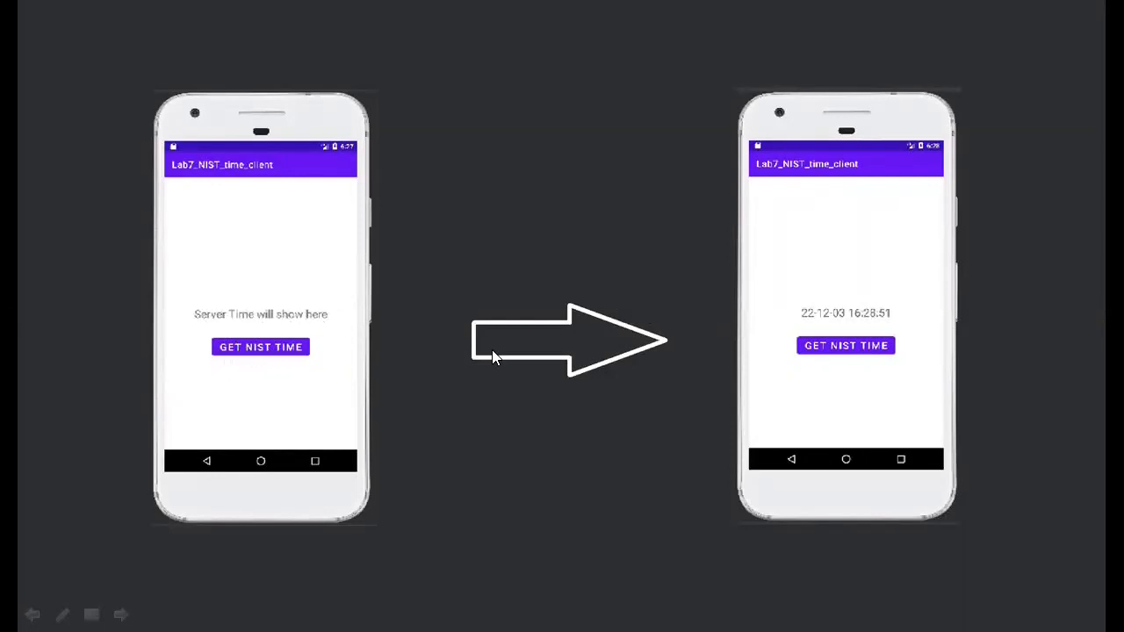
pyautogui.moveTo(874, 328)
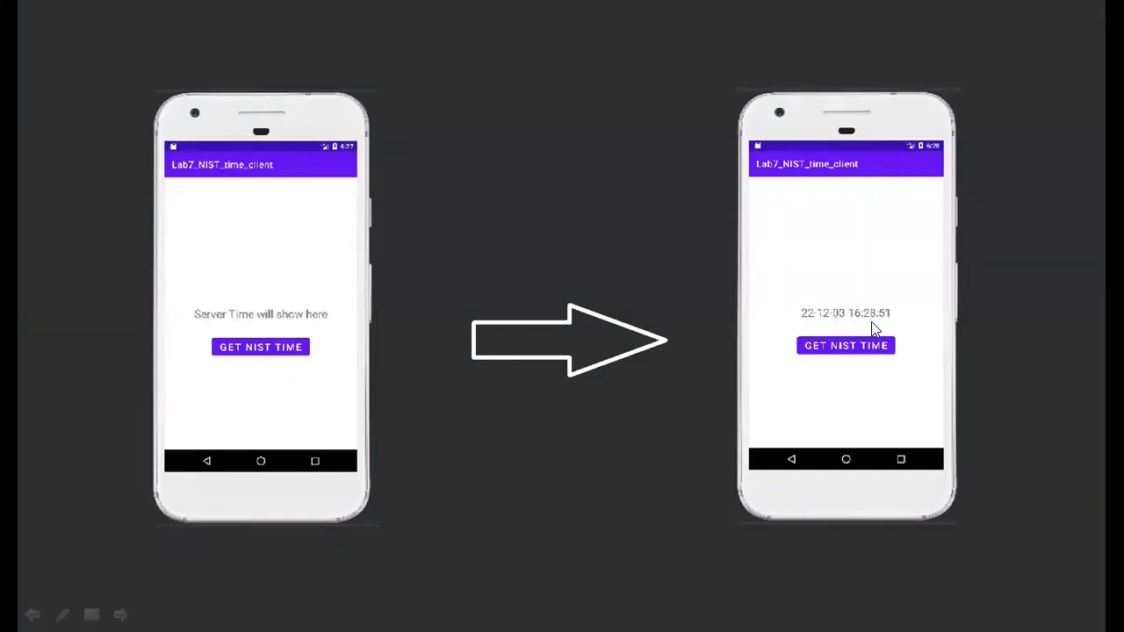
pyautogui.moveTo(801, 314)
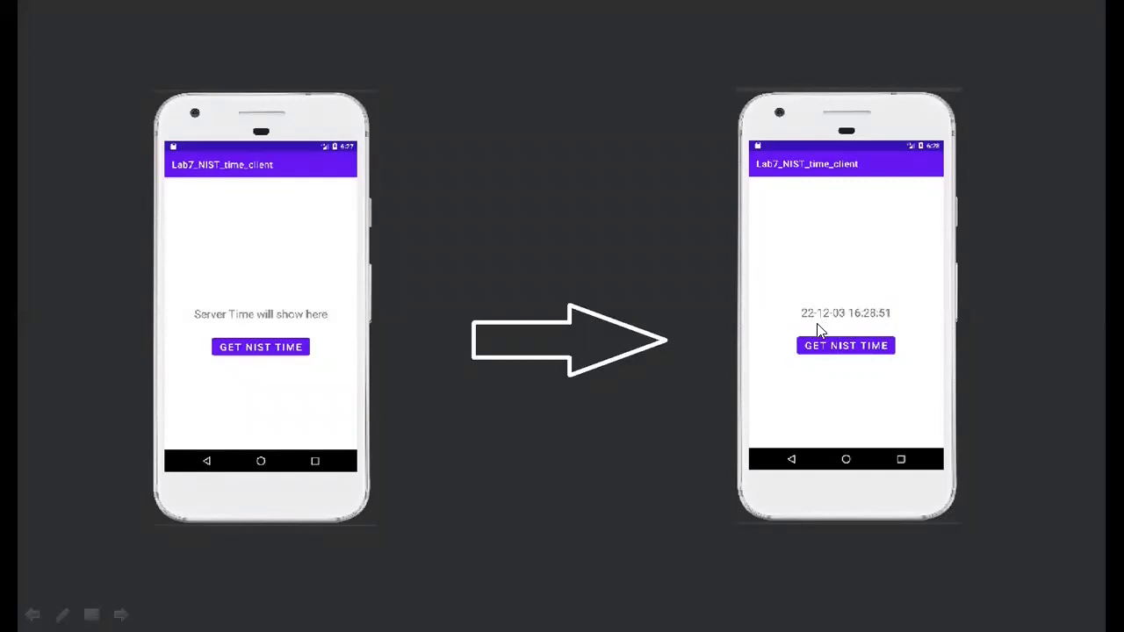
pyautogui.moveTo(448, 278)
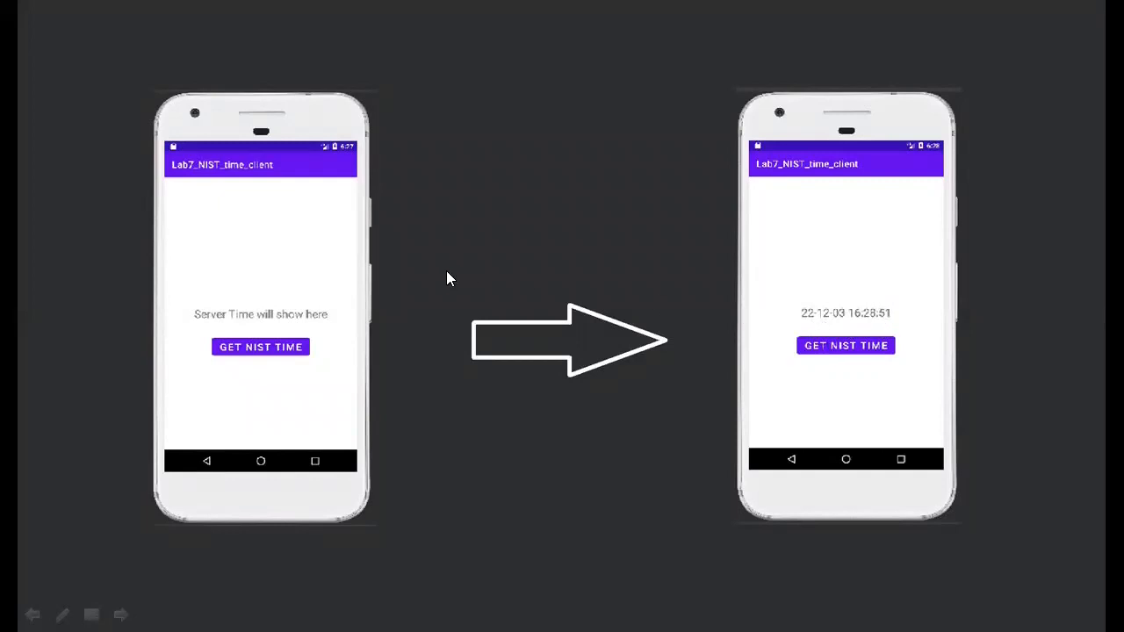
pyautogui.moveTo(560, 270)
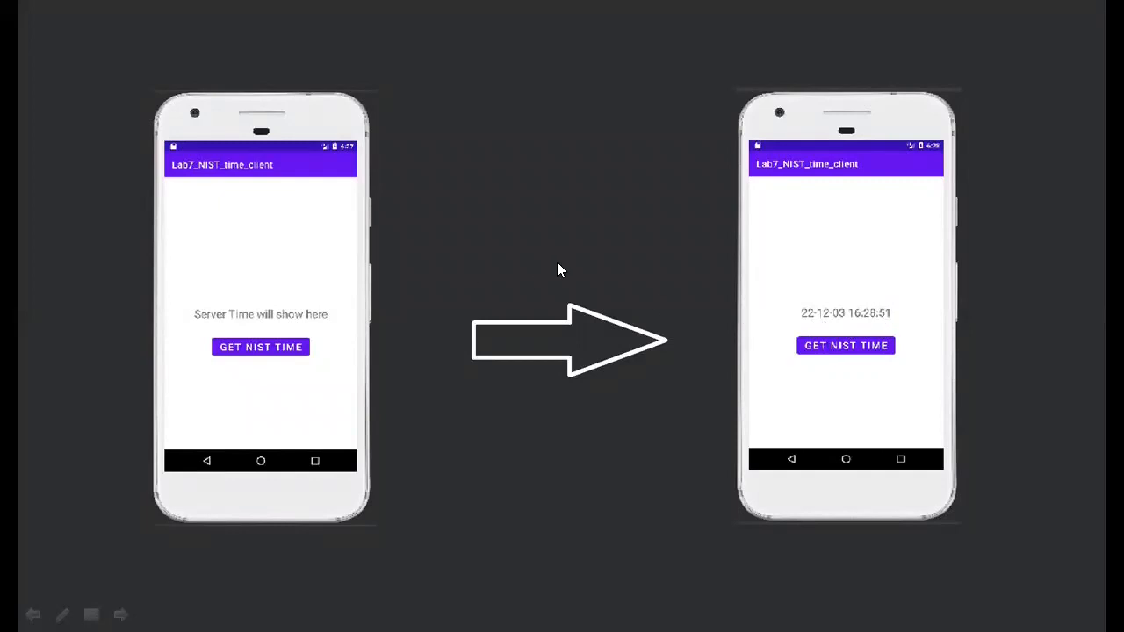
pyautogui.moveTo(430, 354)
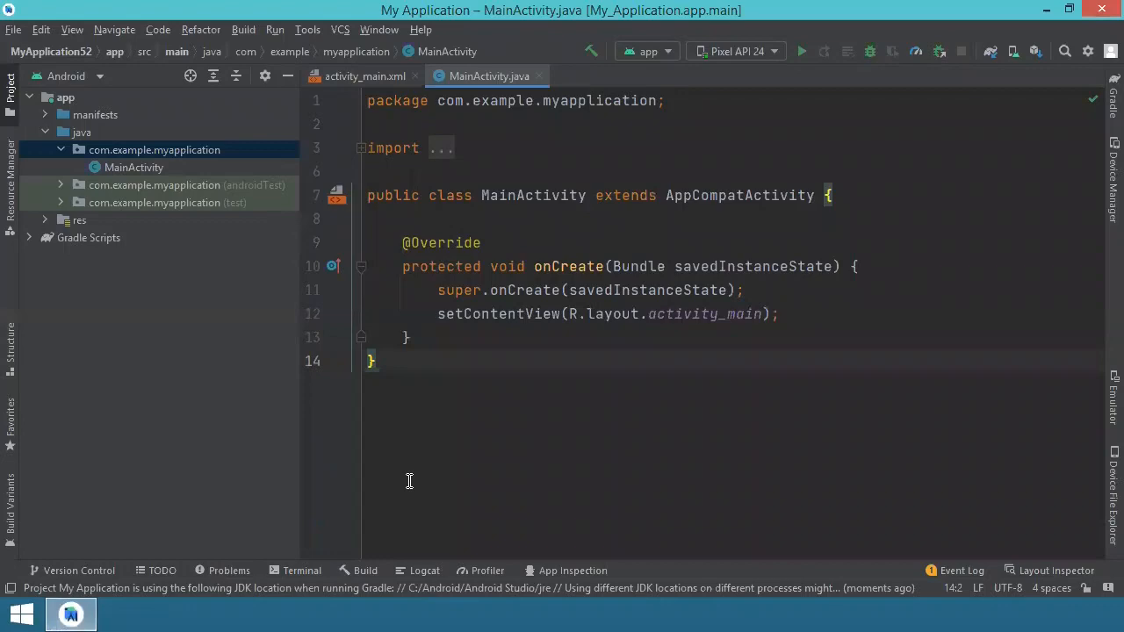
pyautogui.moveTo(455, 386)
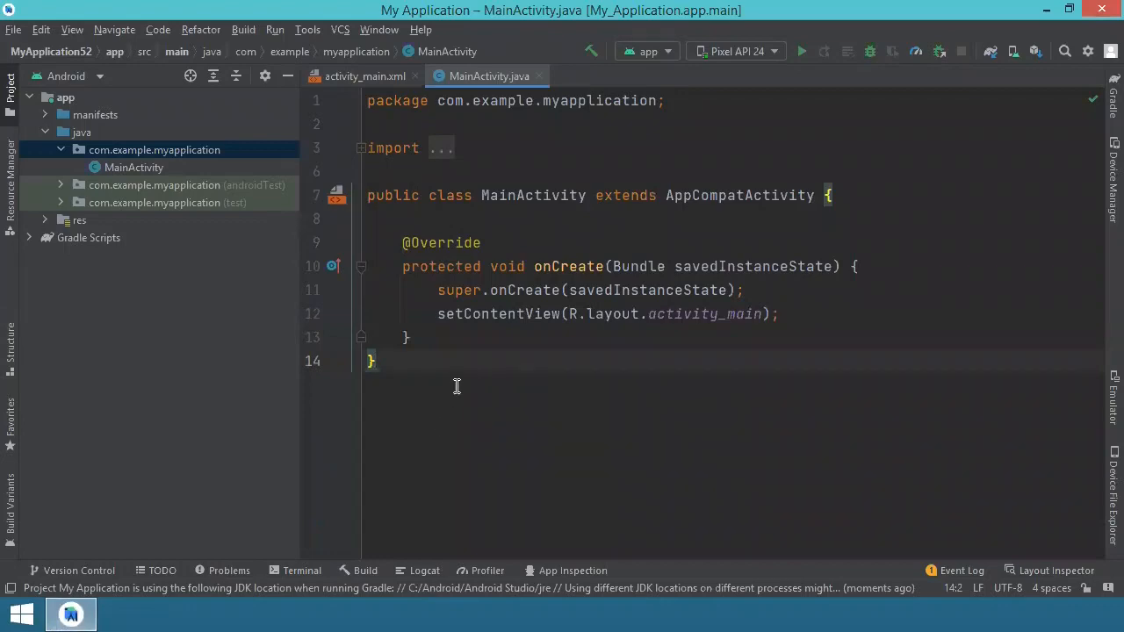
pyautogui.moveTo(382, 277)
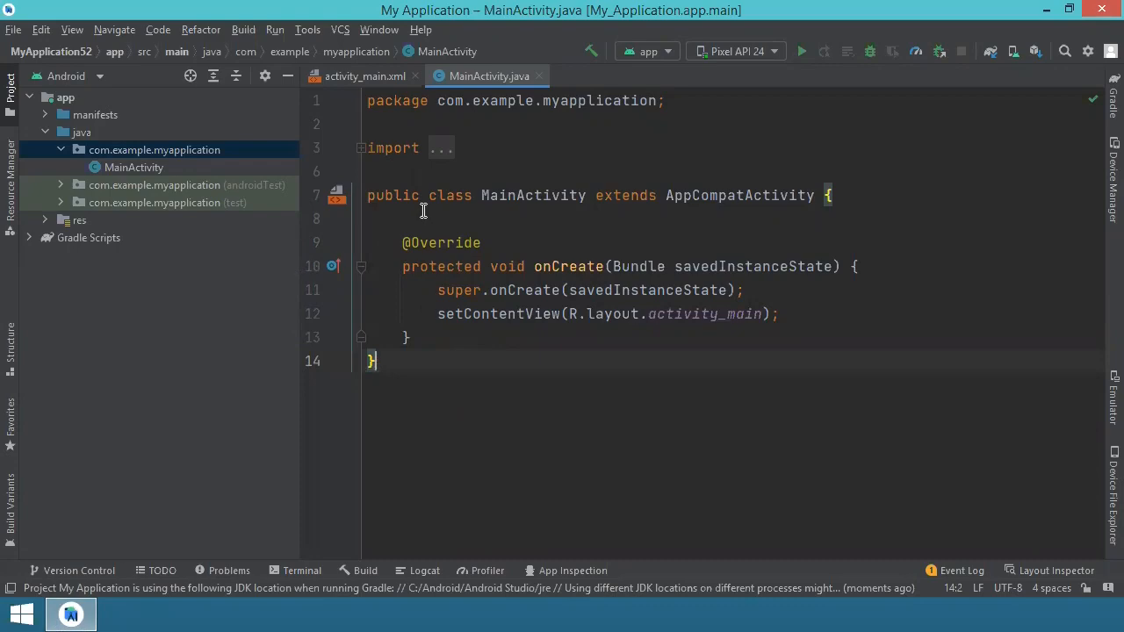
pyautogui.moveTo(353, 215)
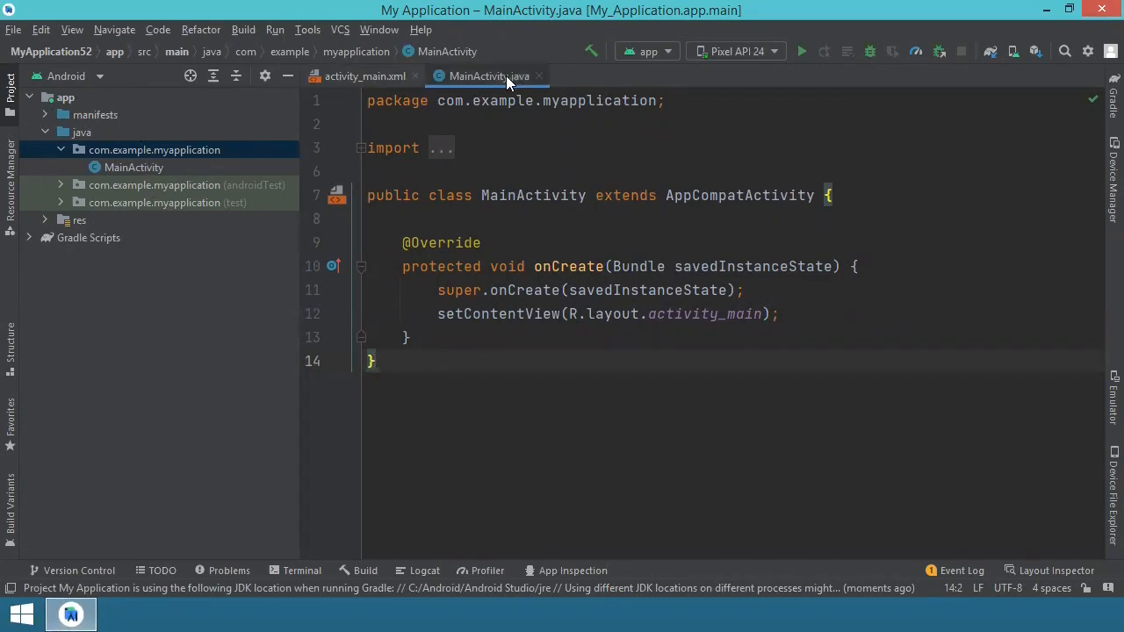
pyautogui.moveTo(489, 76)
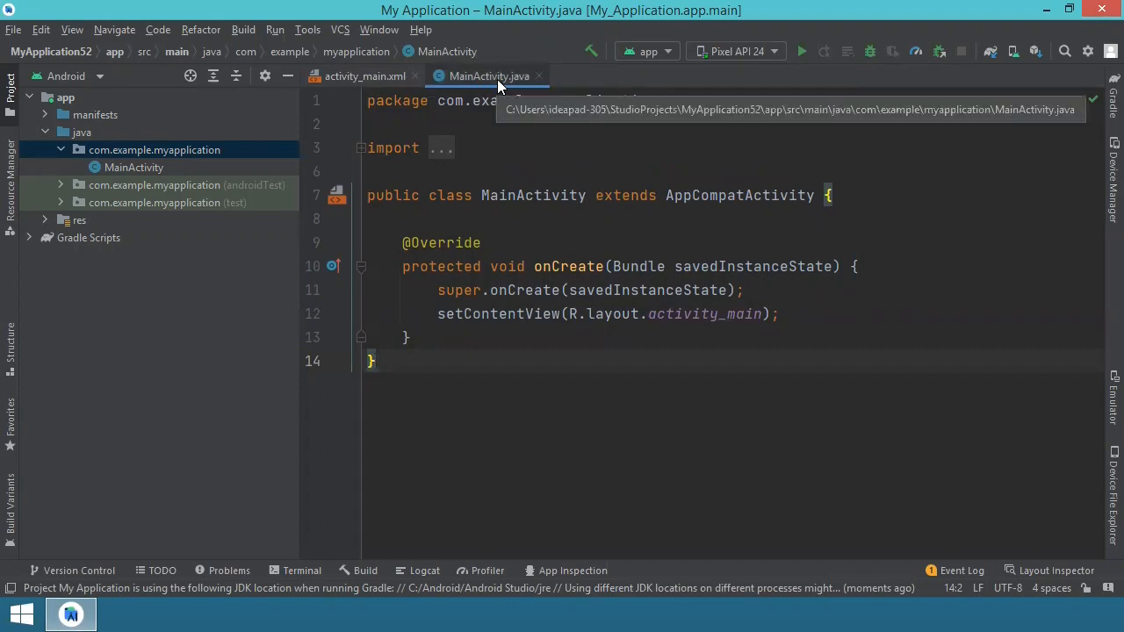
pyautogui.moveTo(527, 187)
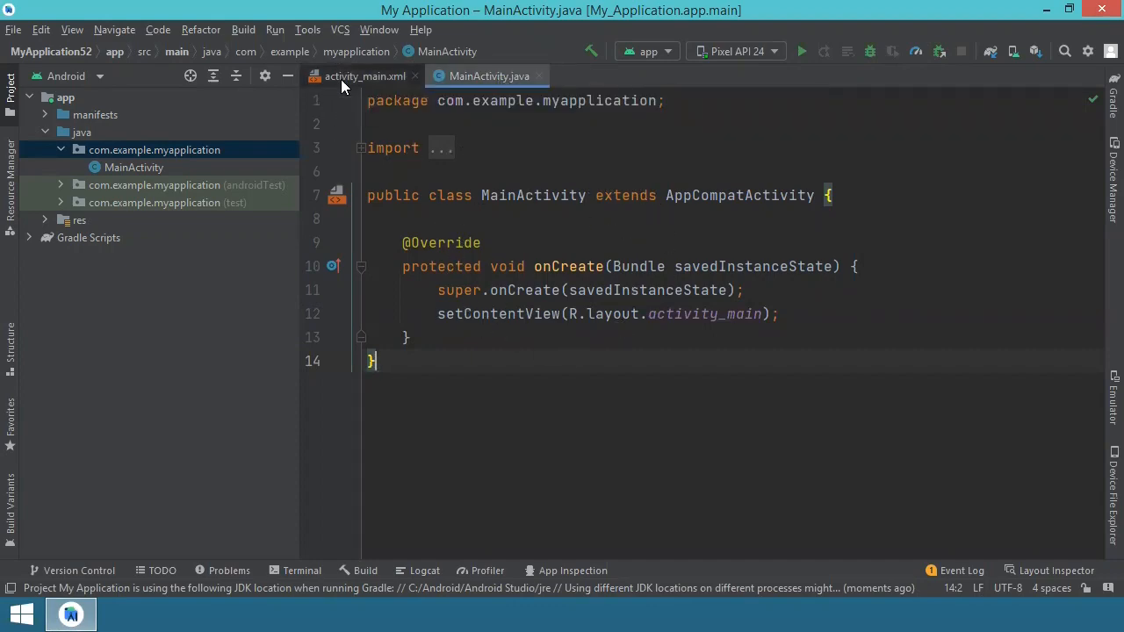
# Open activity_main.xml, glance at its XML source, and return to Design view
pyautogui.click(365, 75)
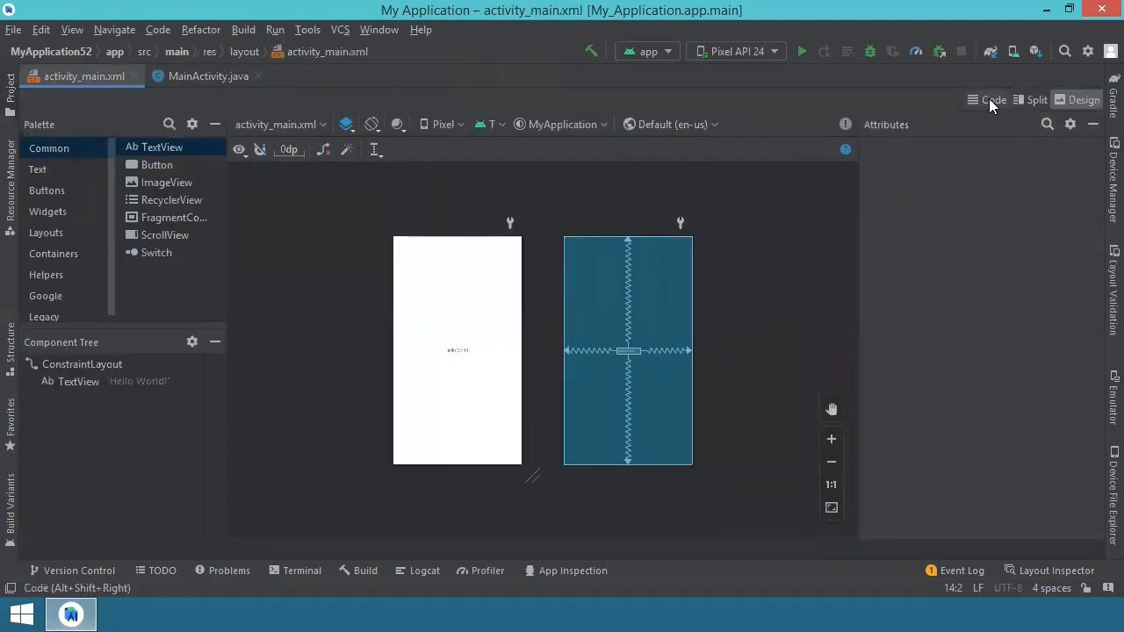
pyautogui.click(992, 99)
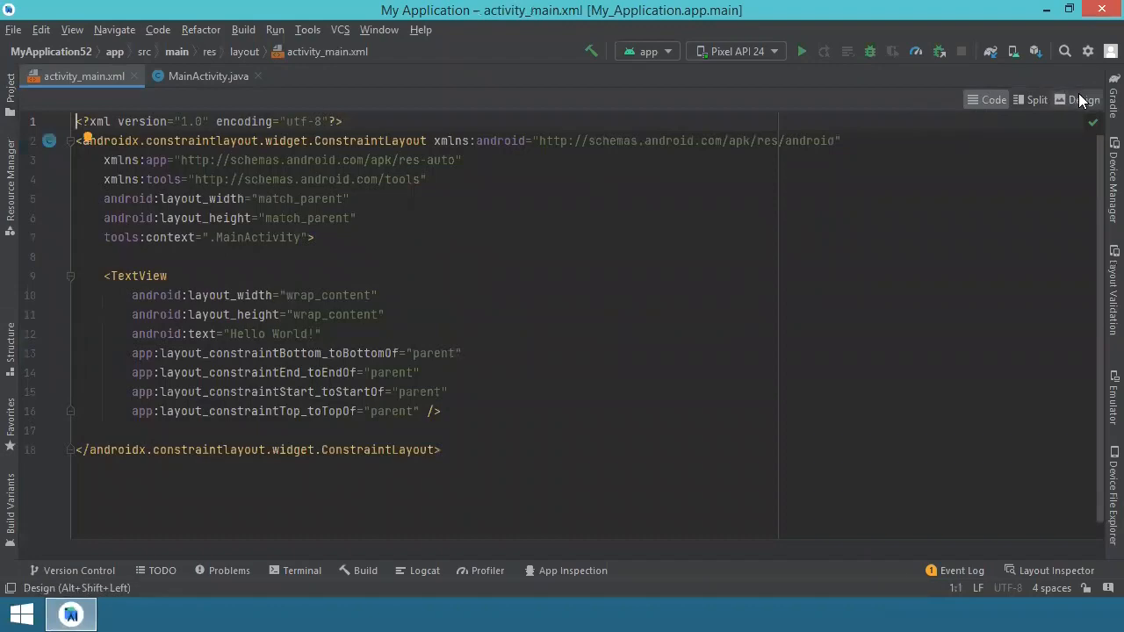
pyautogui.click(1083, 99)
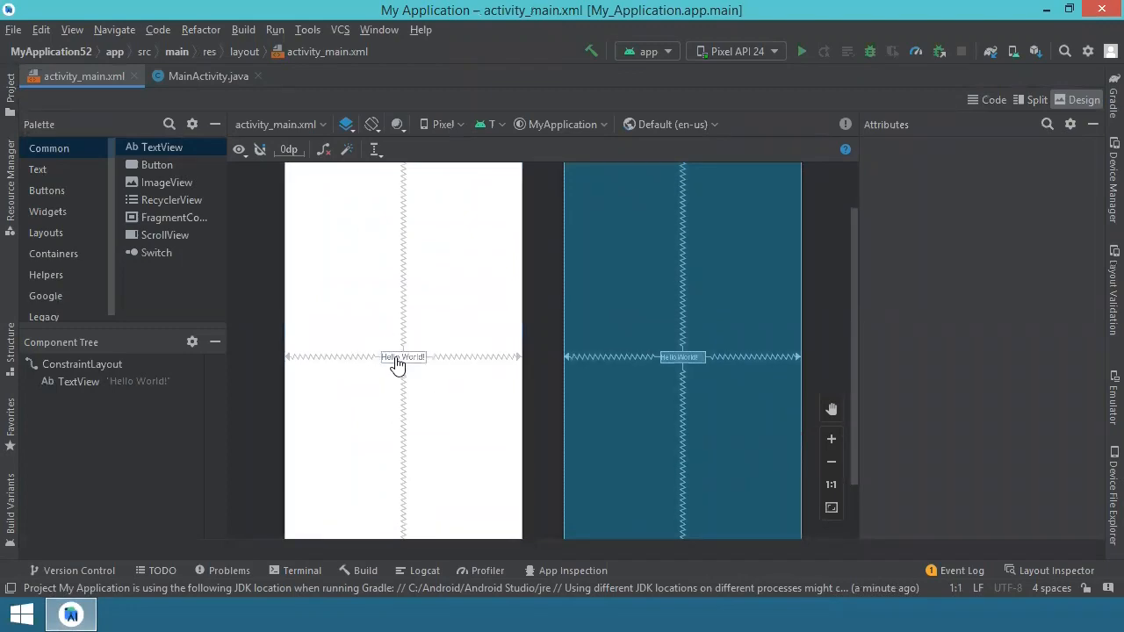
# Give the Hello World! TextView the id tvTime and text 'server time here'
pyautogui.click(402, 357)
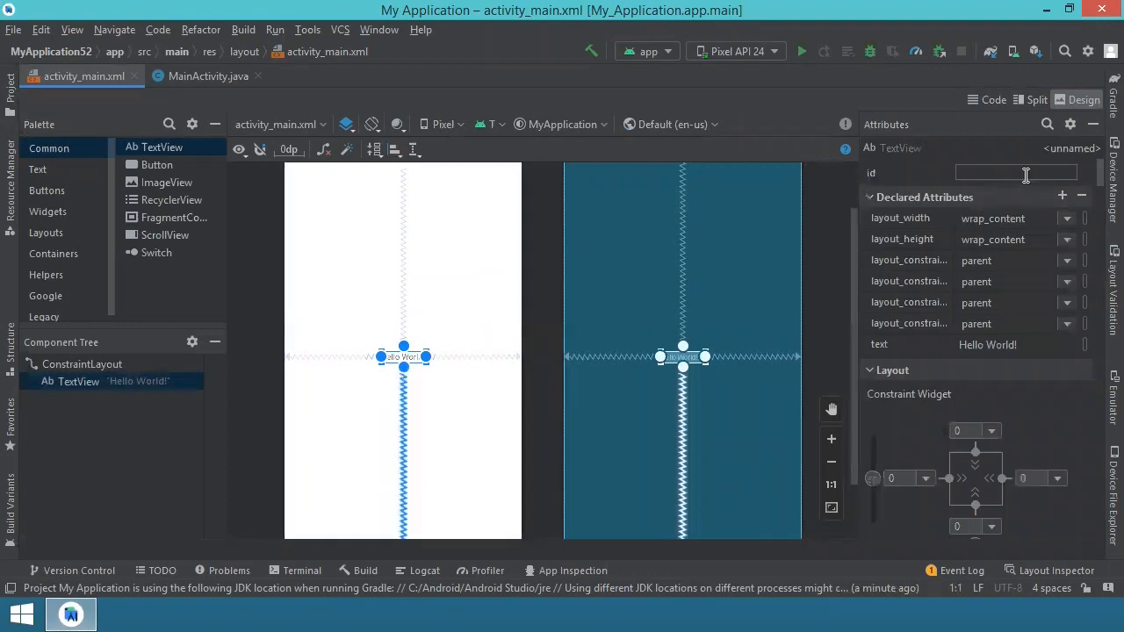
pyautogui.write('tv')
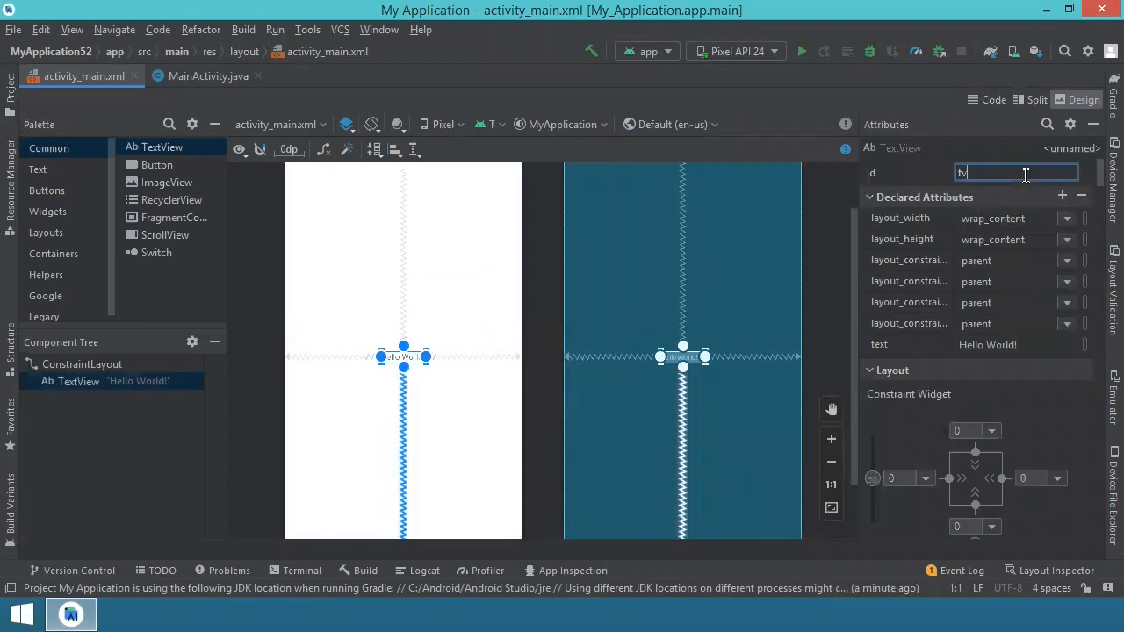
pyautogui.write('Time')
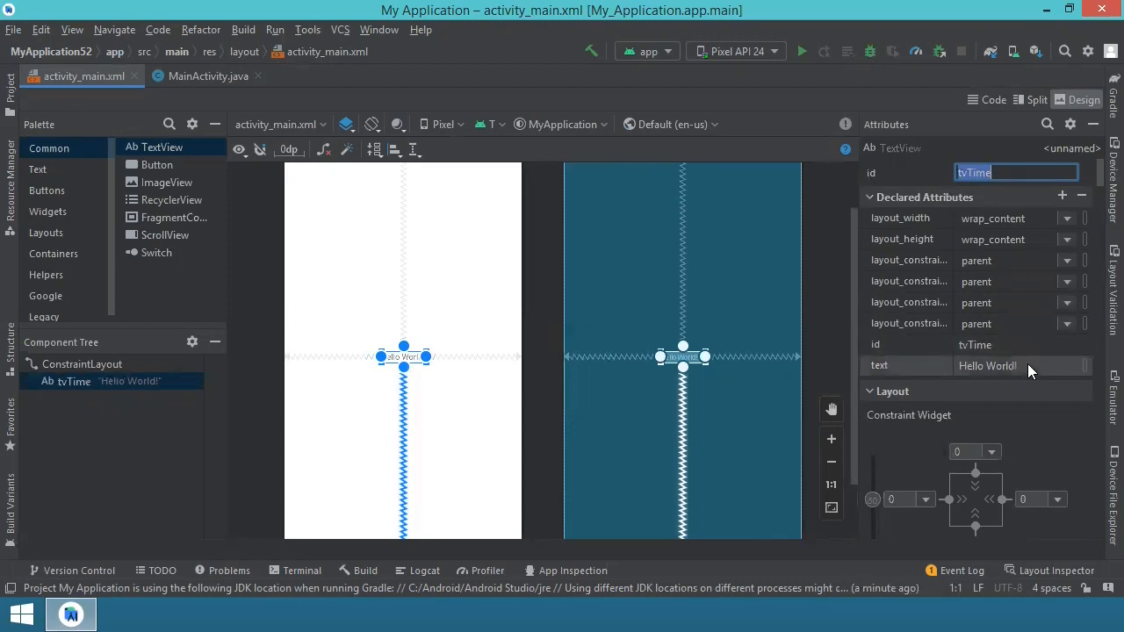
pyautogui.click(1010, 365)
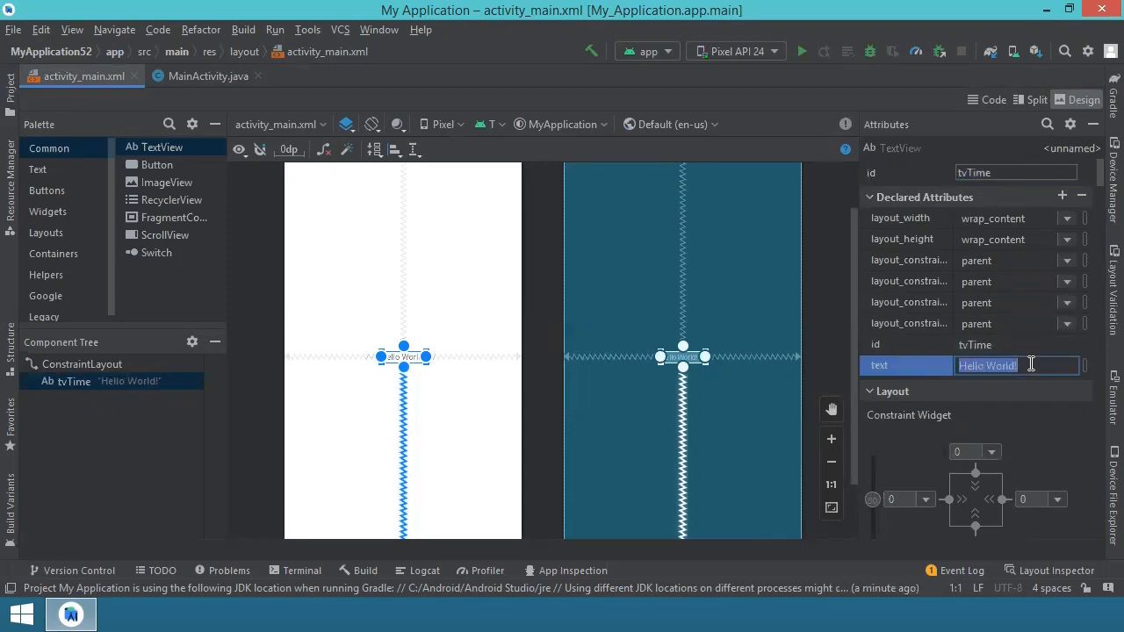
pyautogui.write('system time')
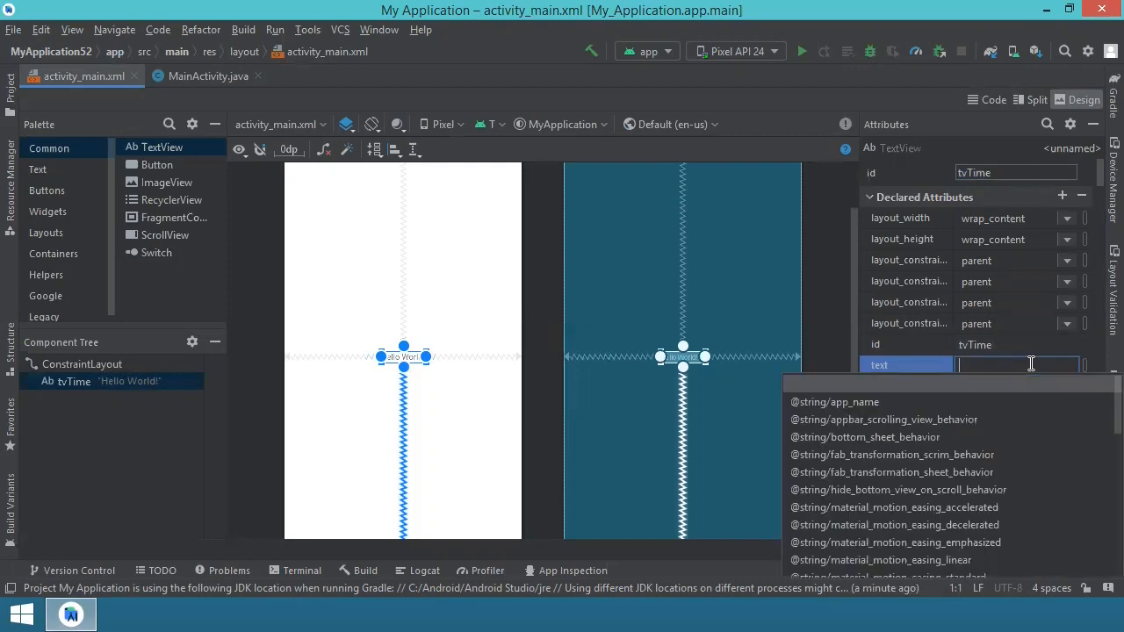
pyautogui.write('server time here')
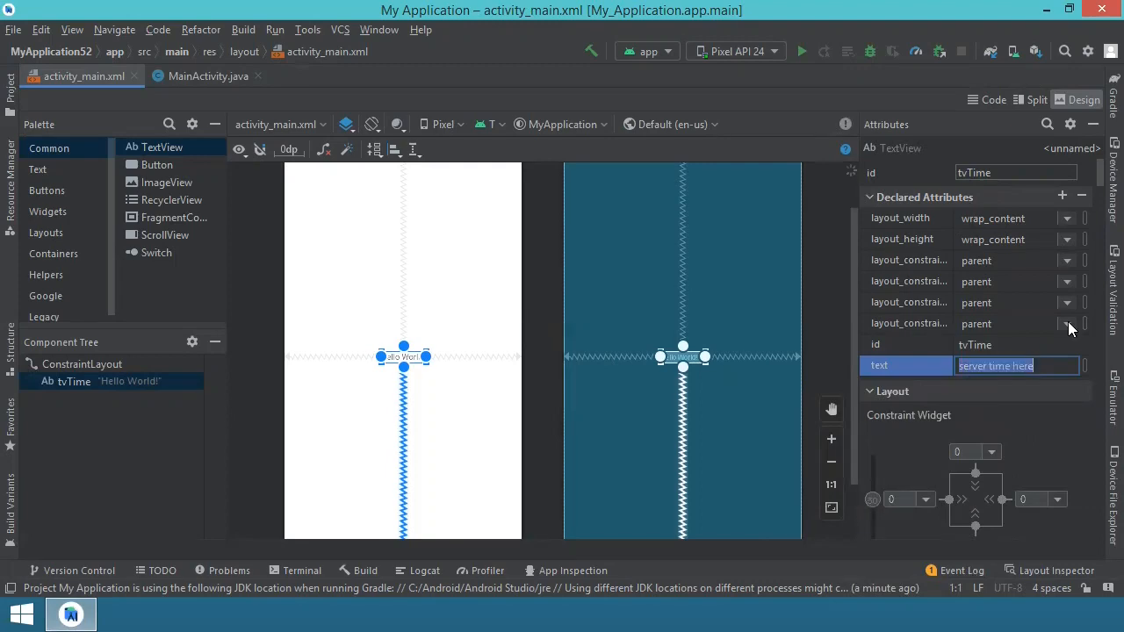
pyautogui.press('Return')
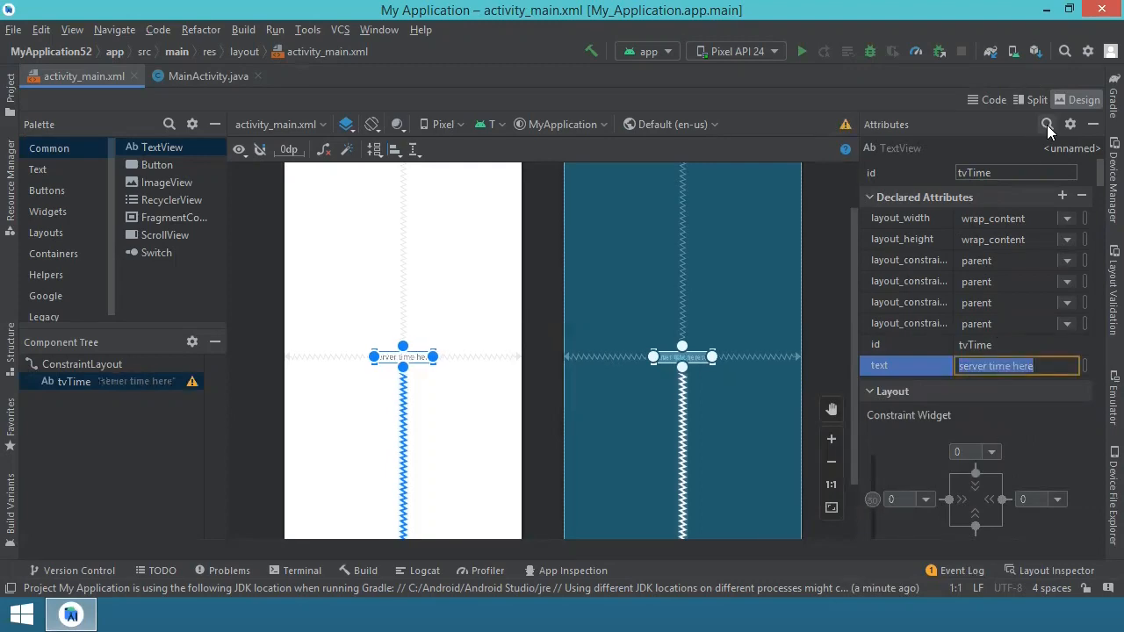
# Pick a larger textSize for the tvTime label from the size choices
pyautogui.click(1047, 124)
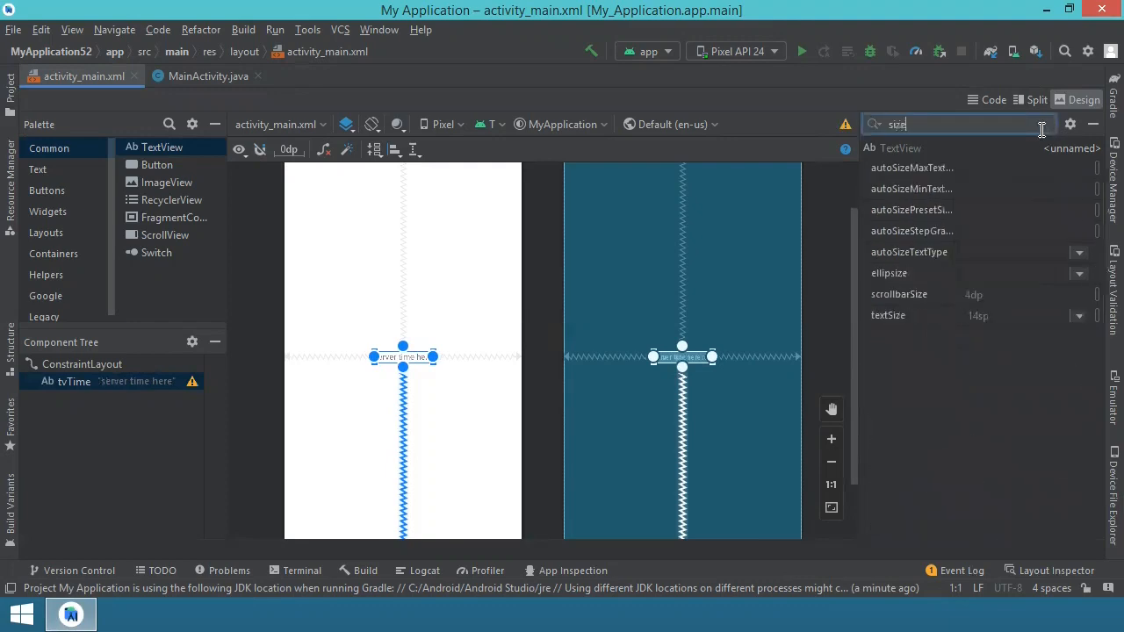
pyautogui.click(1079, 315)
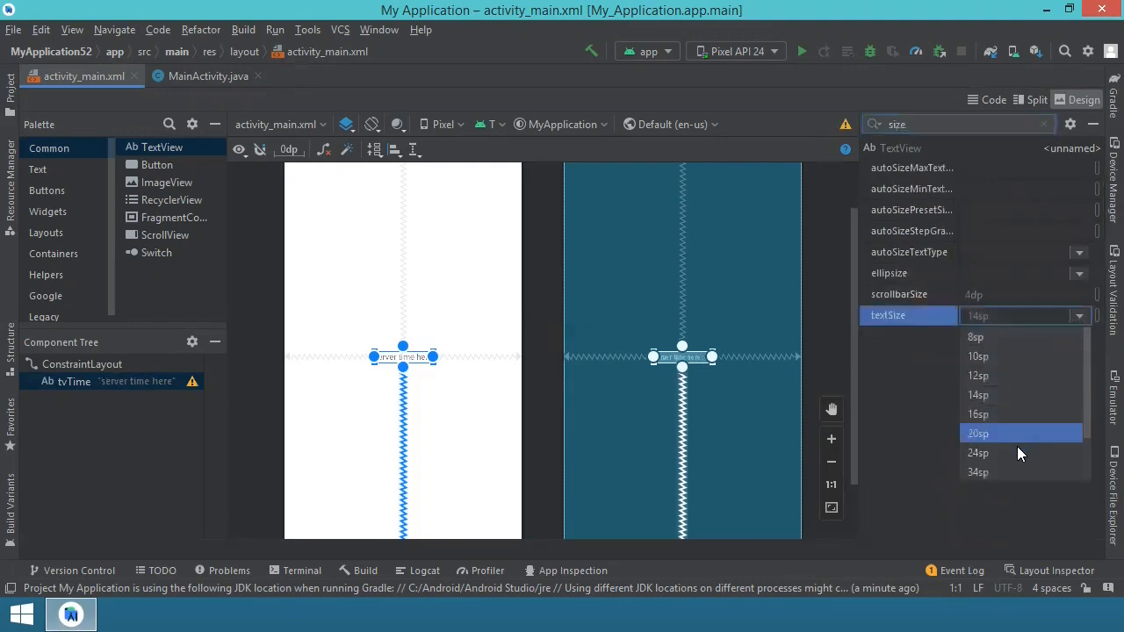
pyautogui.click(977, 471)
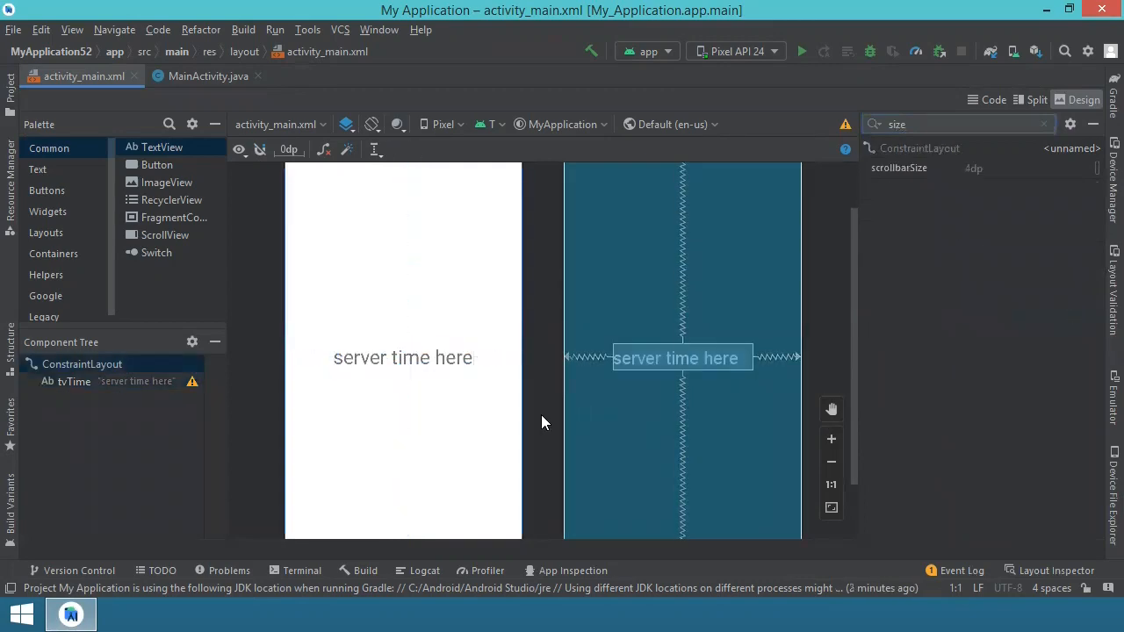
pyautogui.moveTo(248, 383)
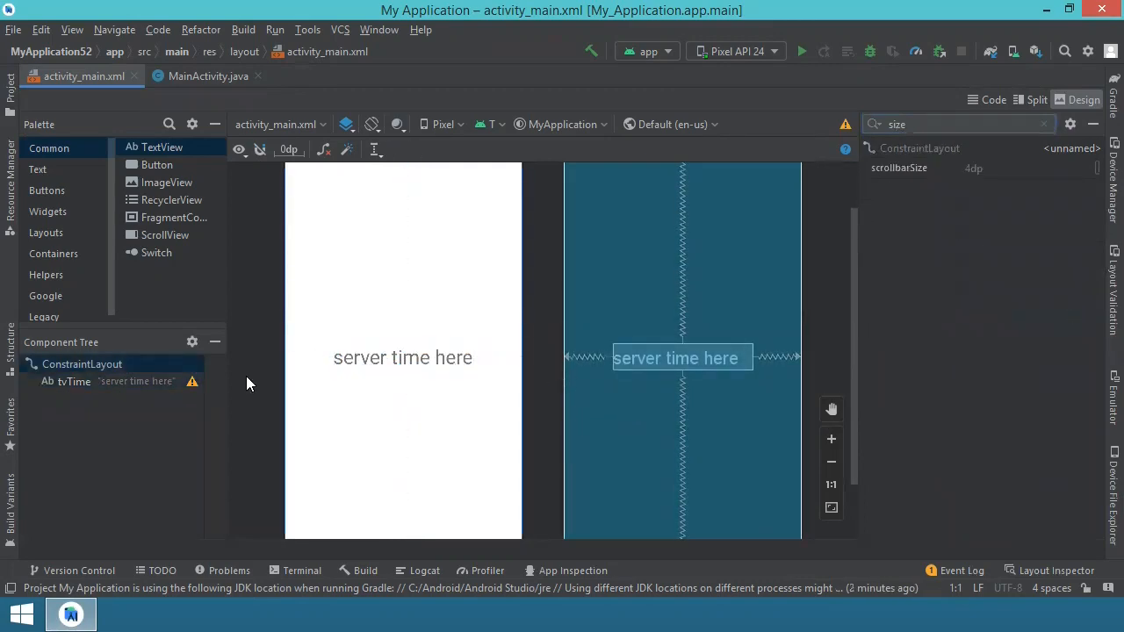
# Constrain the button below tvTime with a 32dp margin and set its textSize to 24sp
pyautogui.click(156, 165)
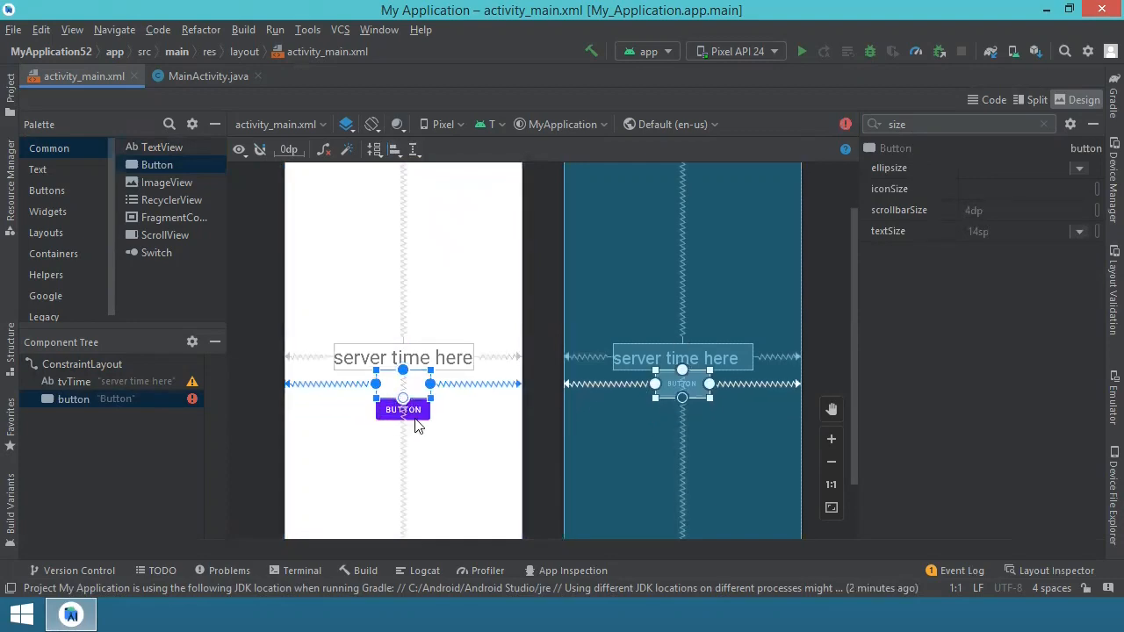
pyautogui.moveTo(403, 410); pyautogui.dragTo(403, 383)
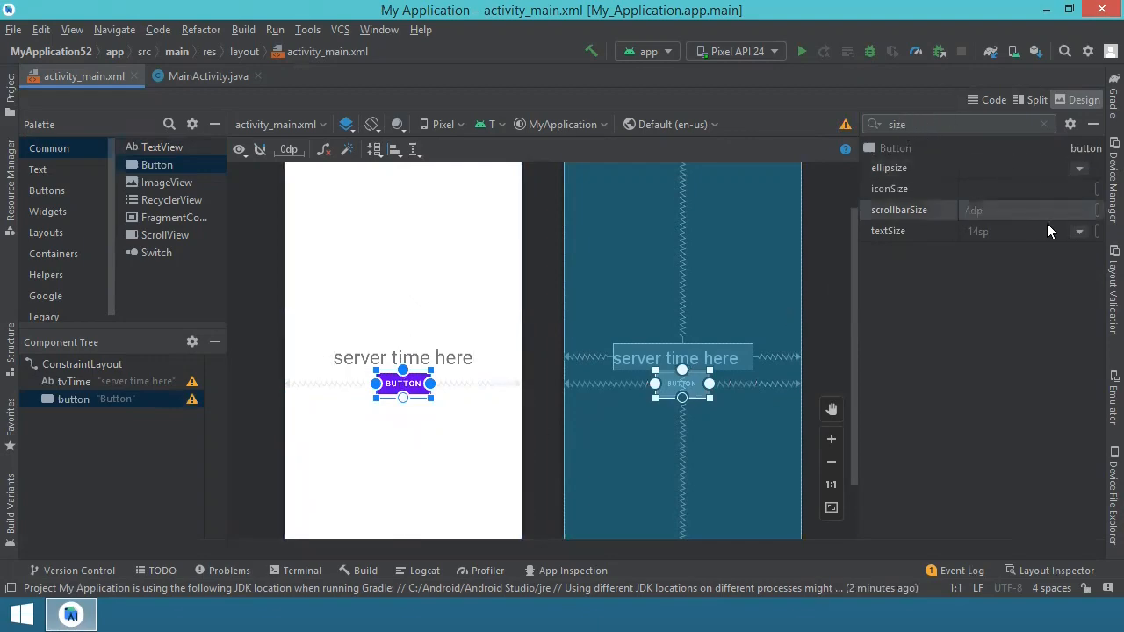
pyautogui.click(1078, 230)
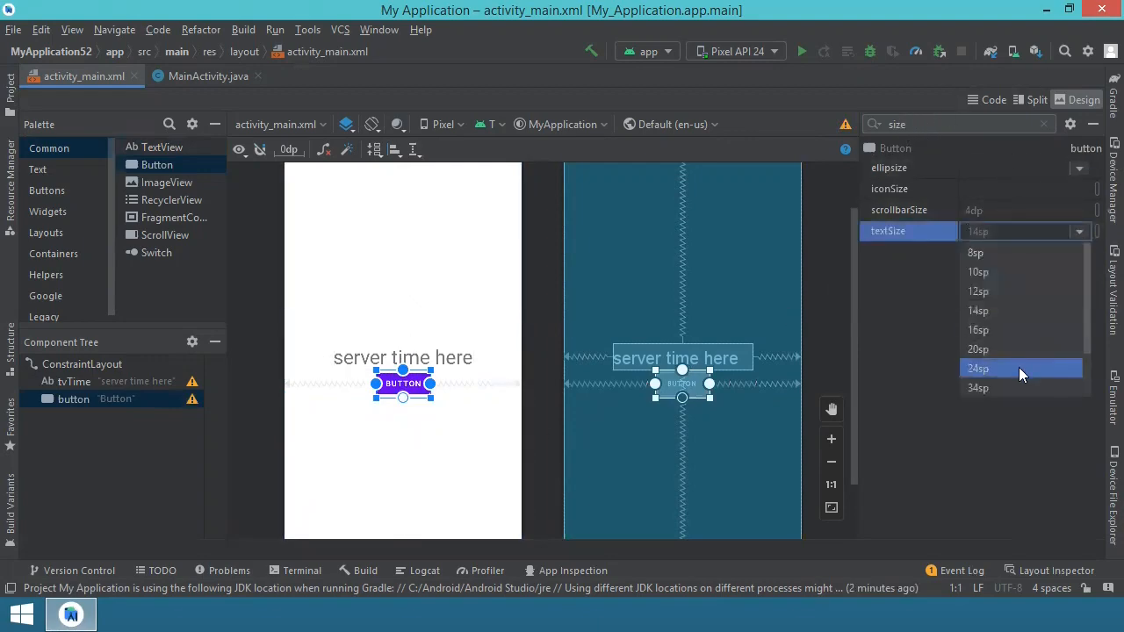
pyautogui.click(977, 368)
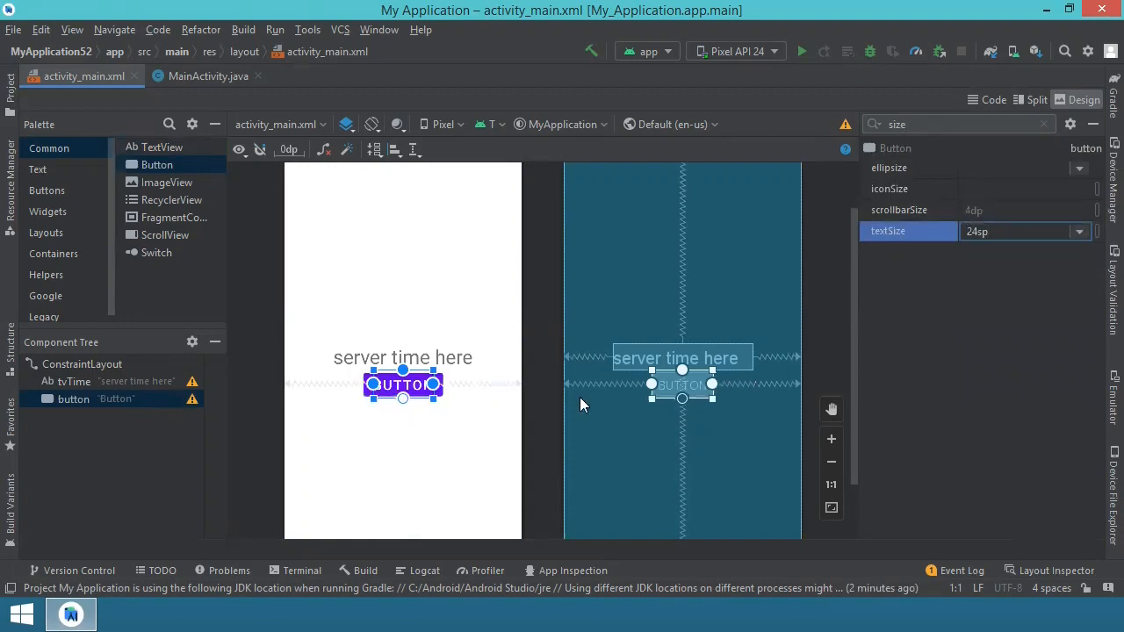
pyautogui.click(956, 124)
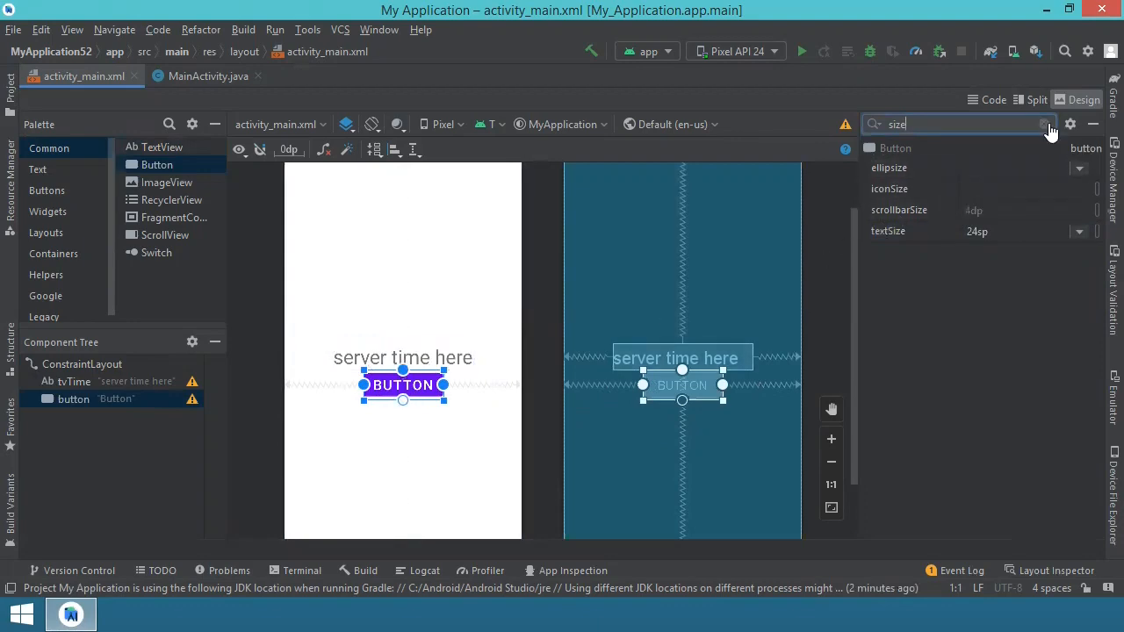
pyautogui.click(1044, 123)
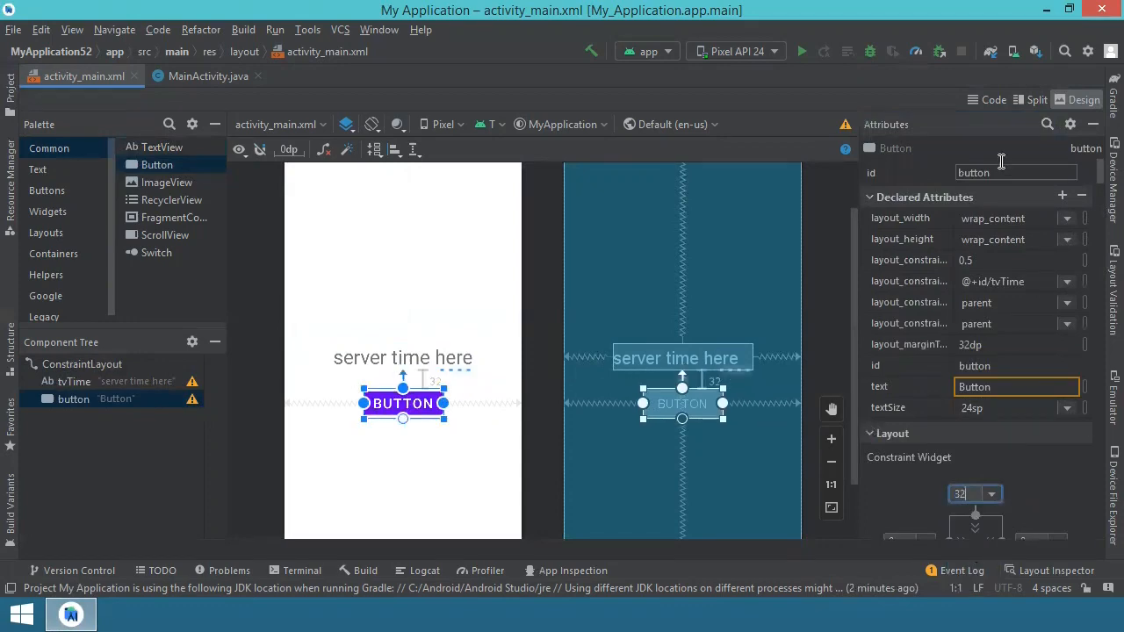
# Rename the button's id to btnGetTime, refactoring its usages
pyautogui.click(1014, 172)
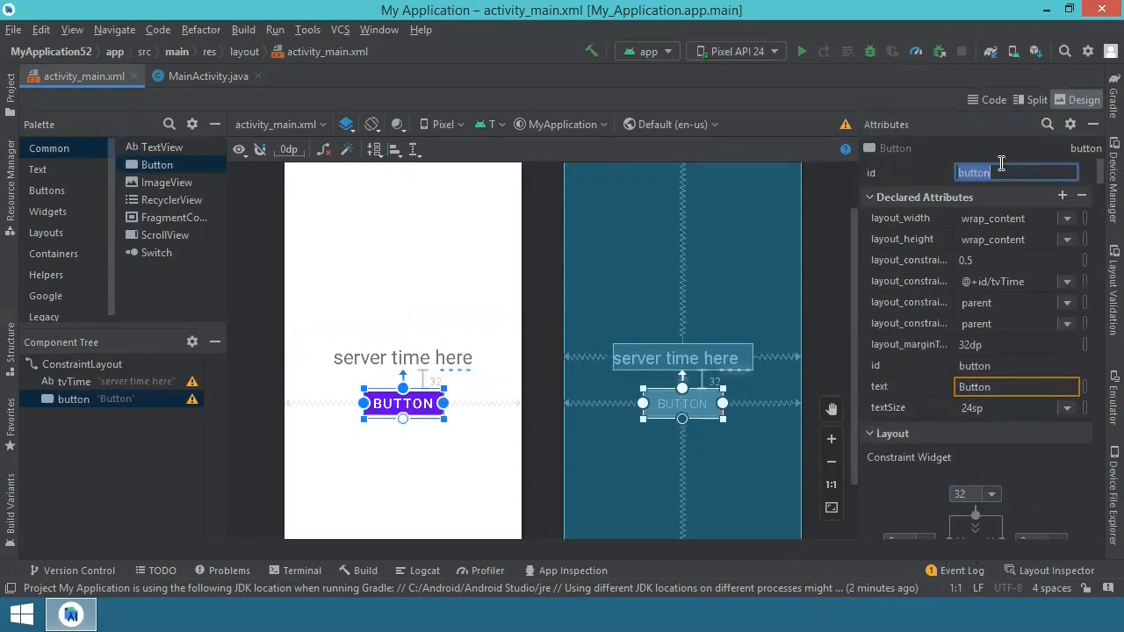
pyautogui.write('btnGetTime')
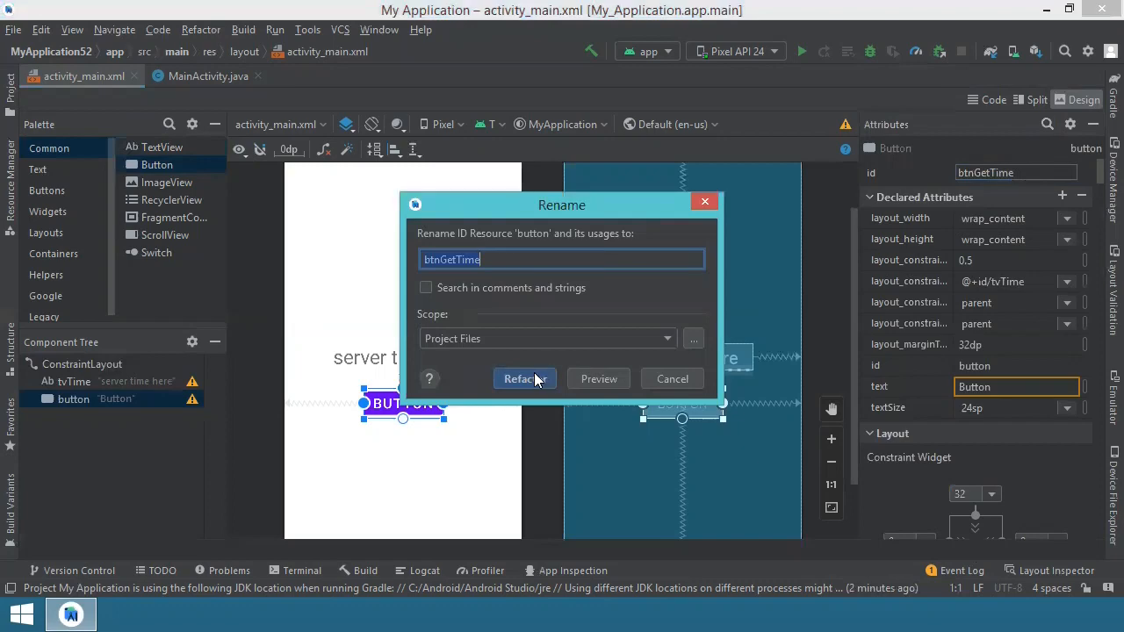
pyautogui.click(524, 378)
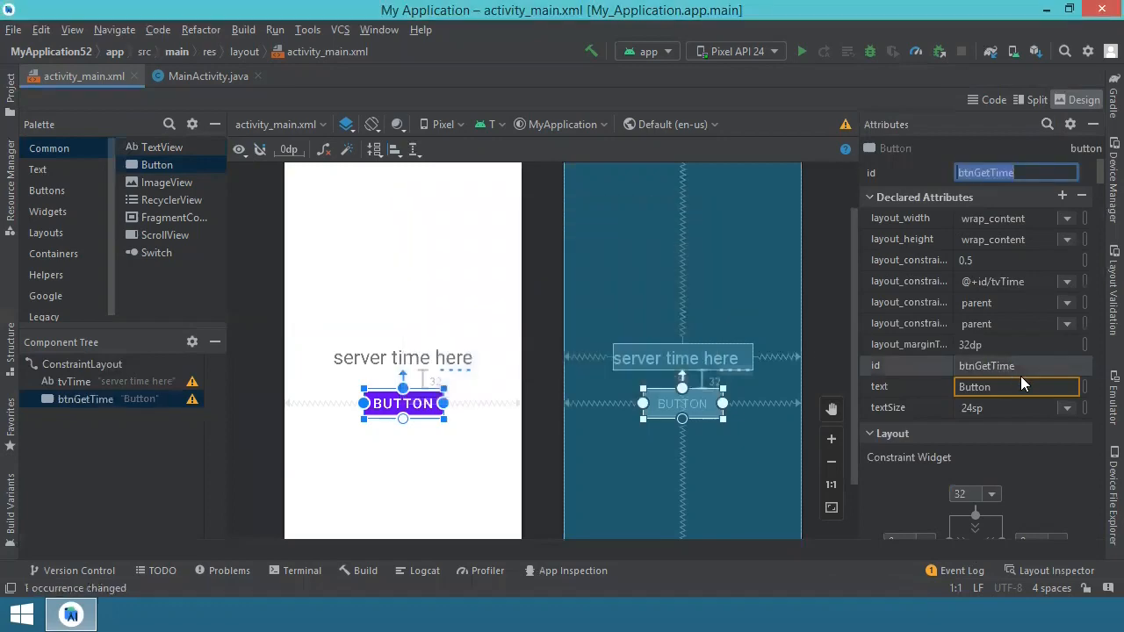
# Set the button's label text to 'get NIST time'
pyautogui.click(1014, 386)
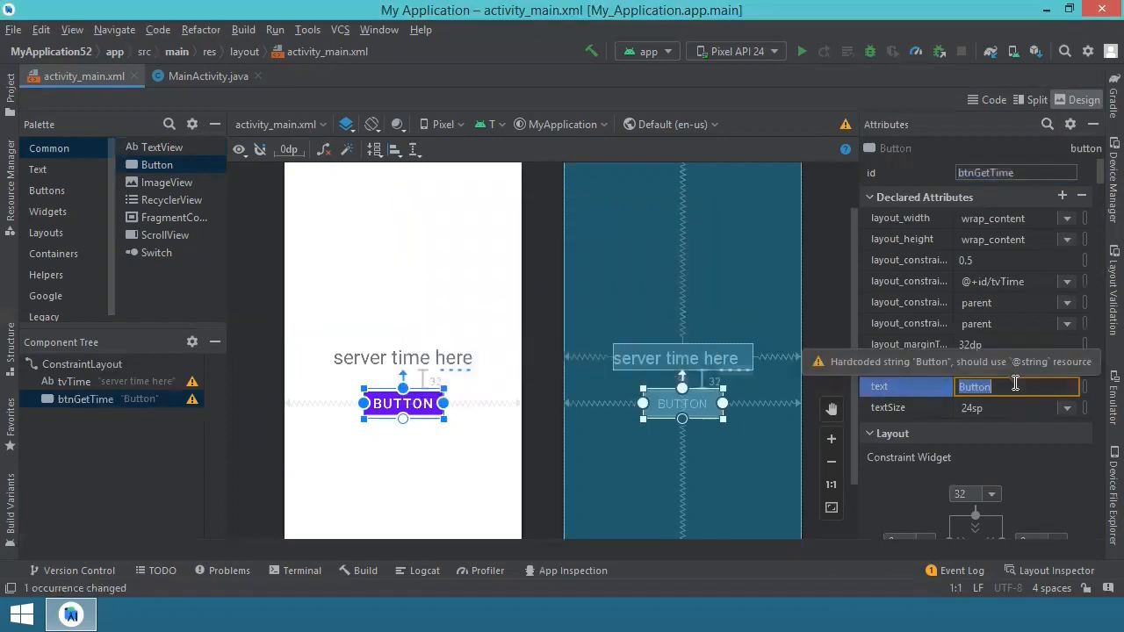
pyautogui.write('get')
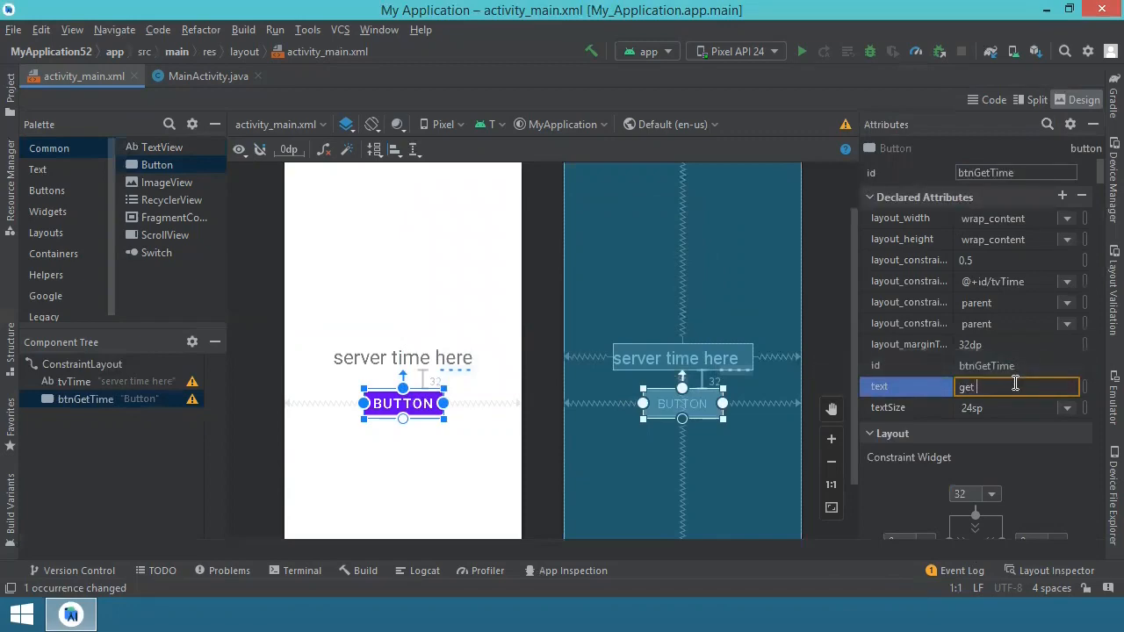
pyautogui.write('NIST time')
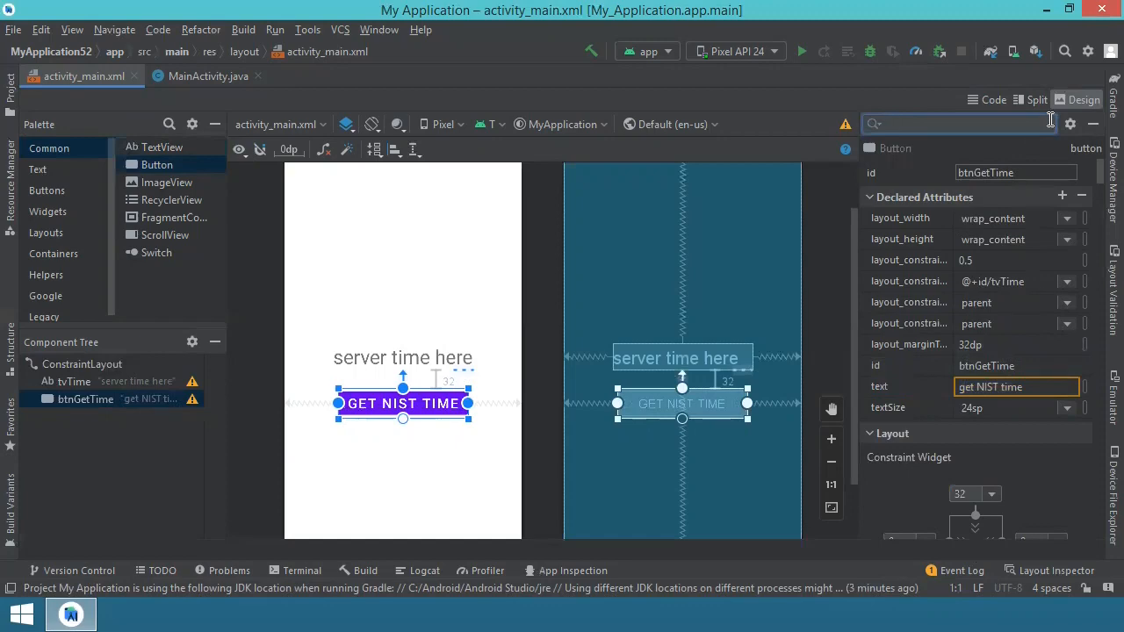
# Filter attributes for onClick and enter onClickGetTime as the handler
pyautogui.write('onClick')
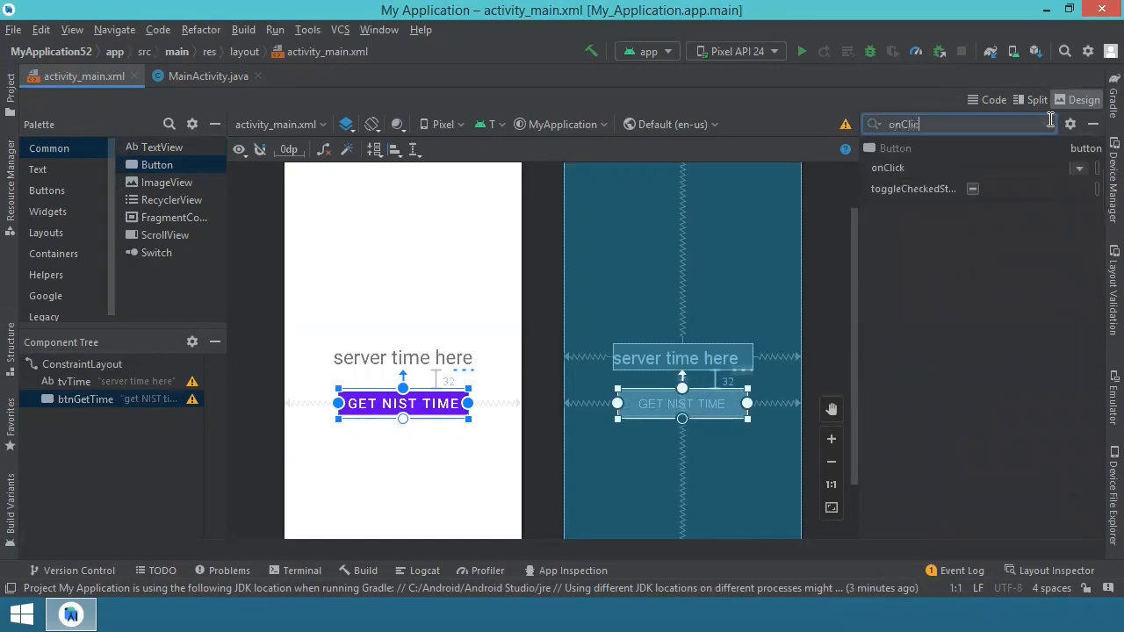
pyautogui.click(886, 168)
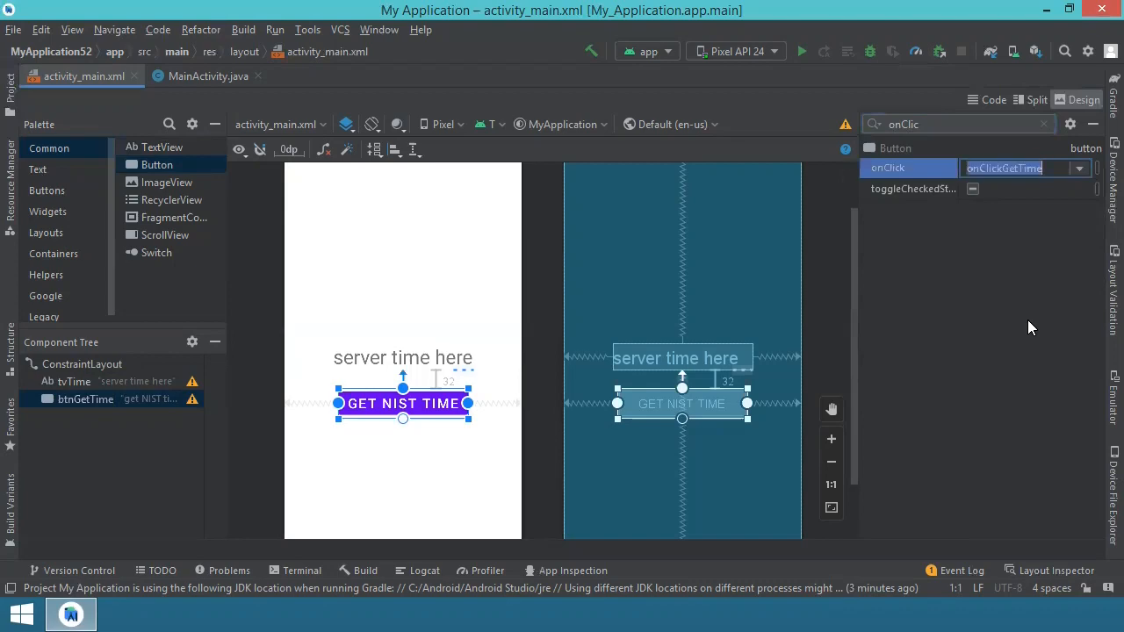
pyautogui.moveTo(961, 189)
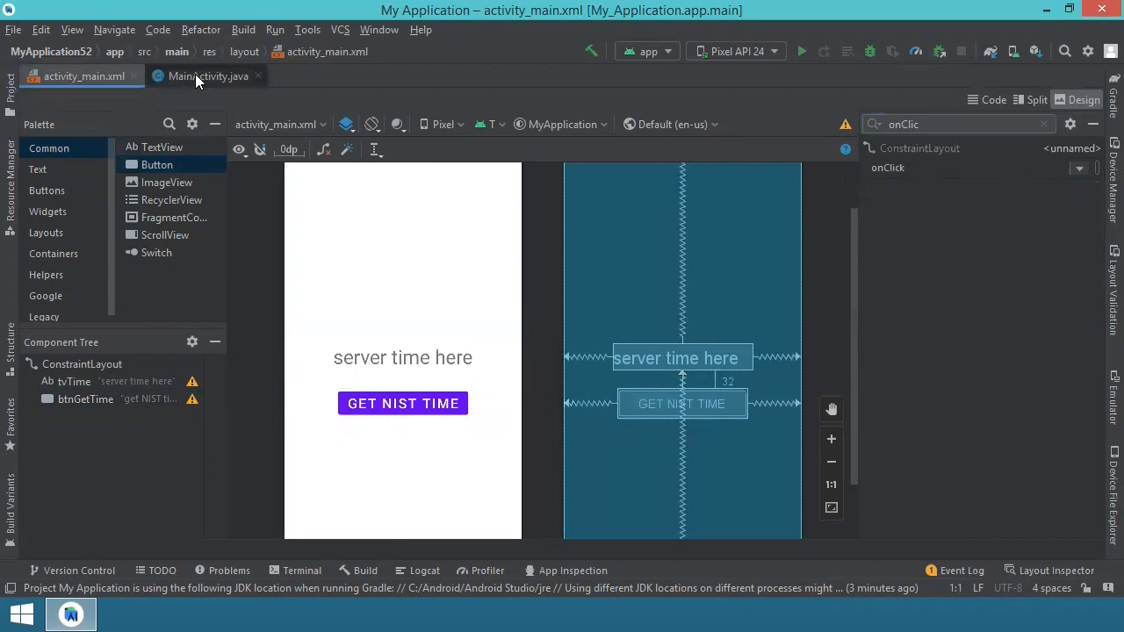
# Switch the editor to the MainActivity.java tab
pyautogui.click(402, 403)
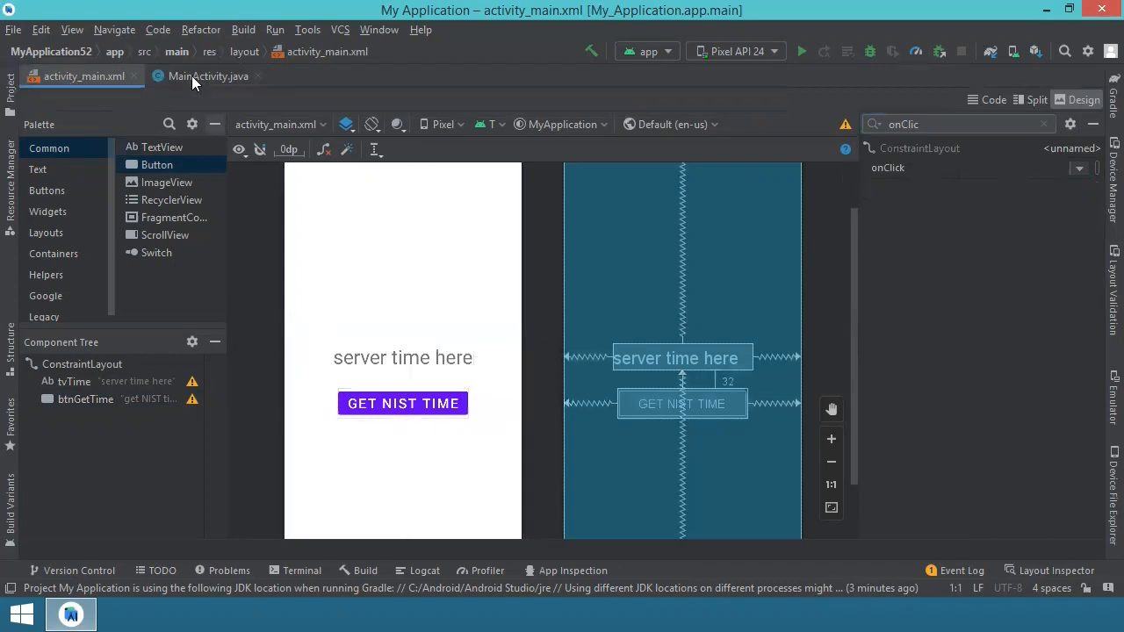
pyautogui.click(208, 75)
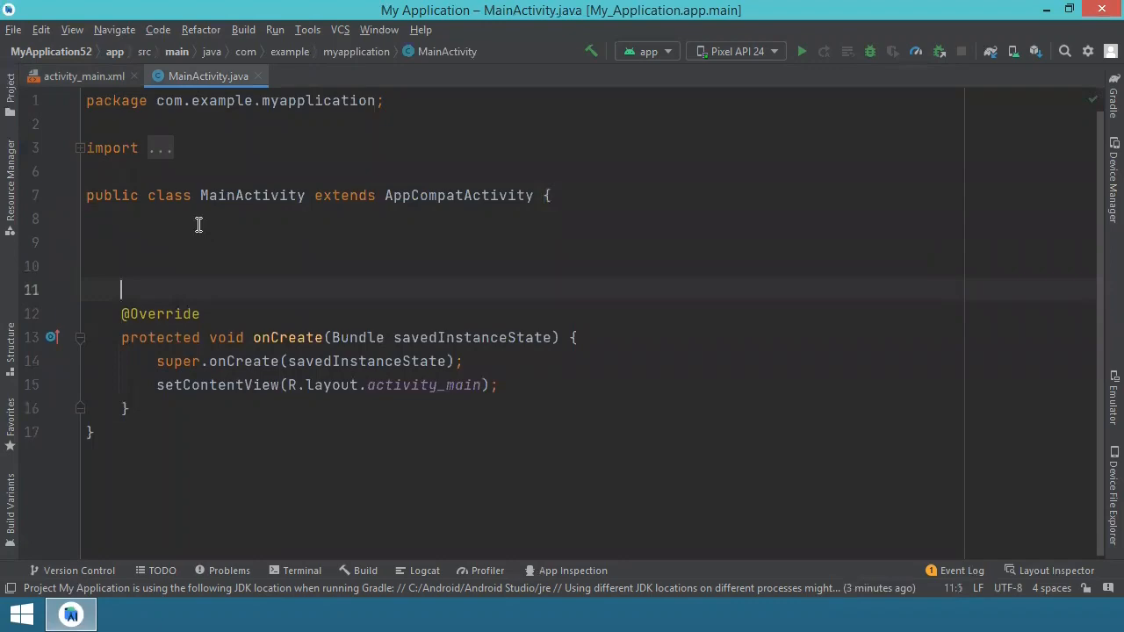
# Declare MainActivity fields tvTime, serverName "time.nist.gov" and serverPort 13
pyautogui.click(86, 218)
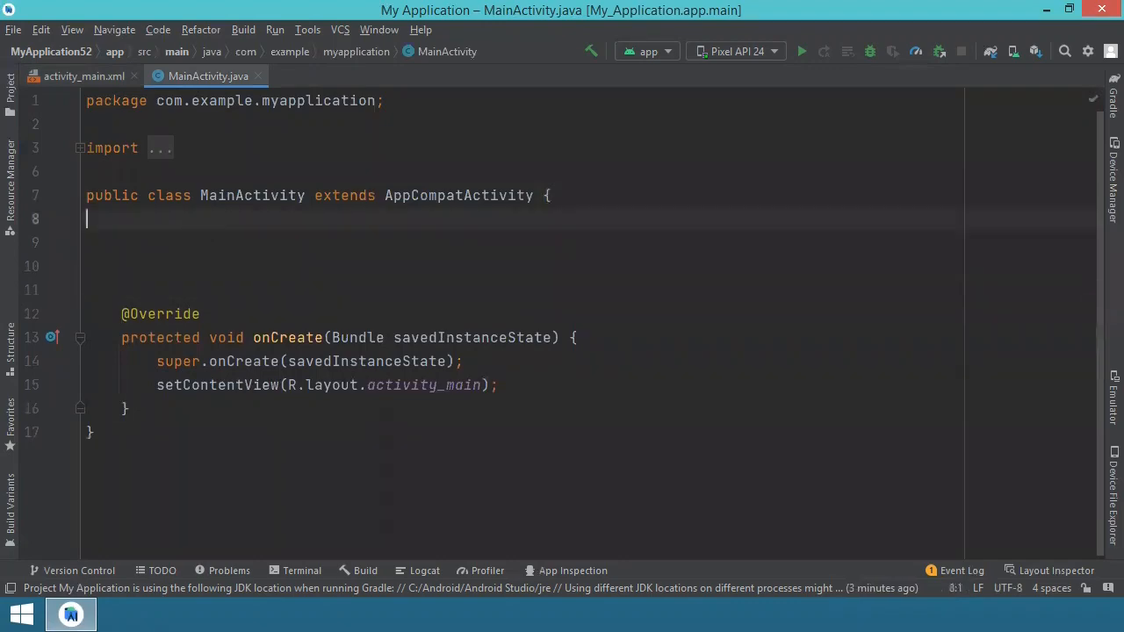
pyautogui.press('Enter')
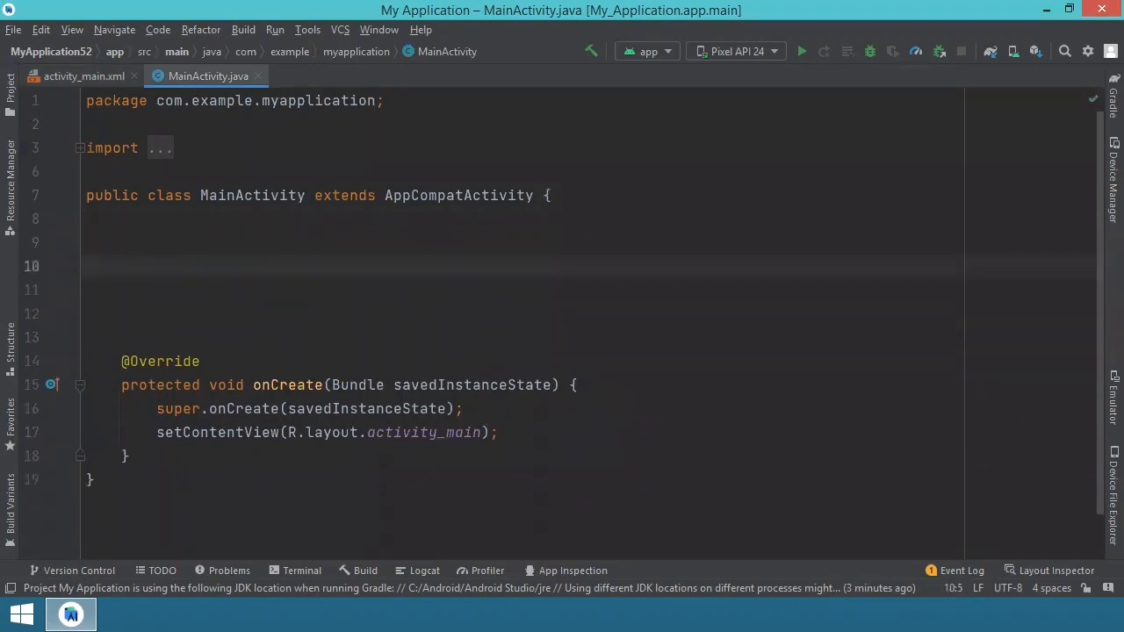
pyautogui.write('private TextView tvTime;')
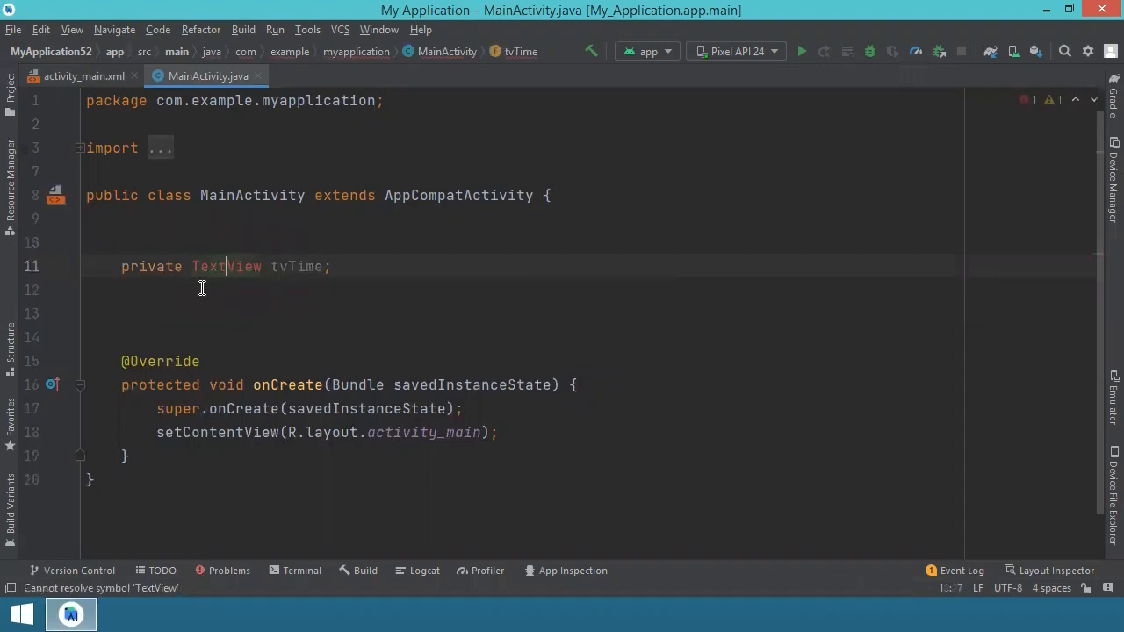
pyautogui.write('private String serverName = "time.nist.gov";')
pyautogui.click(540, 291)
pyautogui.write('private int serverPort = 13;')
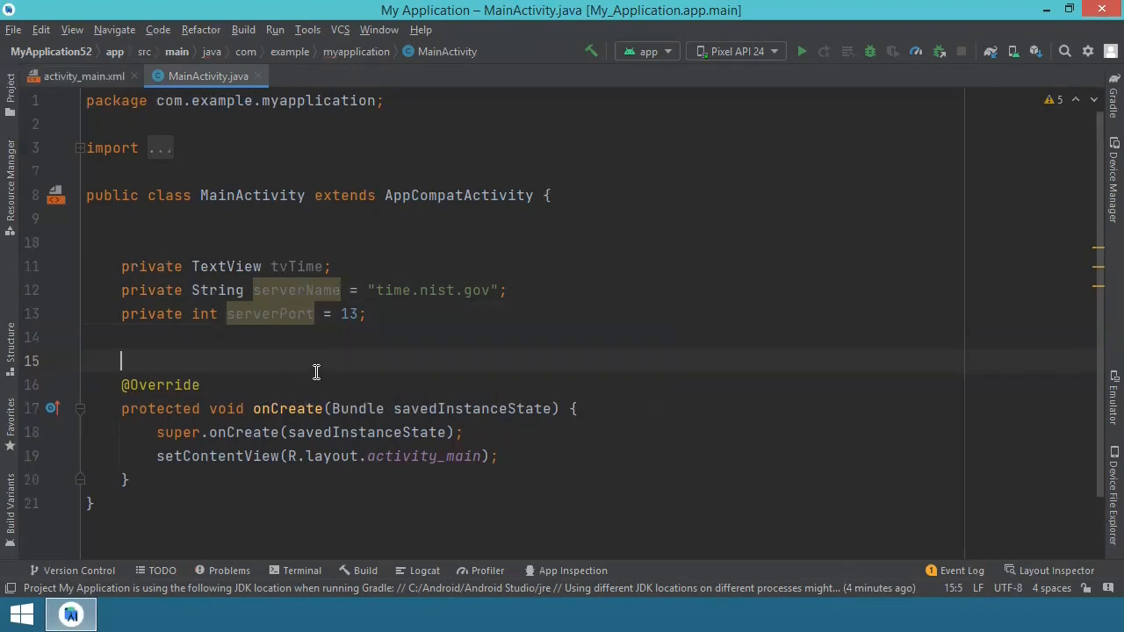
pyautogui.moveTo(325, 339)
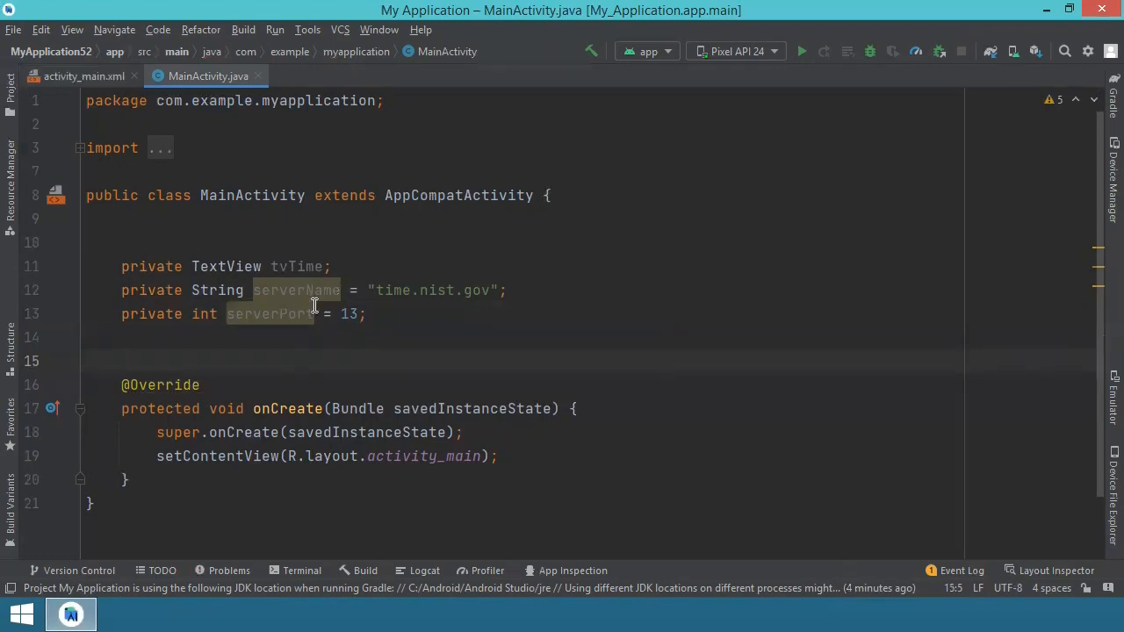
pyautogui.moveTo(416, 305)
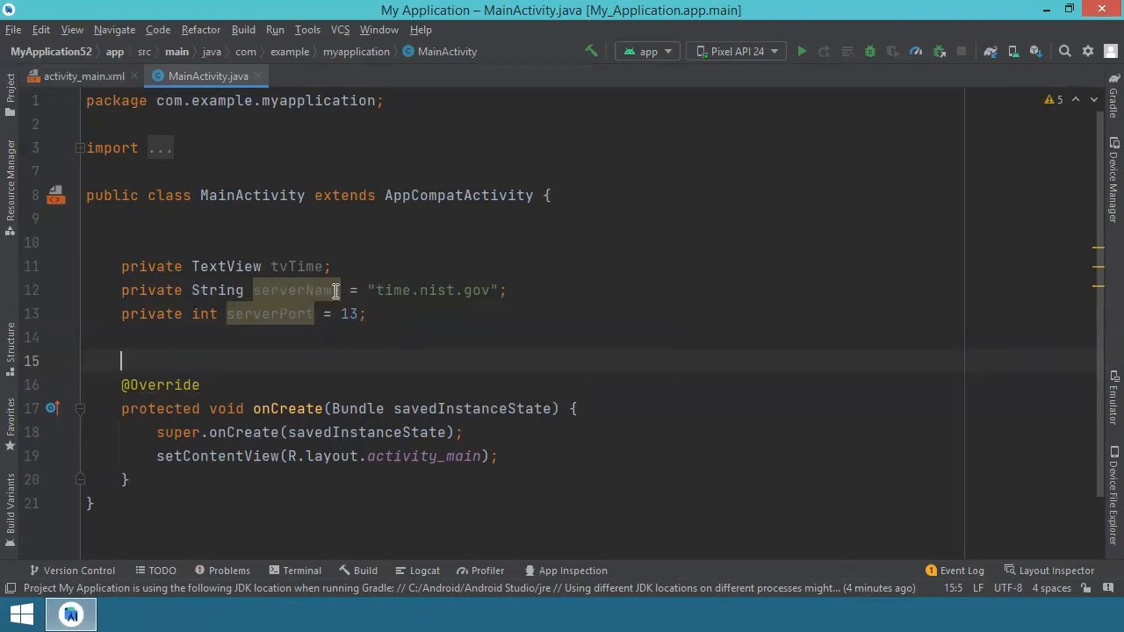
pyautogui.moveTo(381, 289)
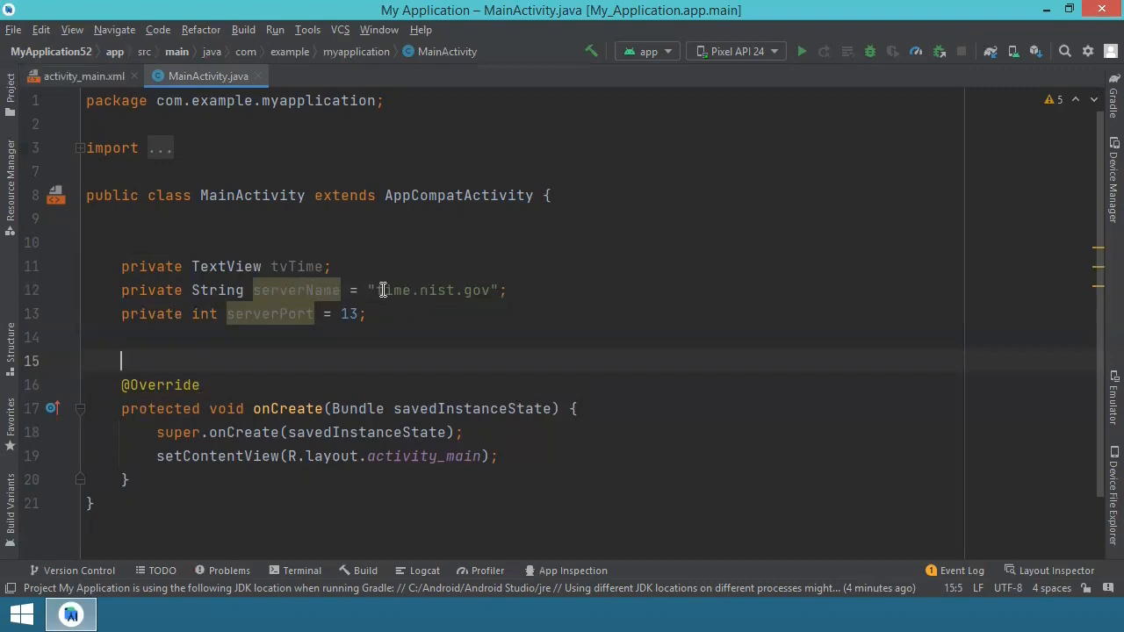
pyautogui.moveTo(494, 291)
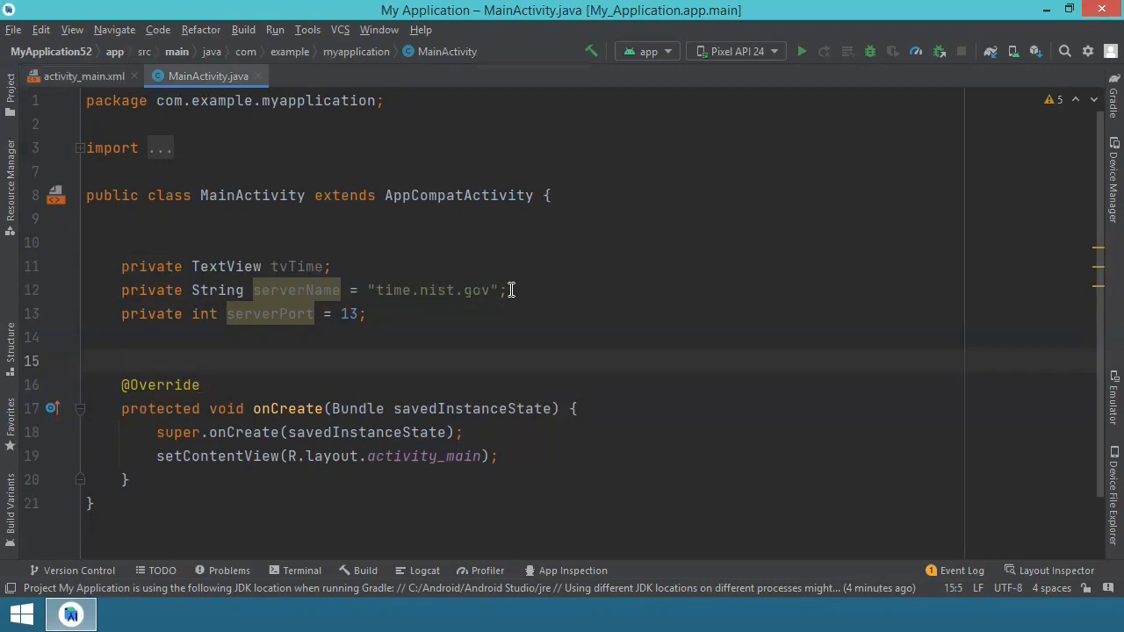
pyautogui.moveTo(486, 290)
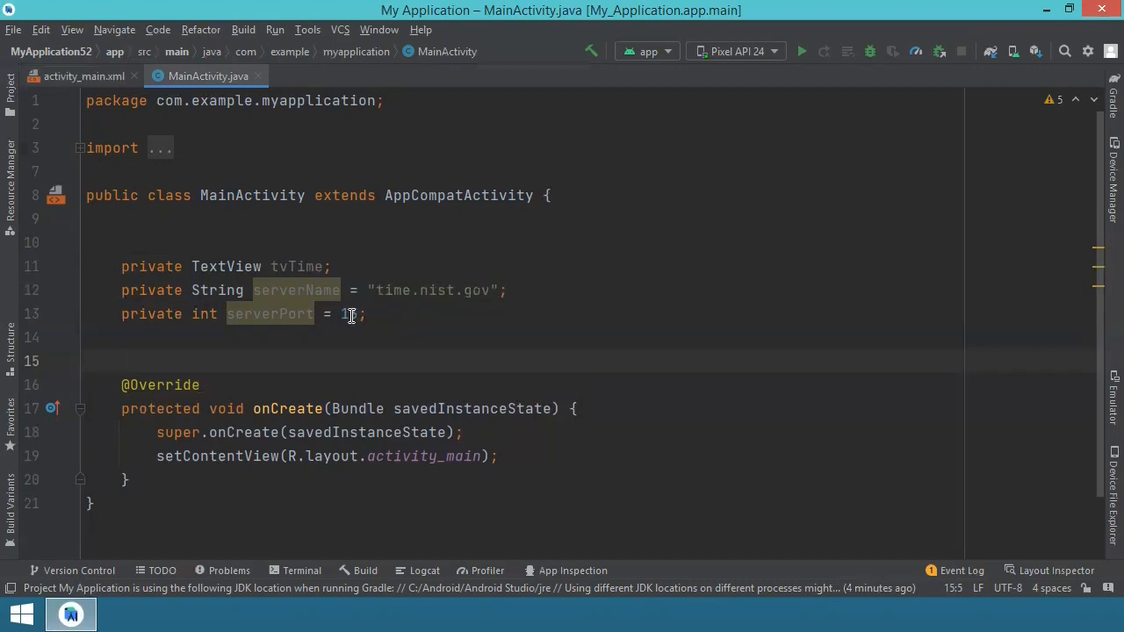
pyautogui.write('3')
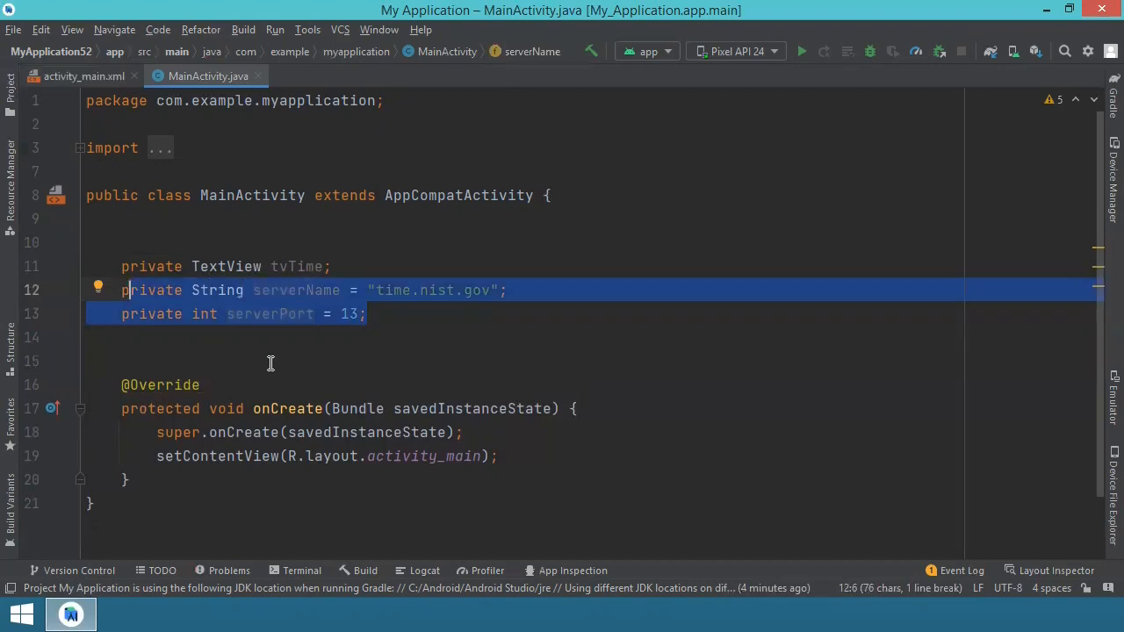
pyautogui.moveTo(450, 271)
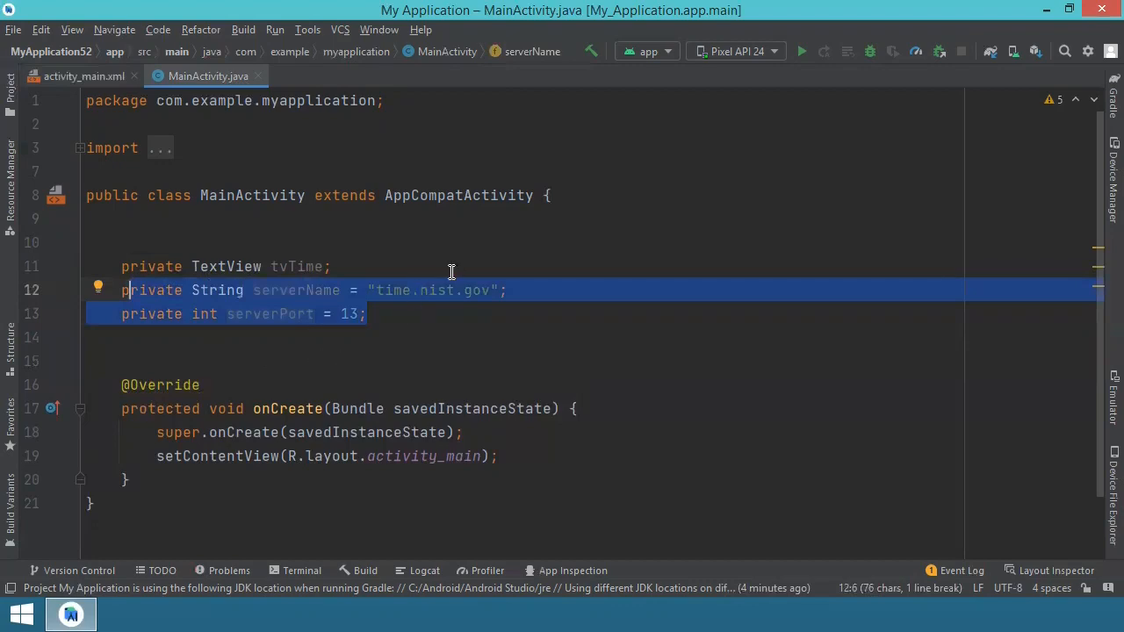
pyautogui.moveTo(315, 375)
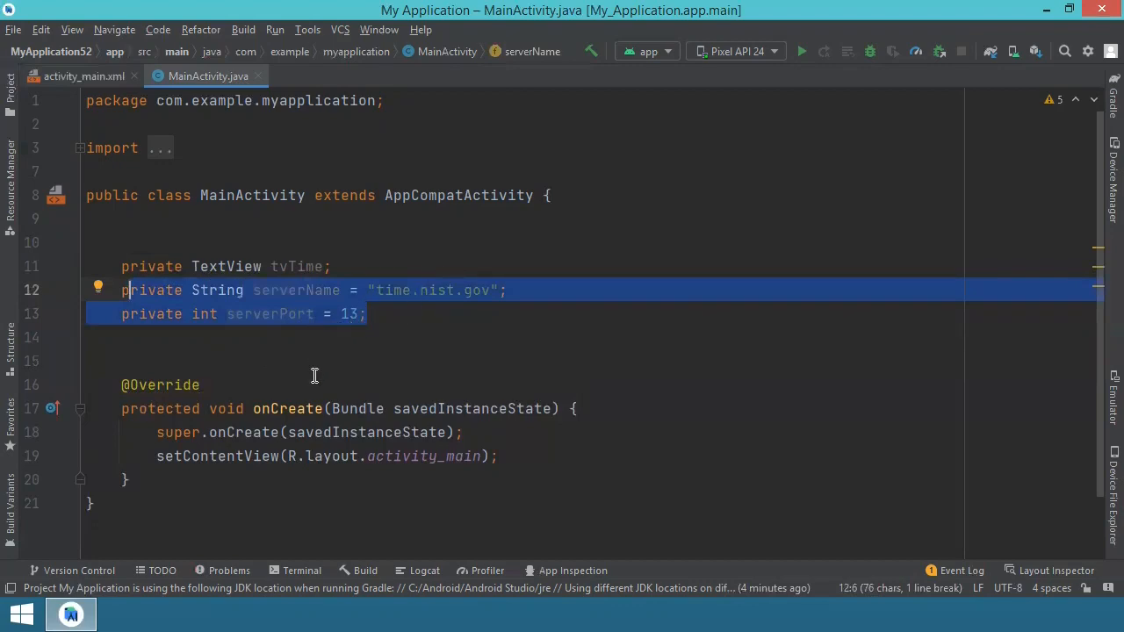
pyautogui.click(200, 384)
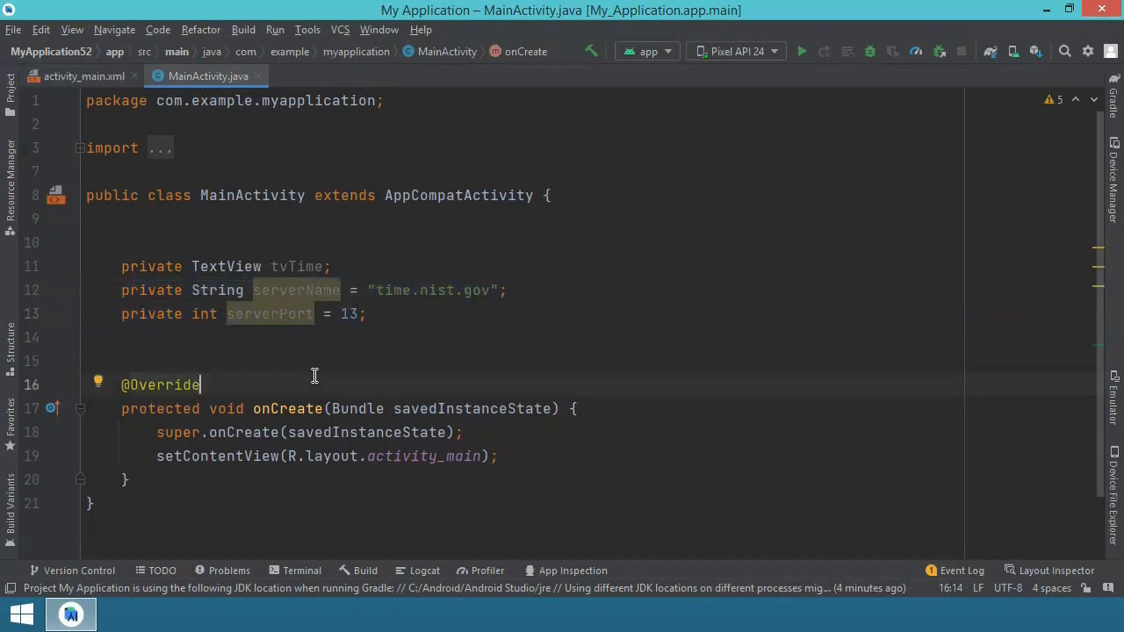
pyautogui.click(193, 217)
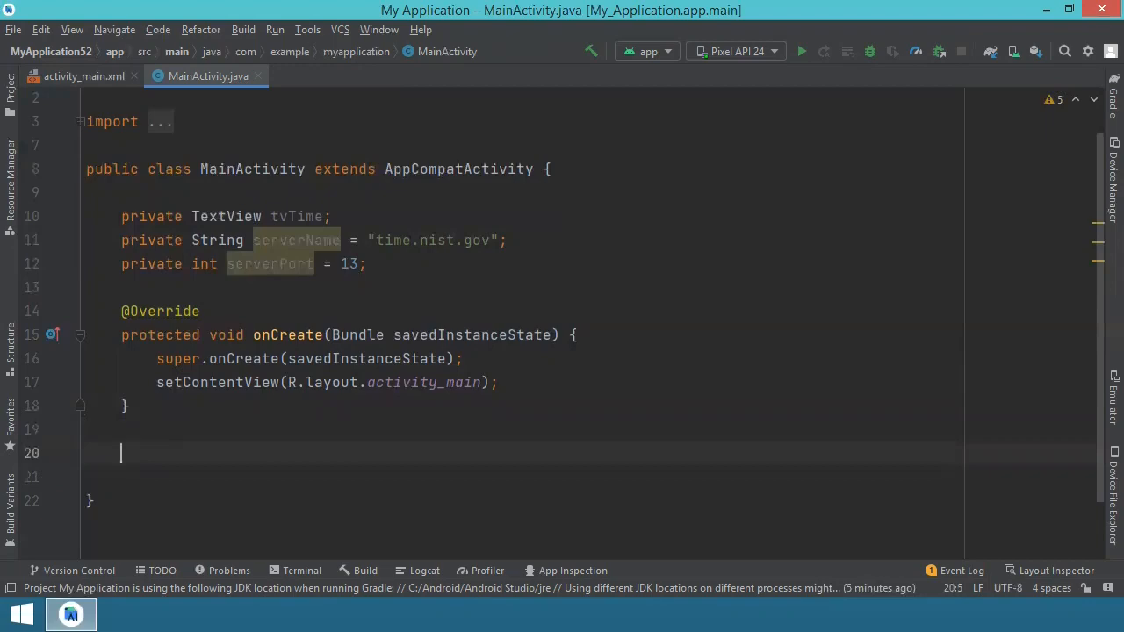
# Write 'private class NistTimeClient implements Runnable' with an empty body below onCreate
pyautogui.write('priv')
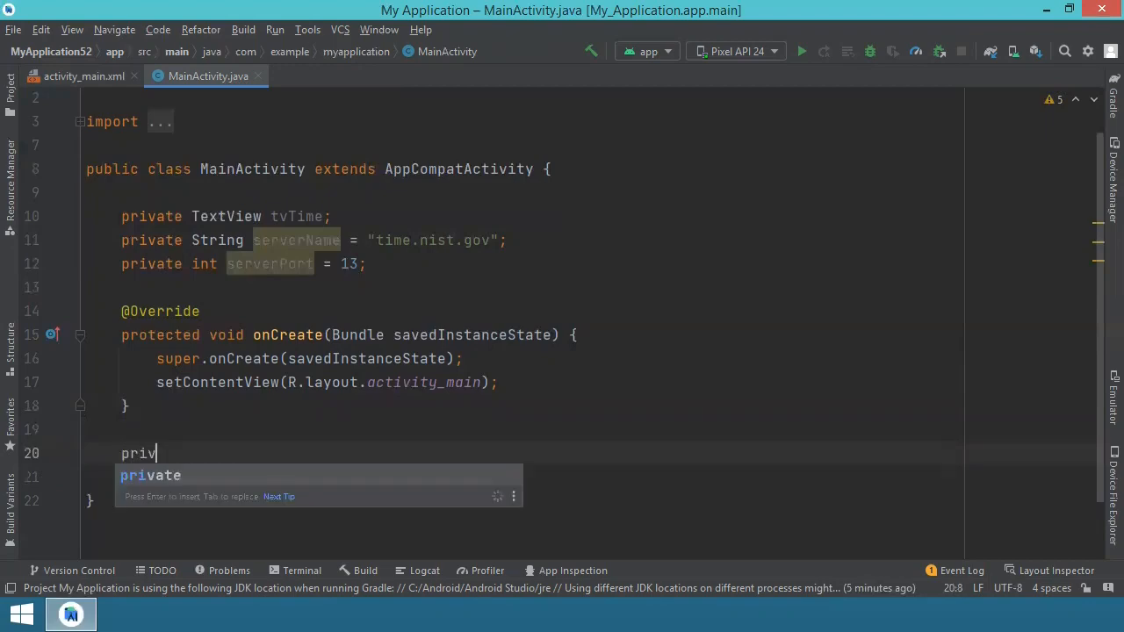
pyautogui.write('ate class')
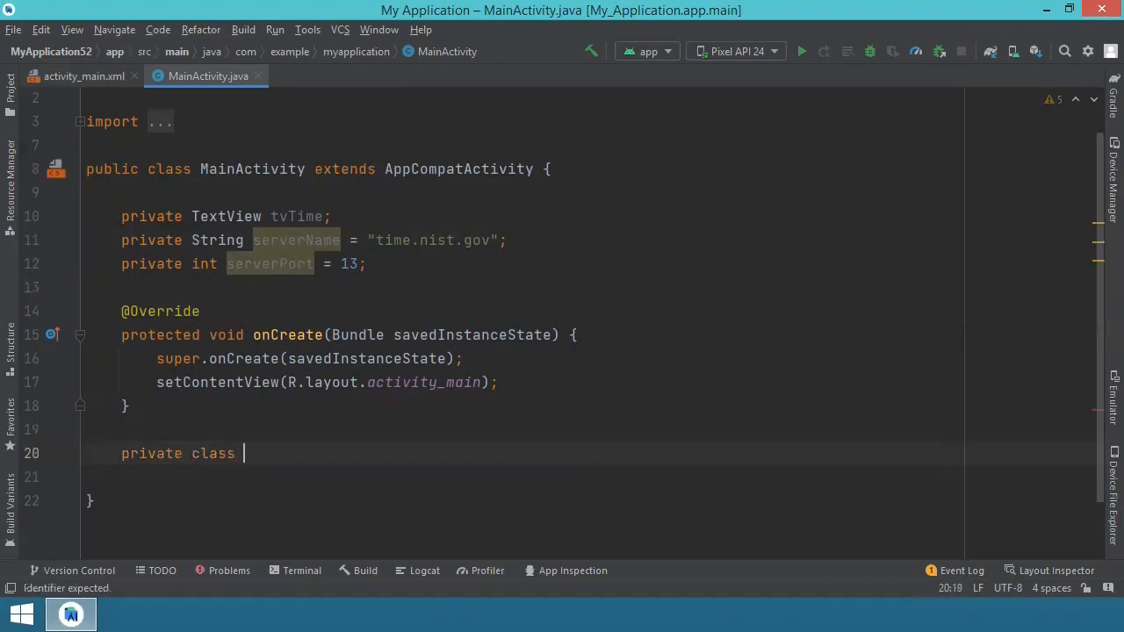
pyautogui.write('N')
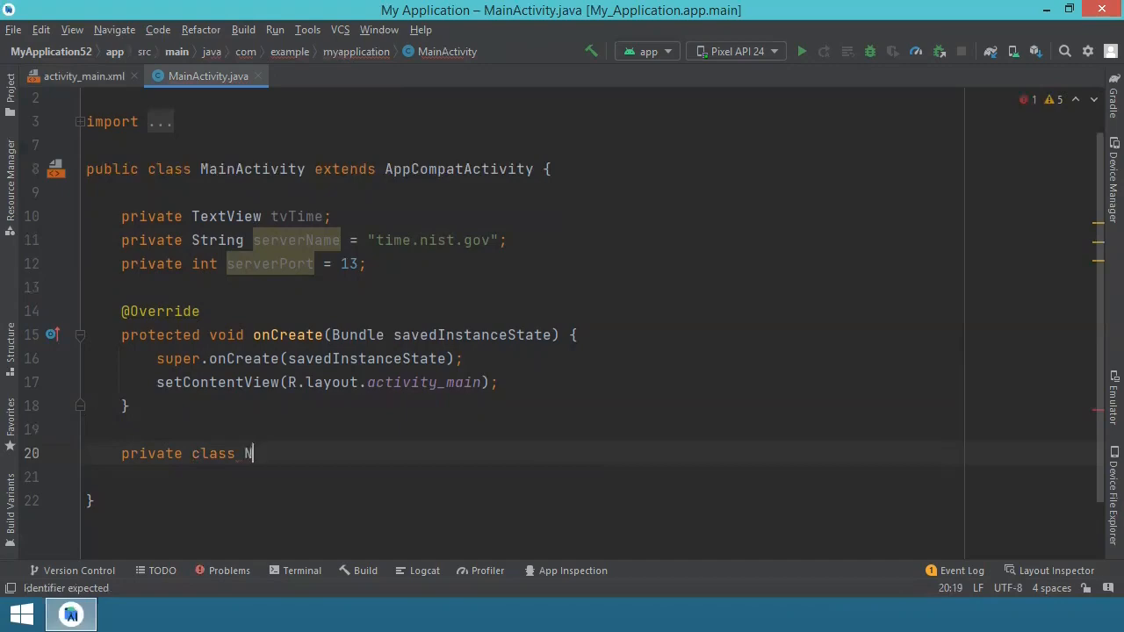
pyautogui.write('ist')
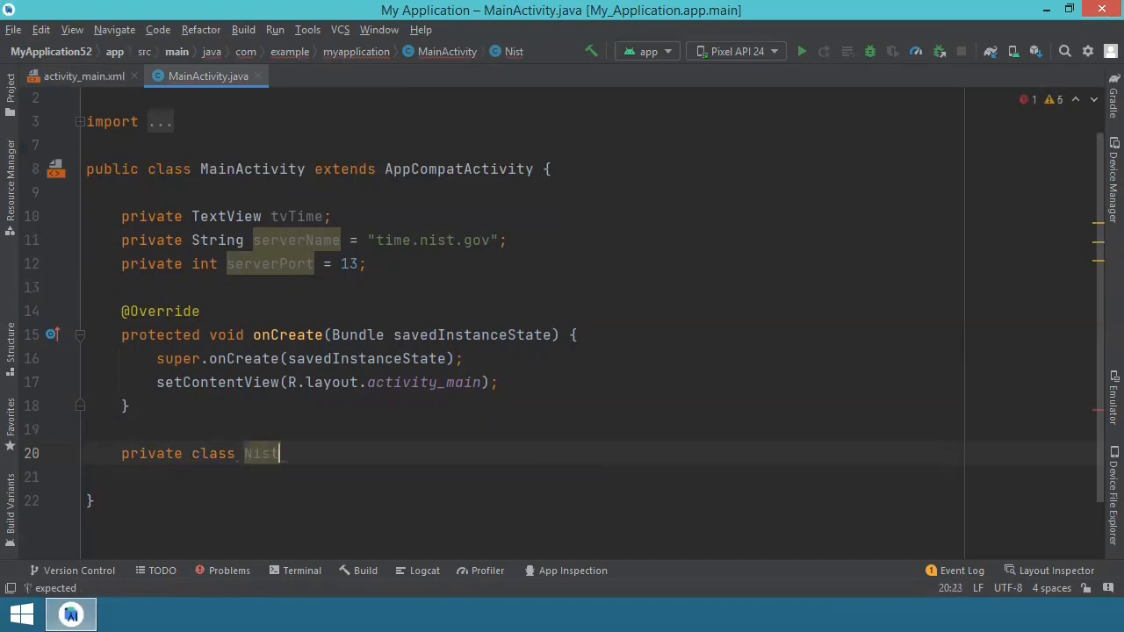
pyautogui.write('TimeC')
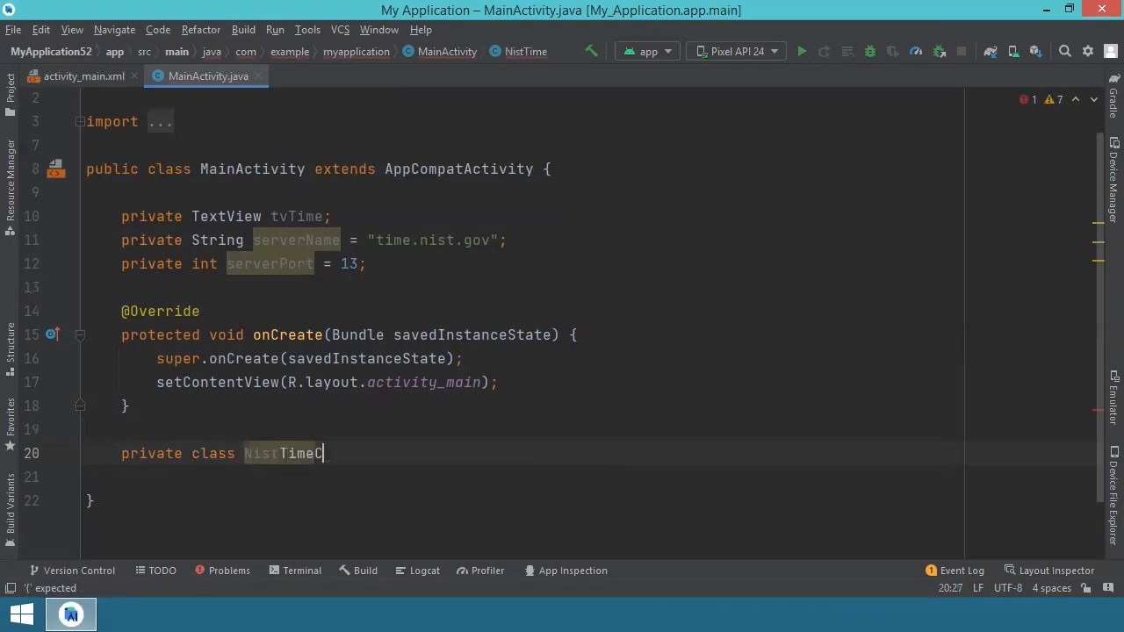
pyautogui.write('lient i')
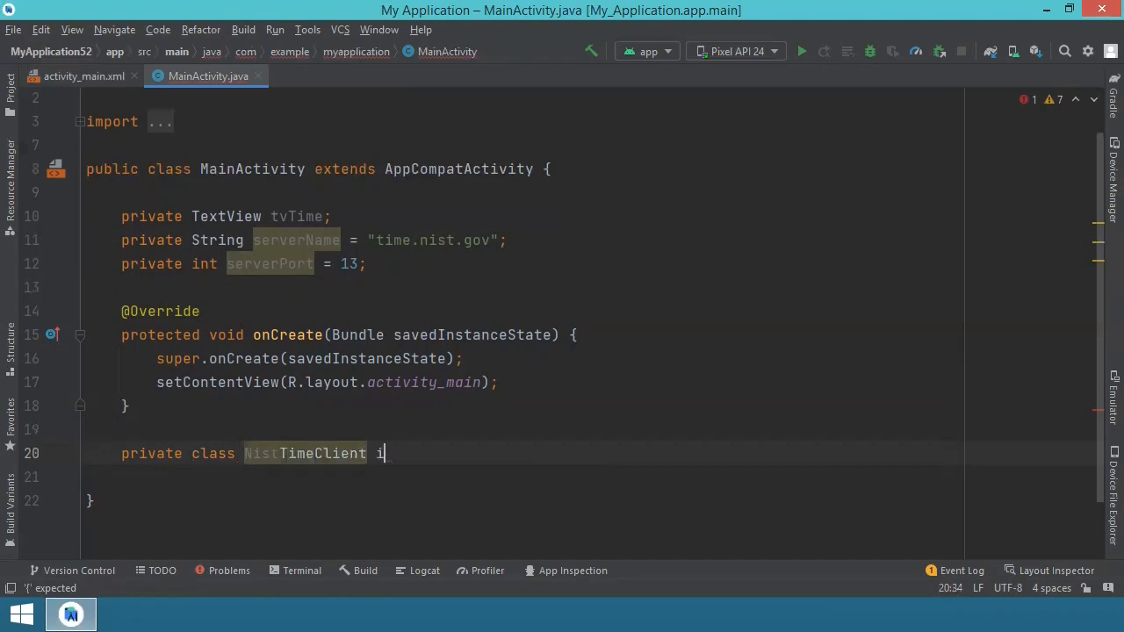
pyautogui.write('mplements Ru')
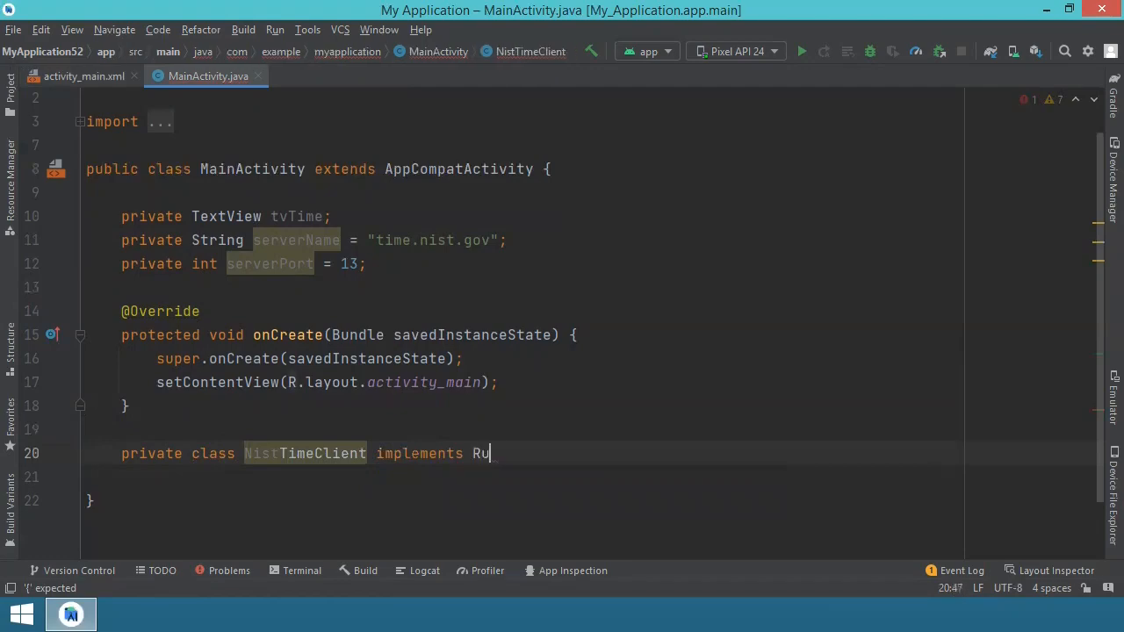
pyautogui.write('nable{')
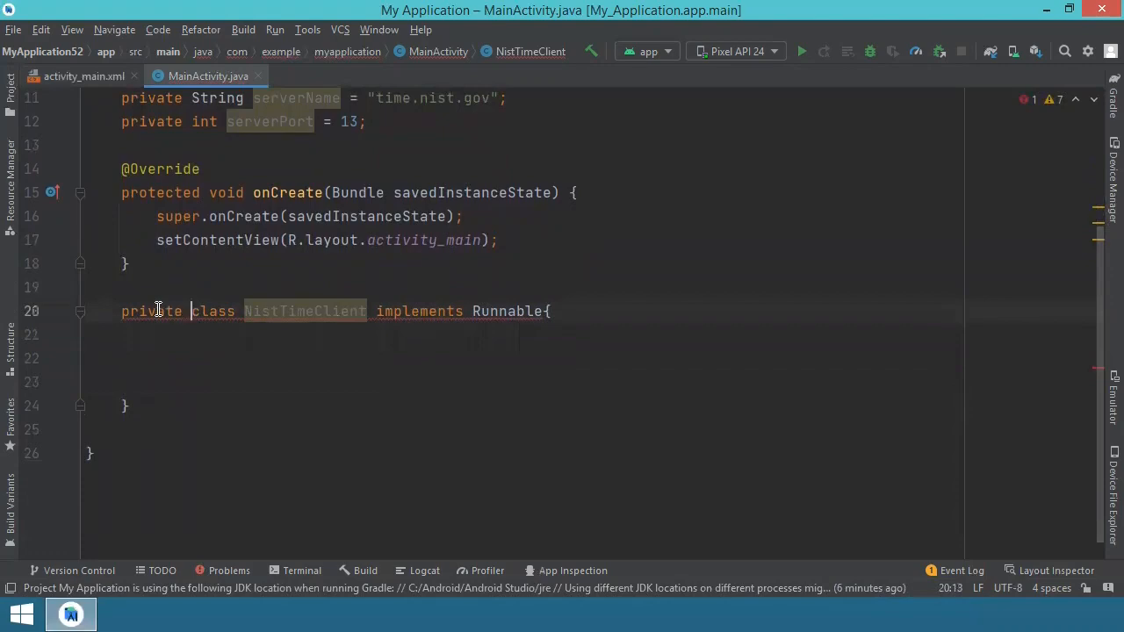
# Use the Implement methods quick fix to add run():void to NistTimeClient
pyautogui.click(112, 311)
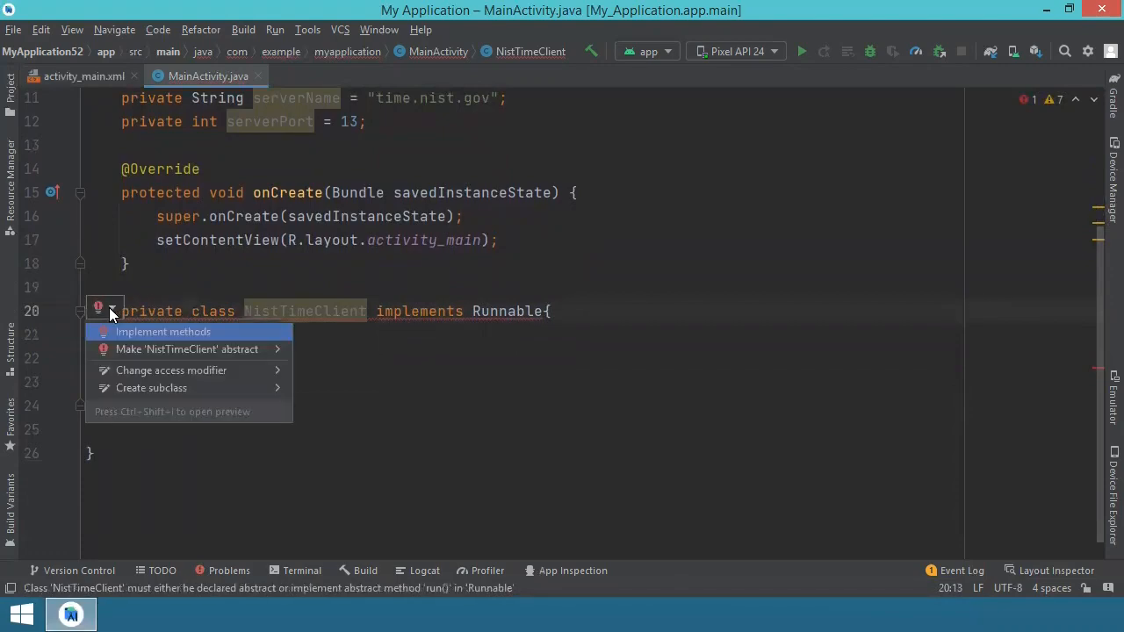
pyautogui.moveTo(155, 338)
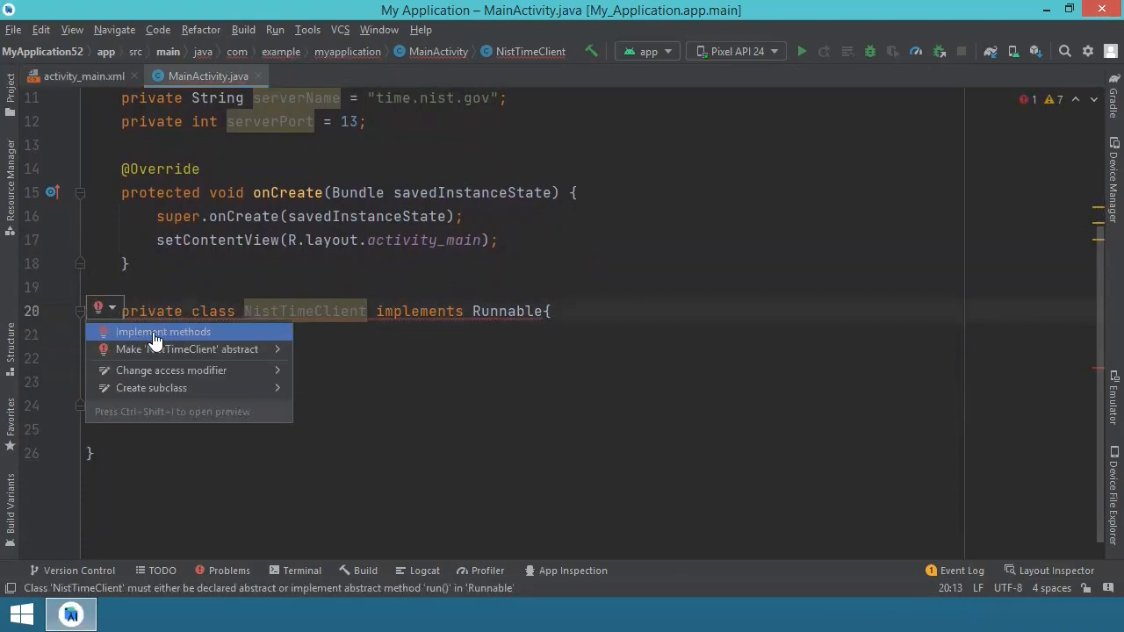
pyautogui.click(164, 331)
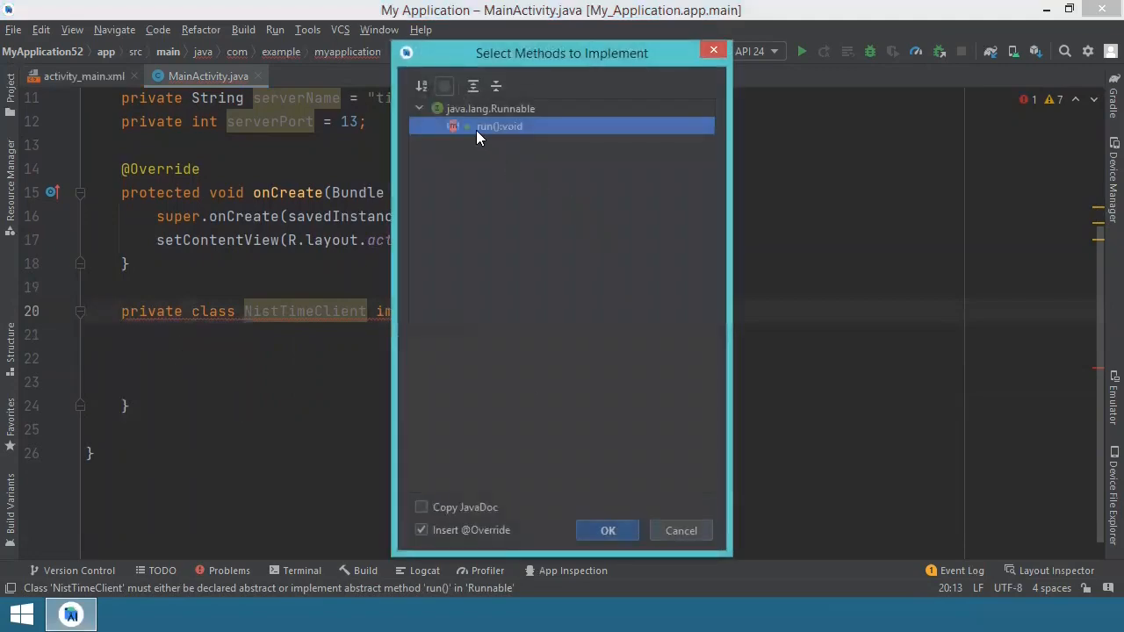
pyautogui.click(607, 530)
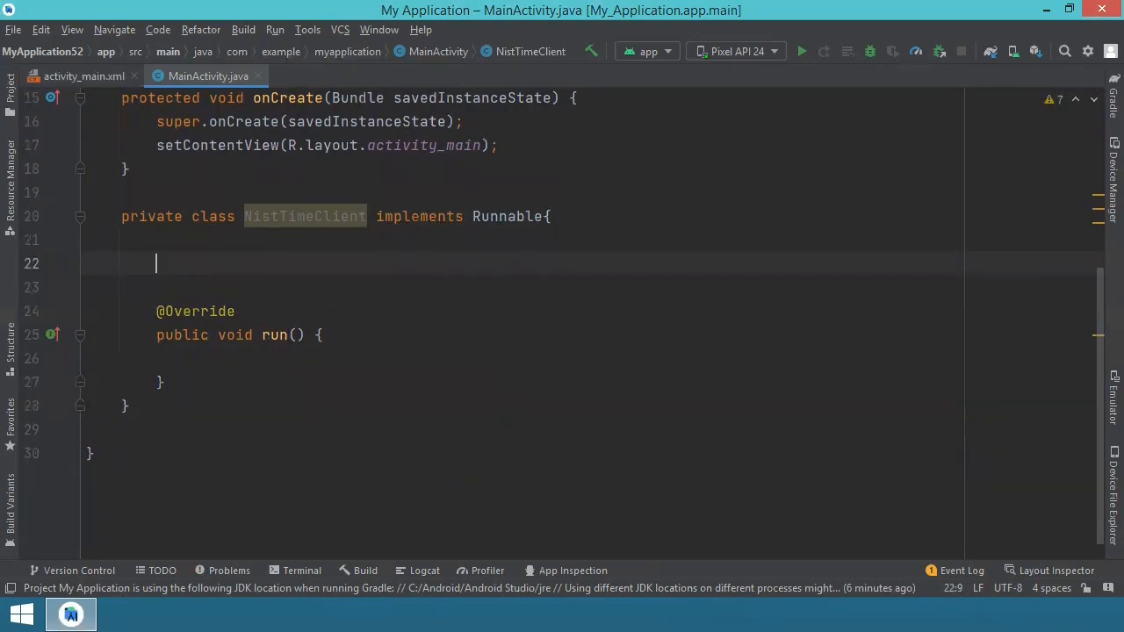
# Add fields 'private String serverName;' and 'private int serverPort;' inside NistTimeClient
pyautogui.write('private')
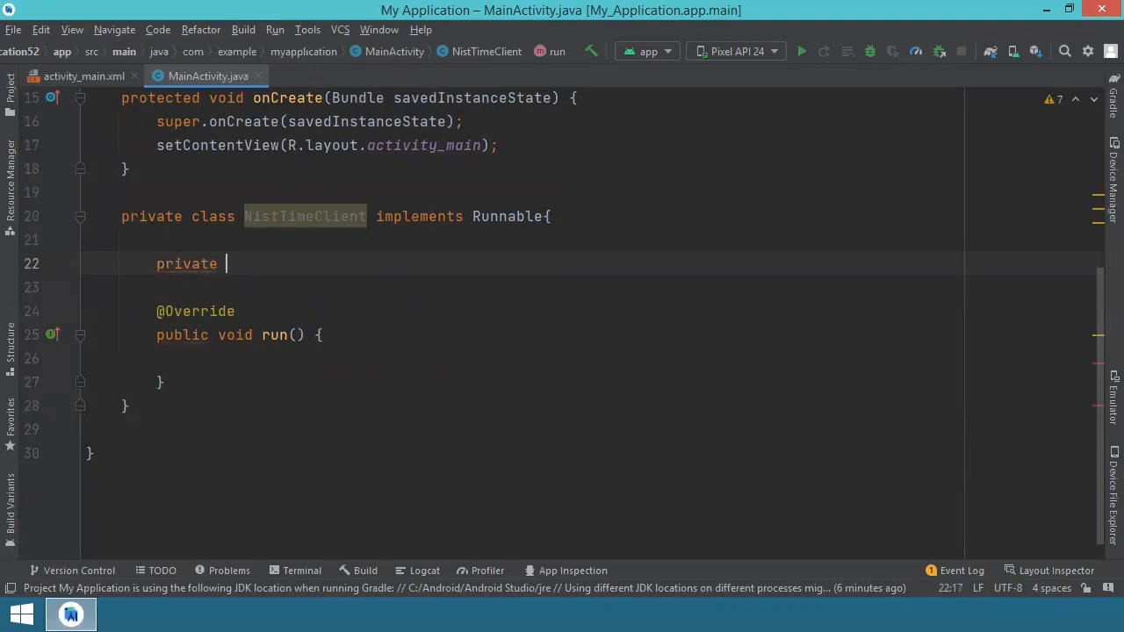
pyautogui.write('String serverNa')
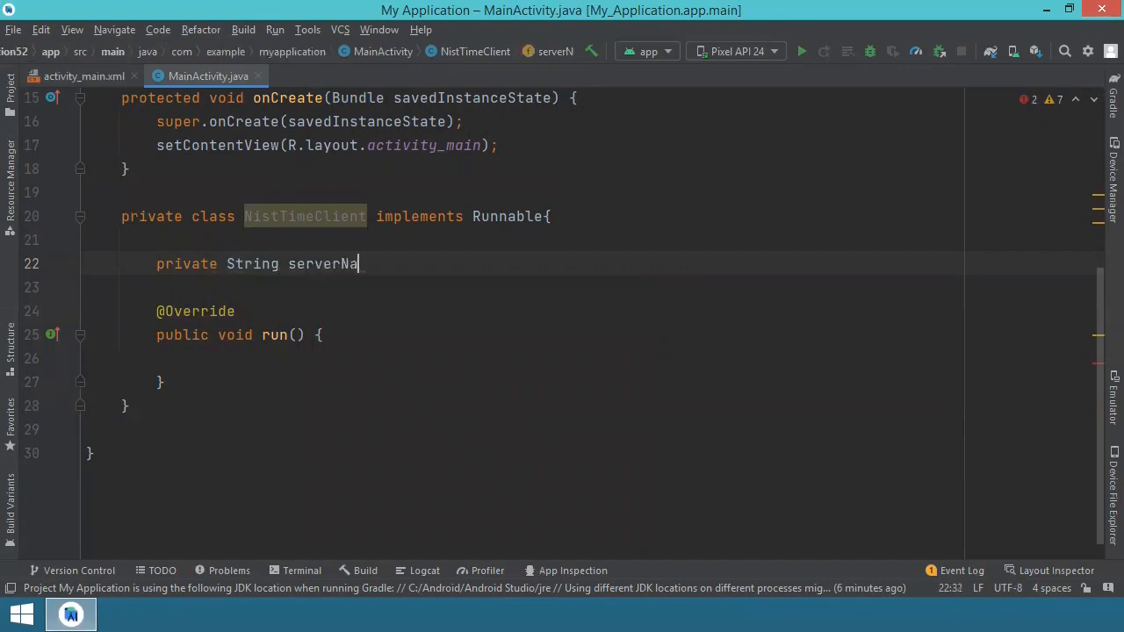
pyautogui.write('me;')
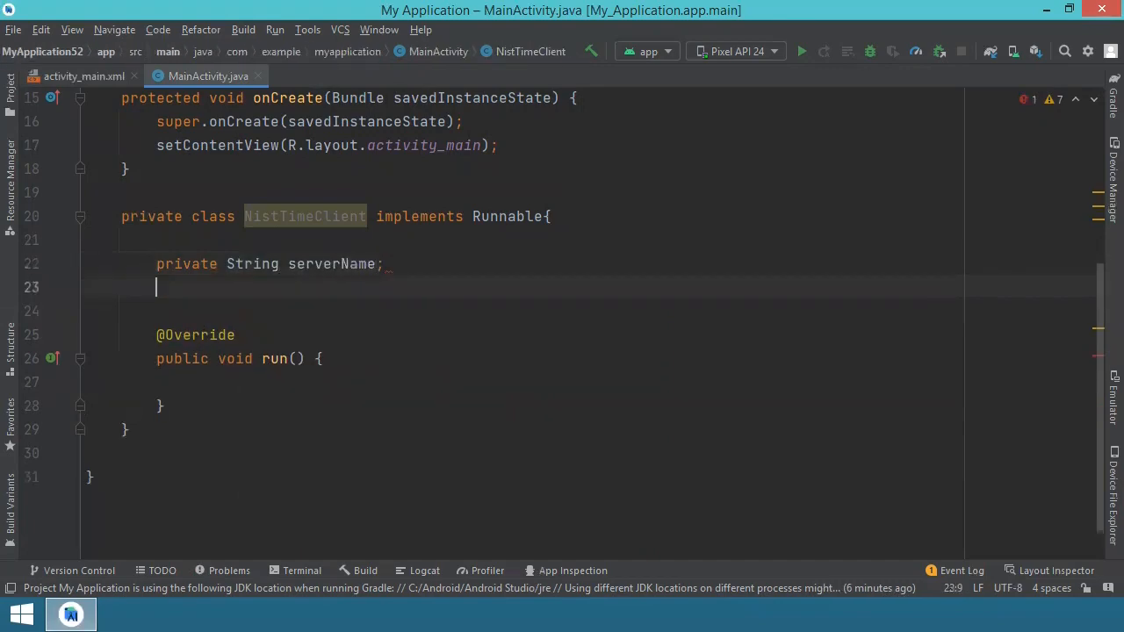
pyautogui.write('private')
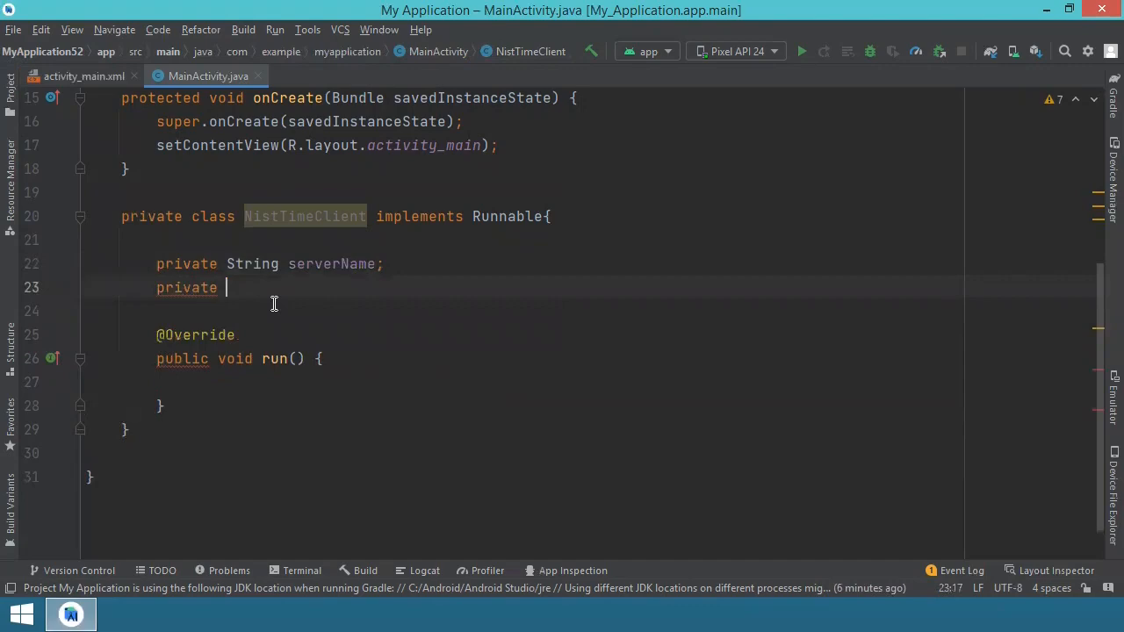
pyautogui.write('int ser')
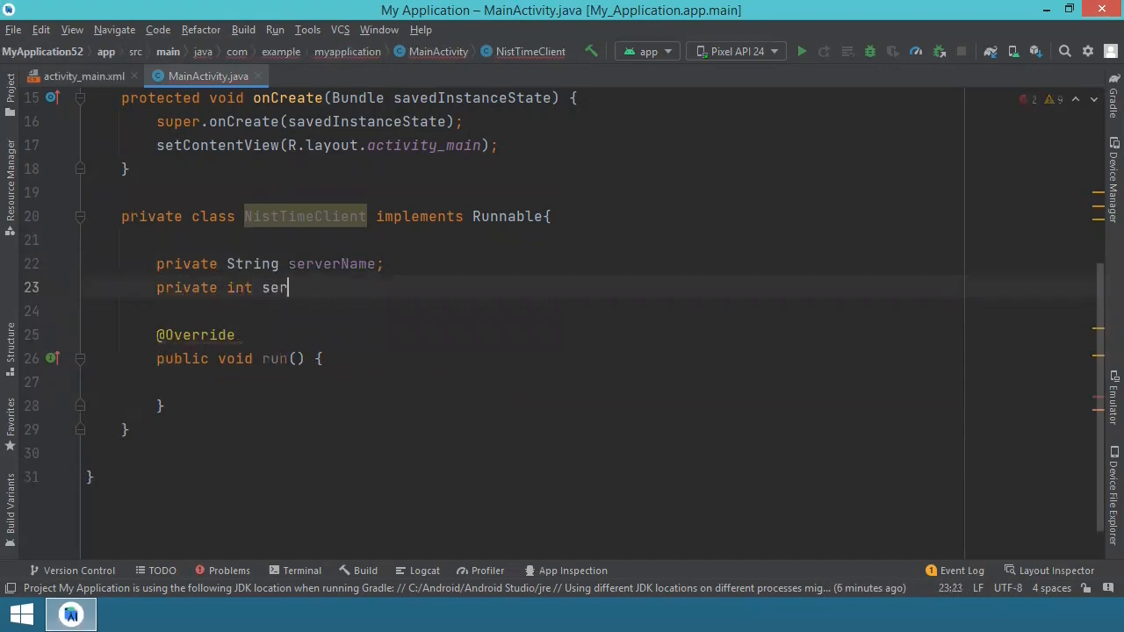
pyautogui.write('verPort;')
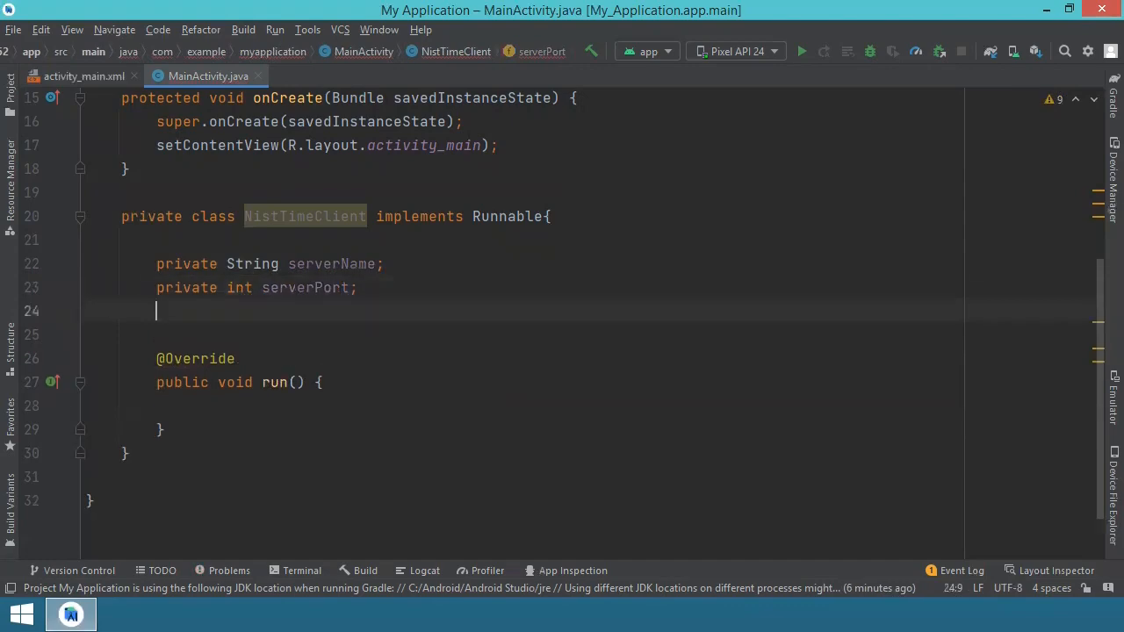
pyautogui.press('Return')
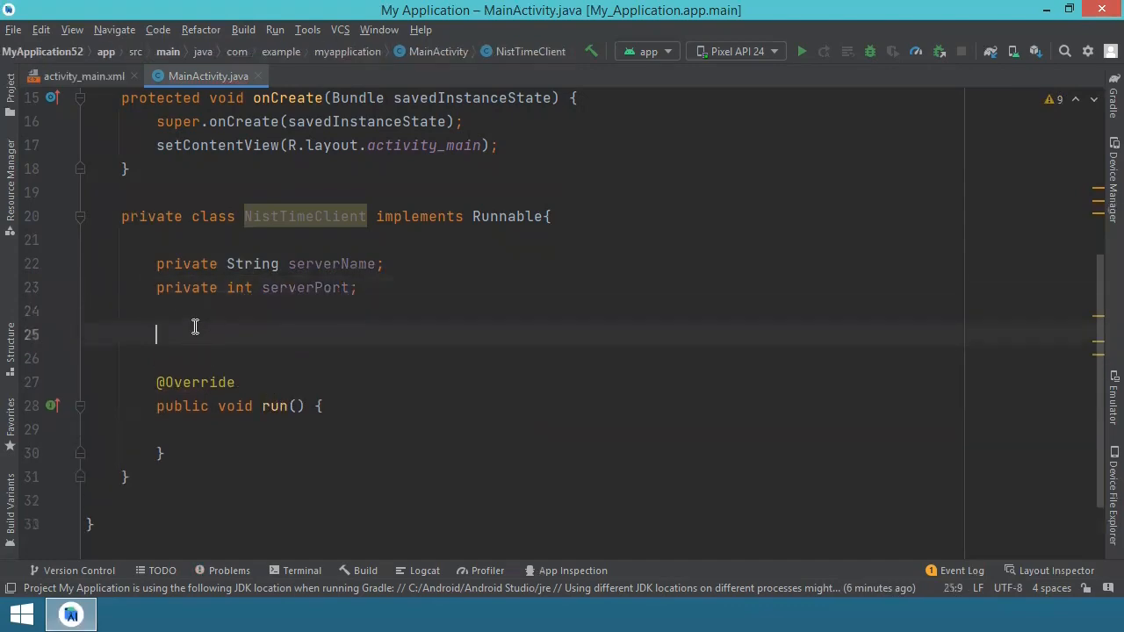
# Generate a NistTimeClient constructor that takes and assigns serverName and serverPort
pyautogui.rightClick(195, 328)
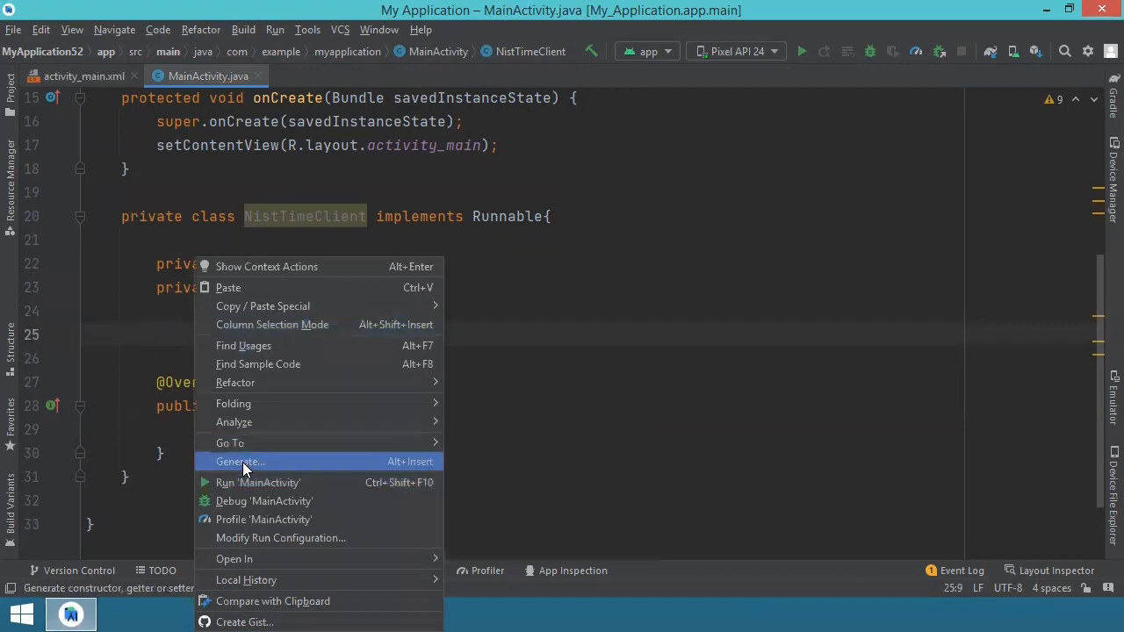
pyautogui.click(240, 461)
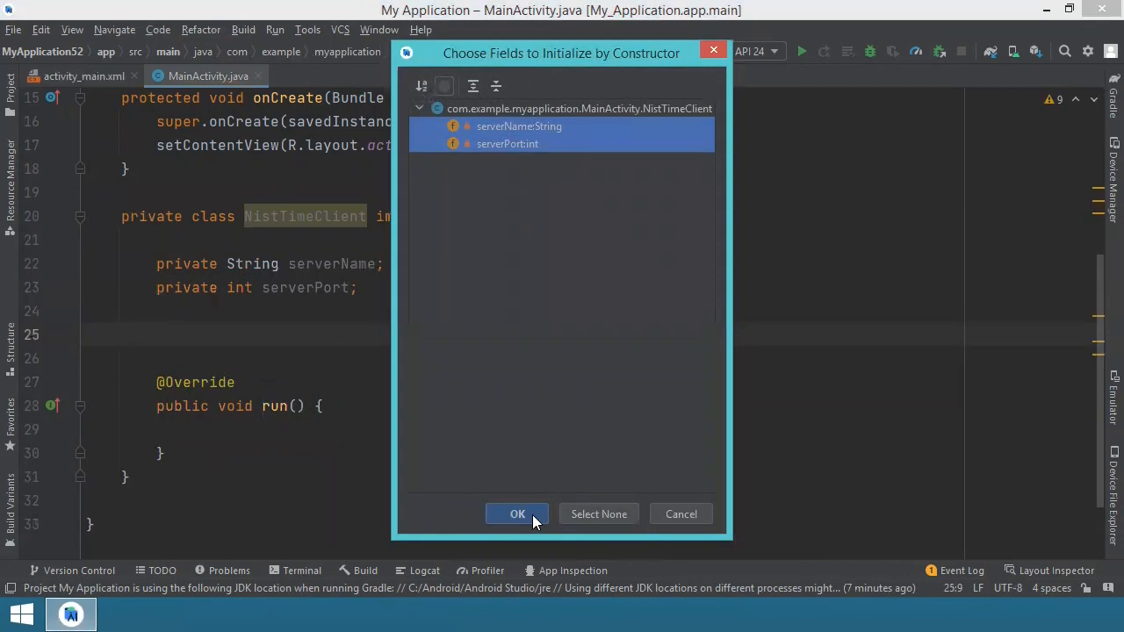
pyautogui.click(517, 513)
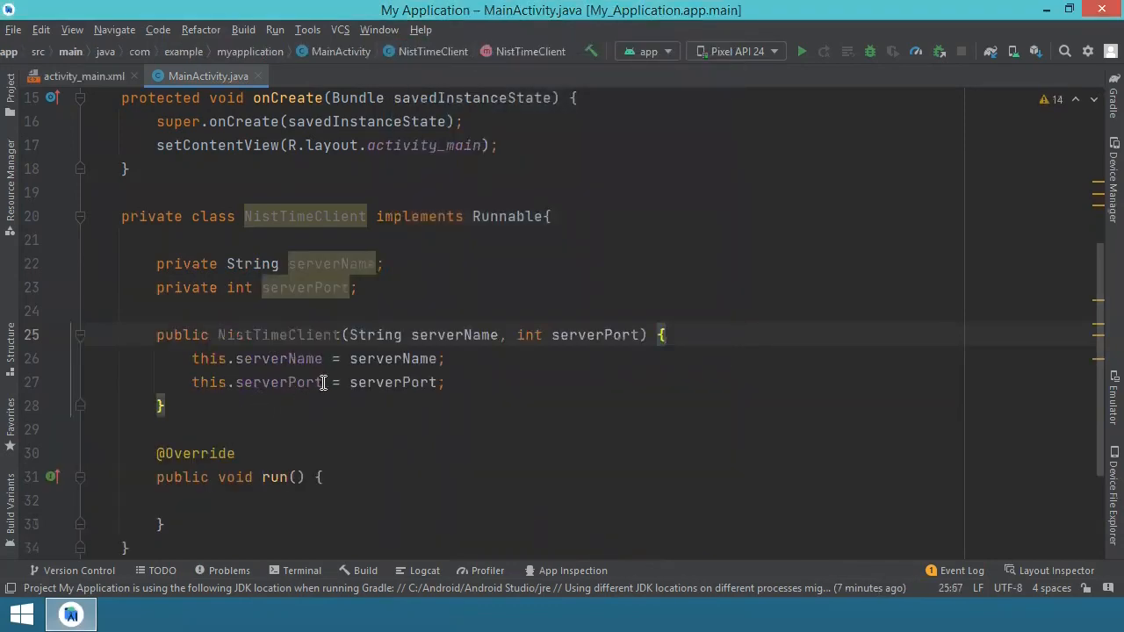
pyautogui.scroll(-3)
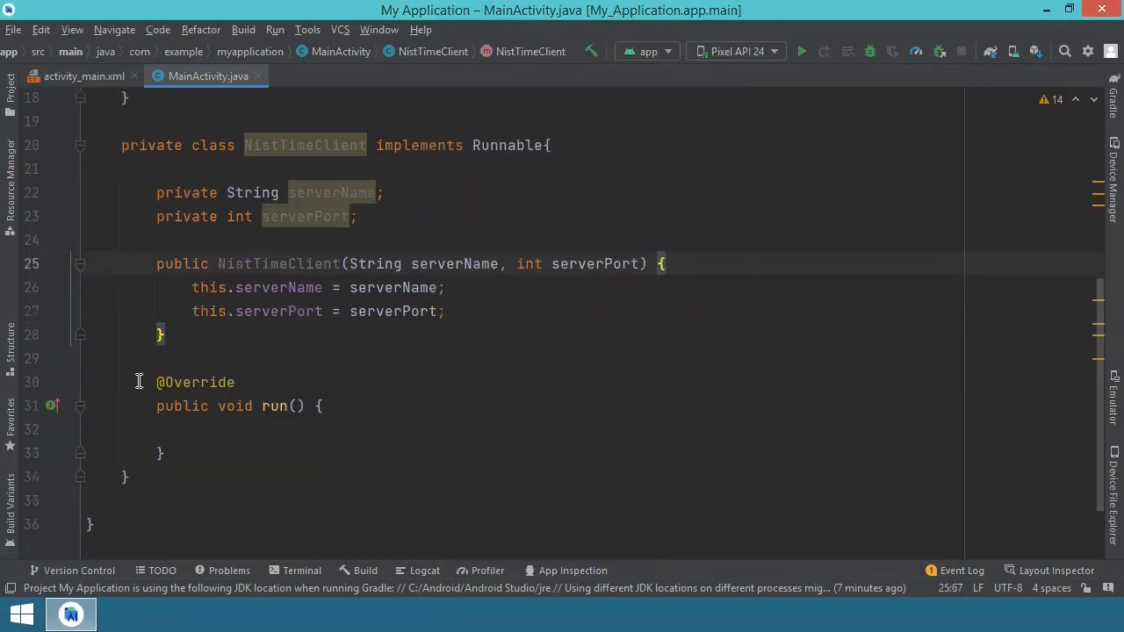
pyautogui.moveTo(237, 372)
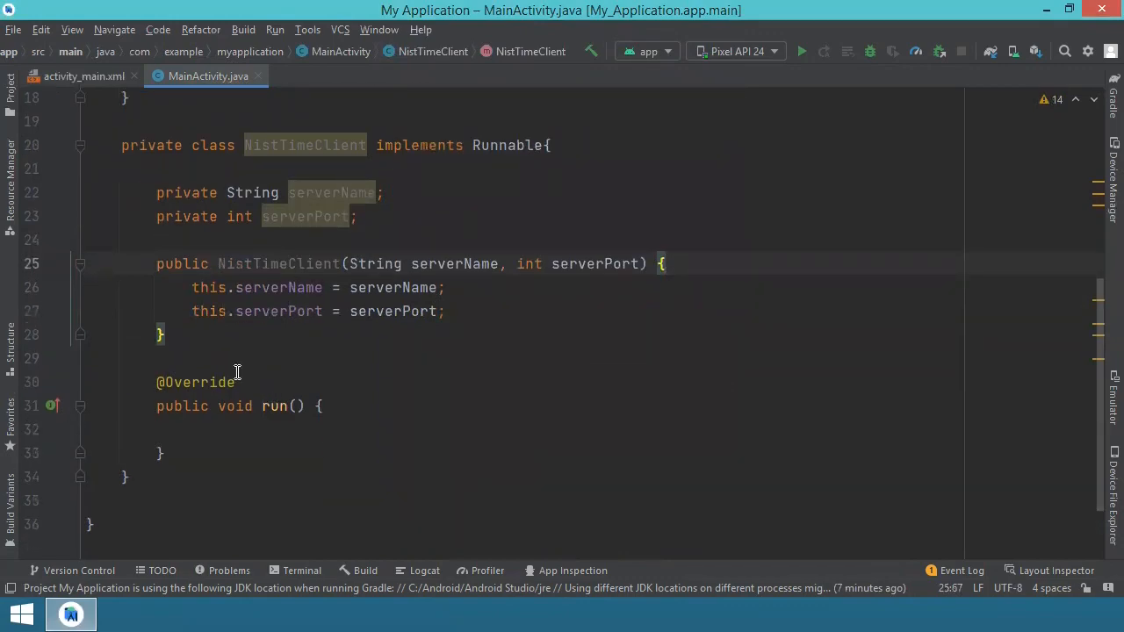
# Write run() to open a socket, read the NIST line into recTime, close it, and catch IOException
pyautogui.click(219, 428)
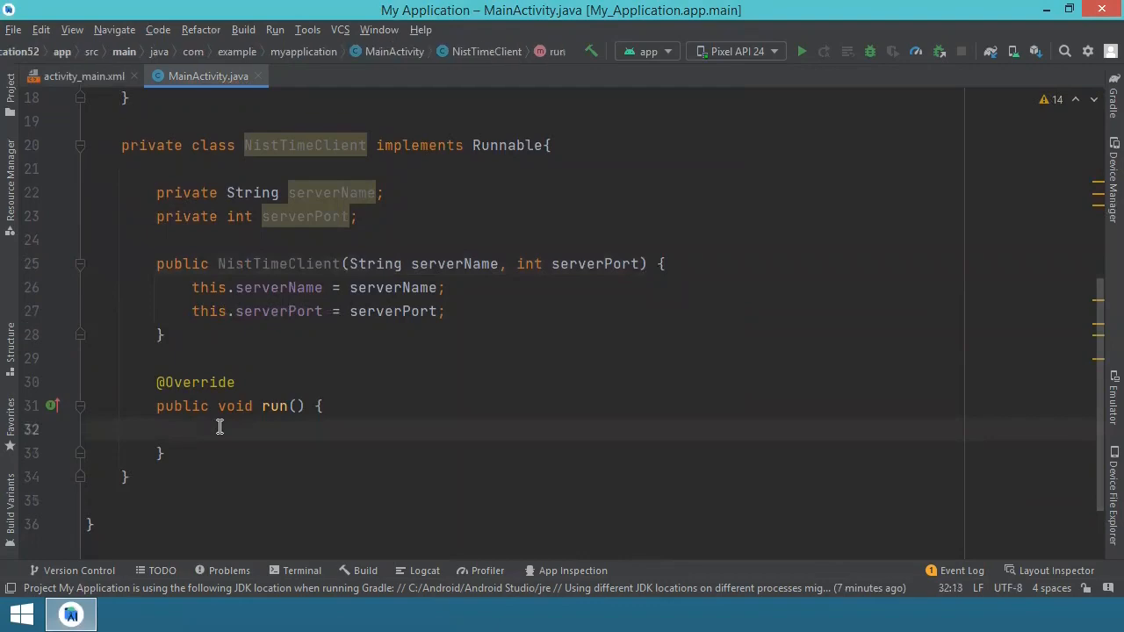
pyautogui.write('Socket socket = new Socket(serverName, serverPort);')
pyautogui.write('socket.close();')
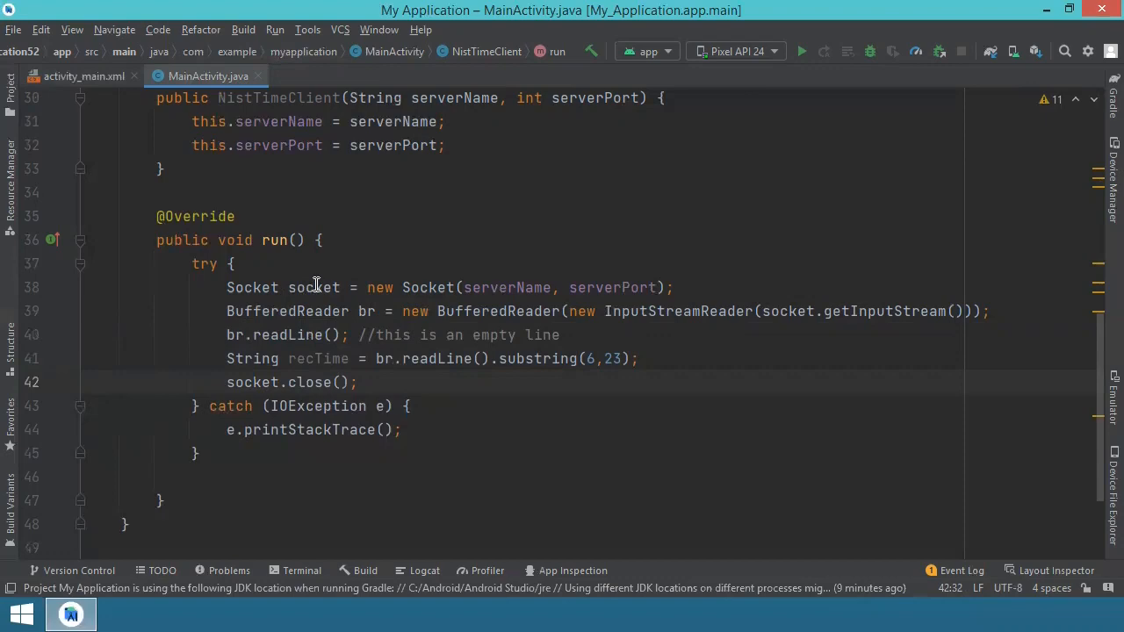
pyautogui.moveTo(540, 281)
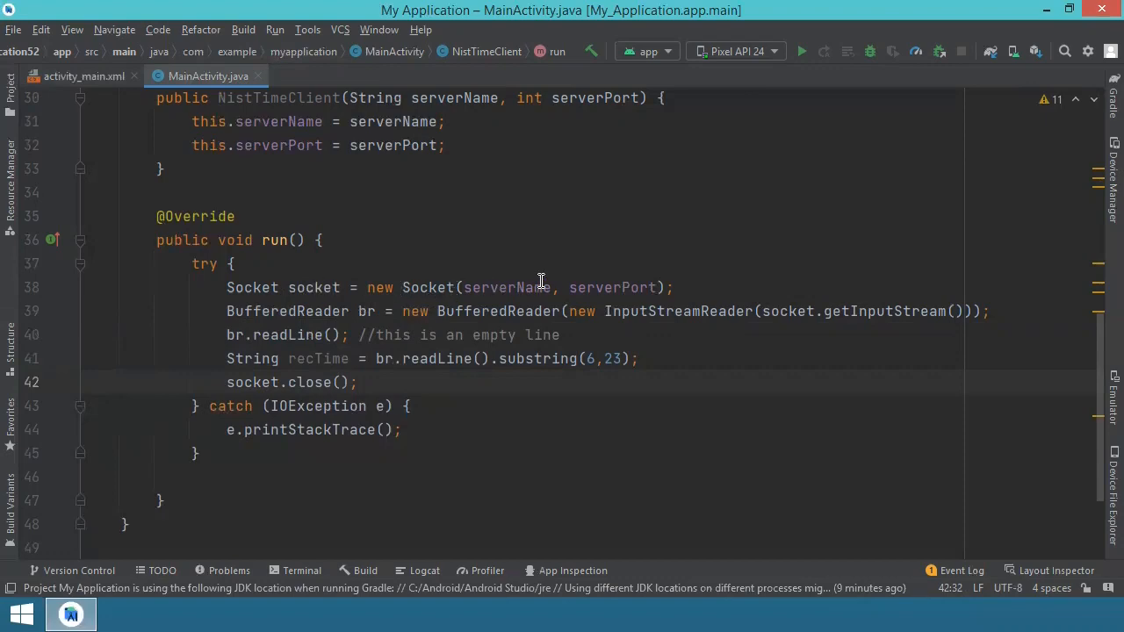
pyautogui.moveTo(642, 287)
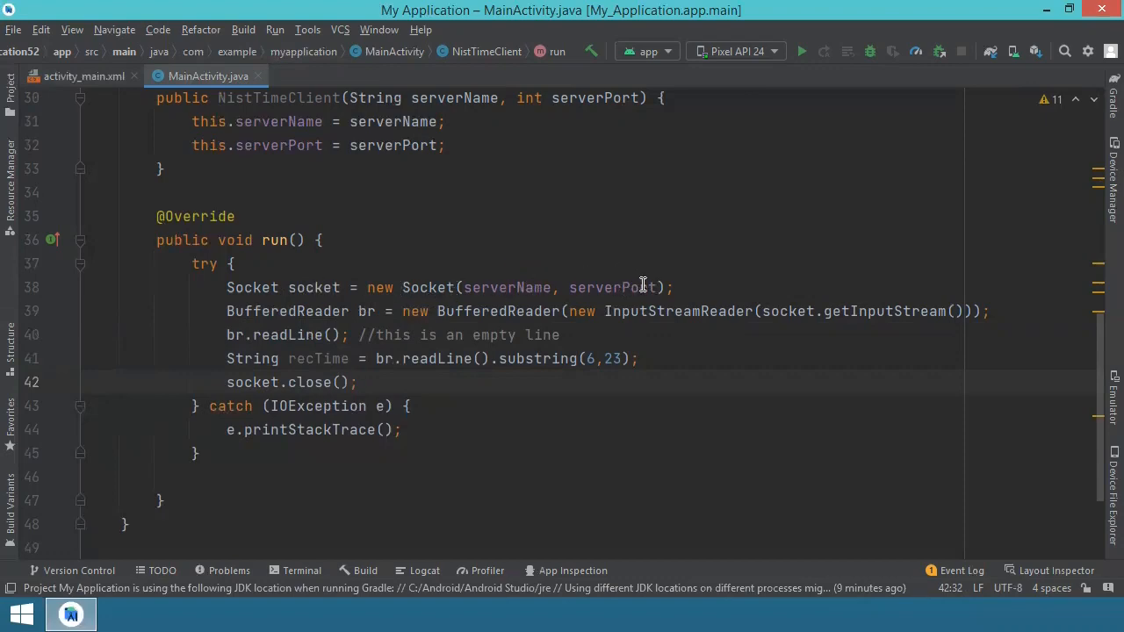
pyautogui.moveTo(569, 287)
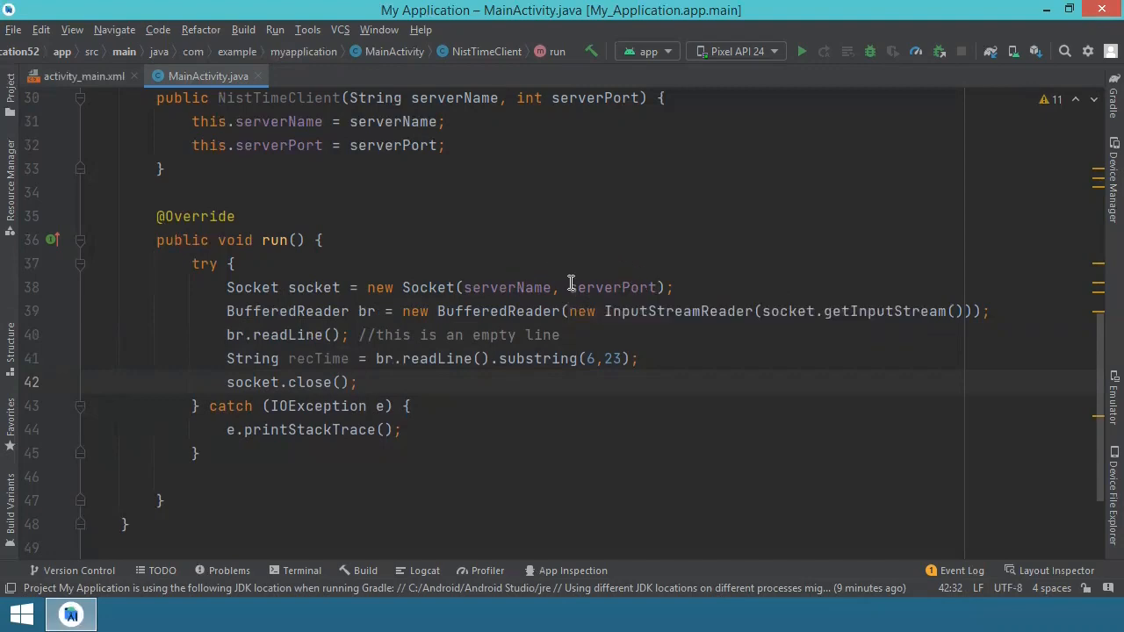
pyautogui.moveTo(586, 264)
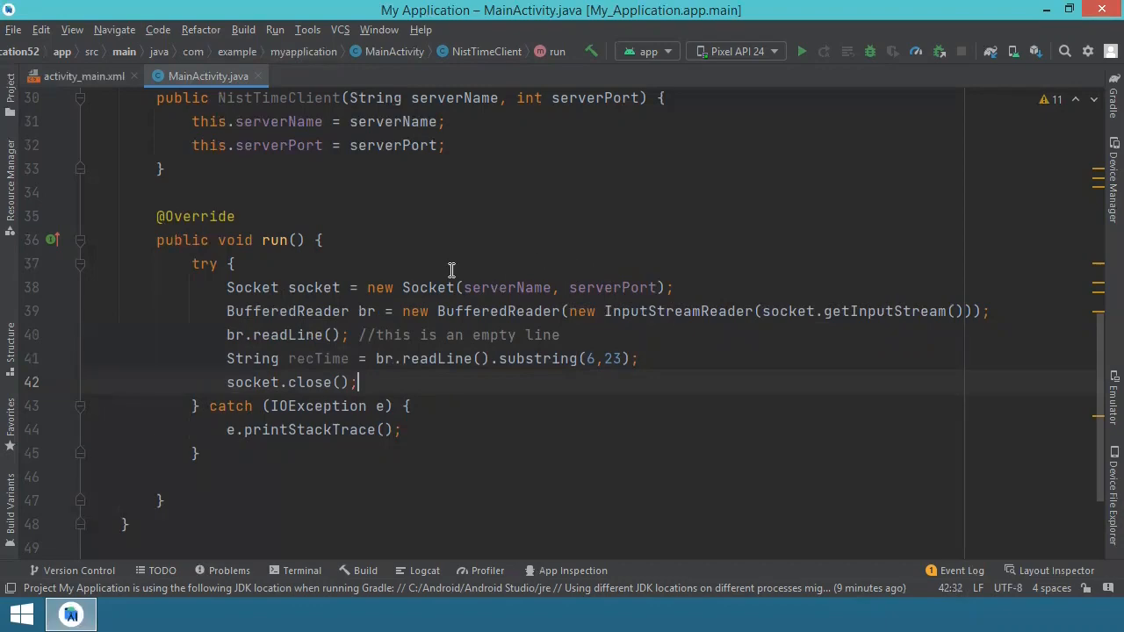
pyautogui.moveTo(367, 311)
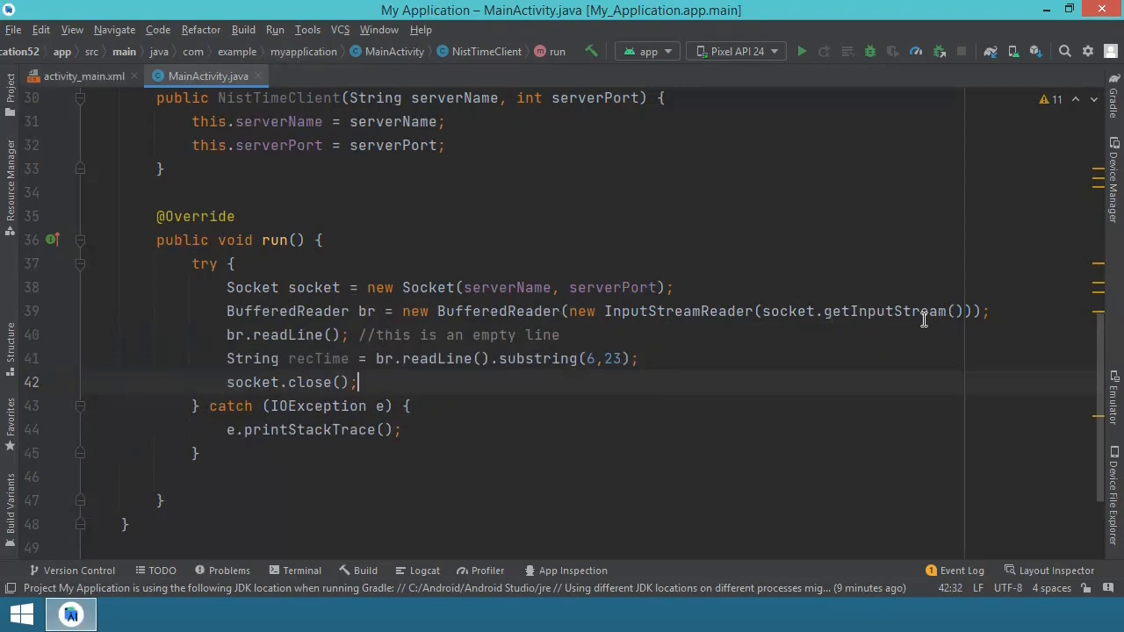
pyautogui.moveTo(373, 311)
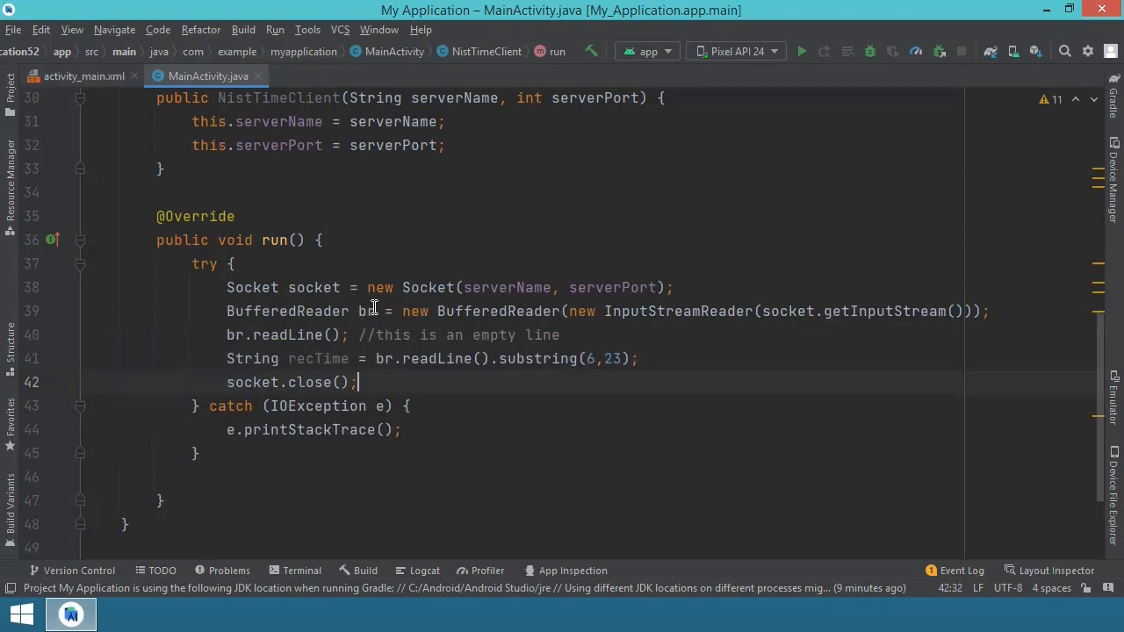
pyautogui.moveTo(369, 309)
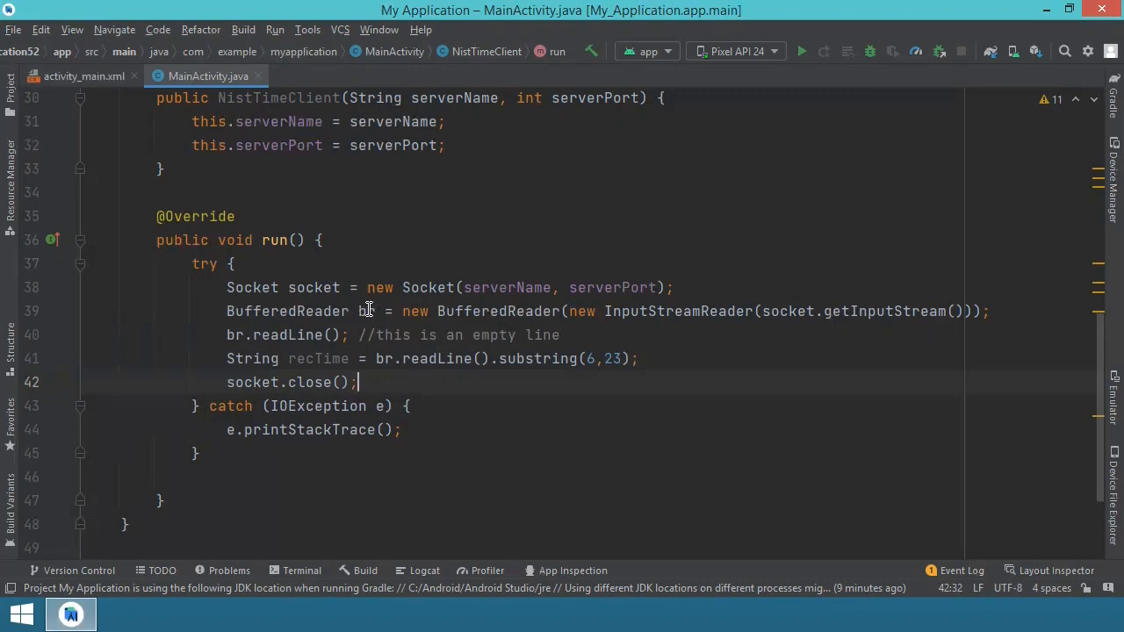
pyautogui.moveTo(579, 322)
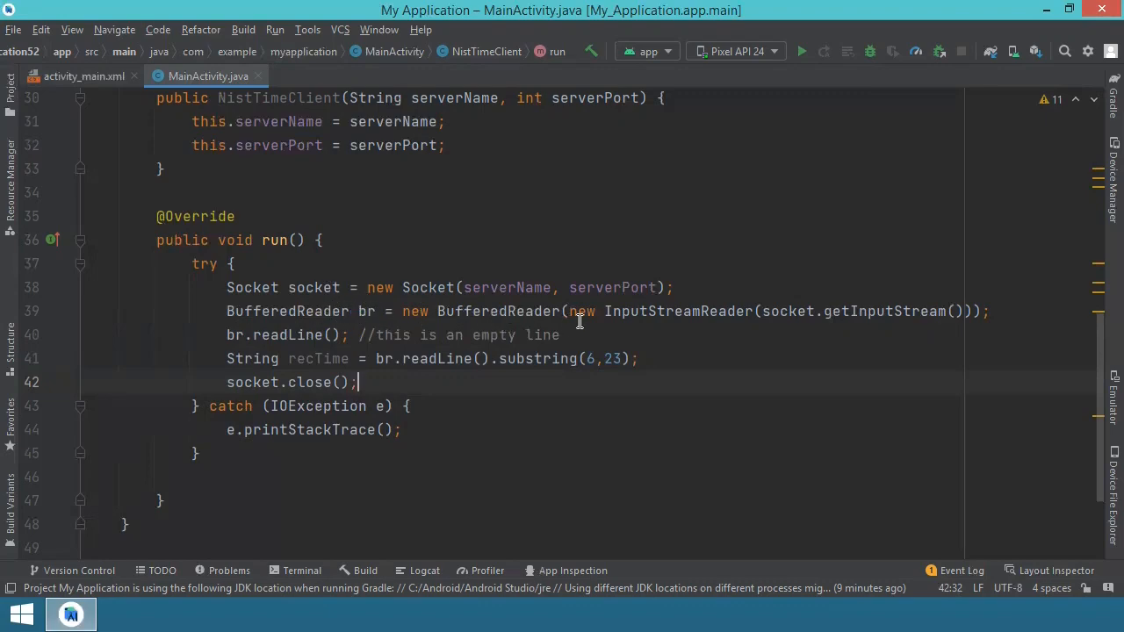
pyautogui.moveTo(692, 303)
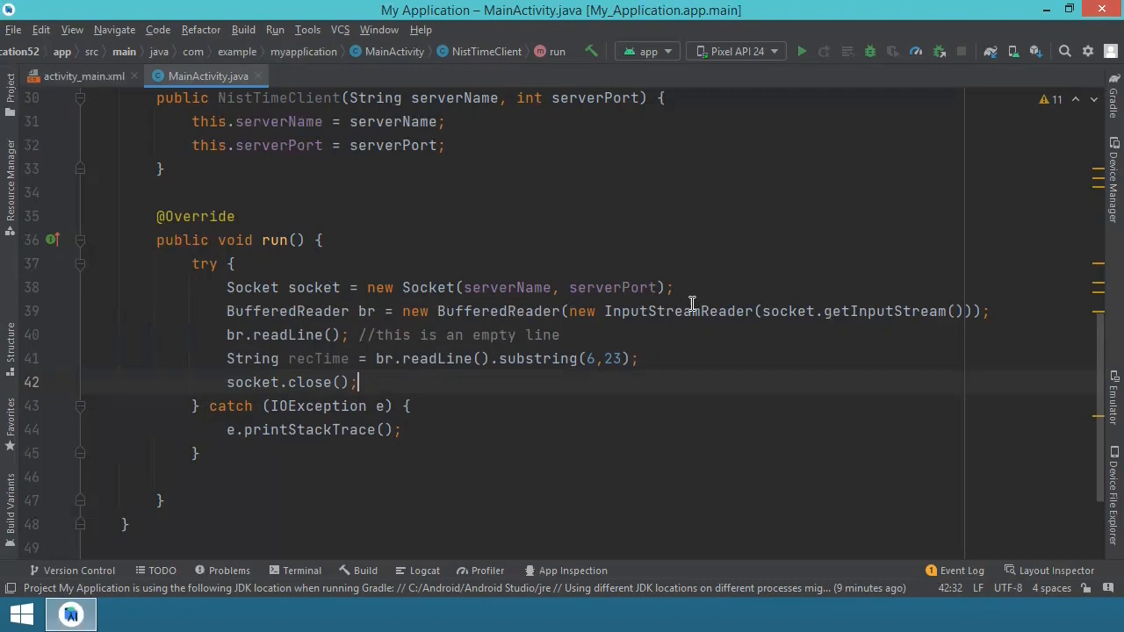
pyautogui.moveTo(820, 295)
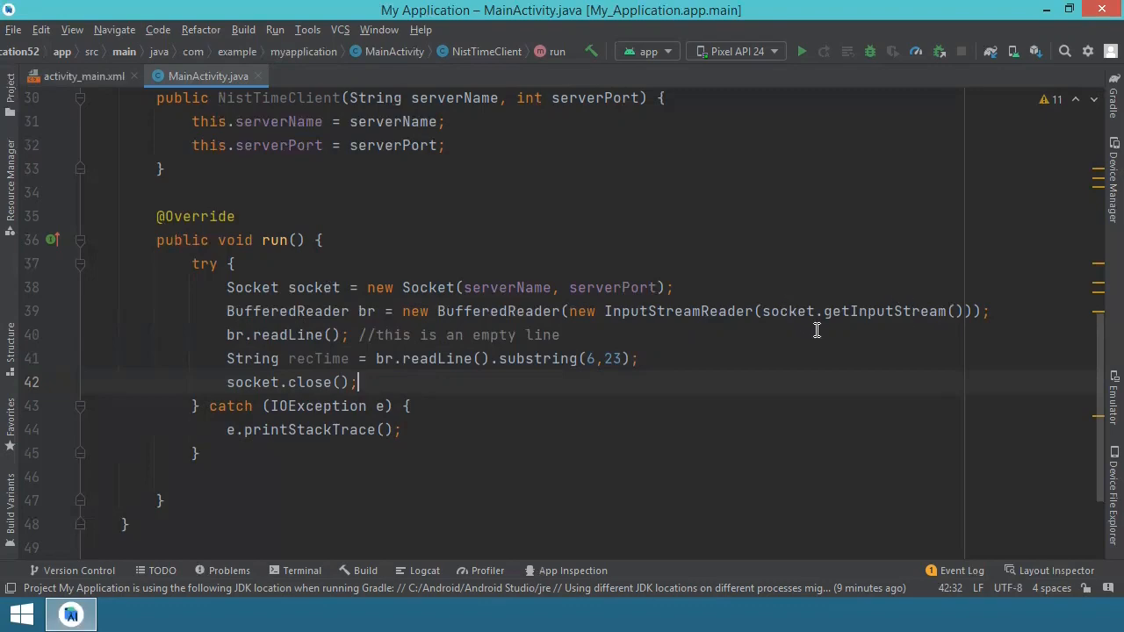
pyautogui.moveTo(825, 311)
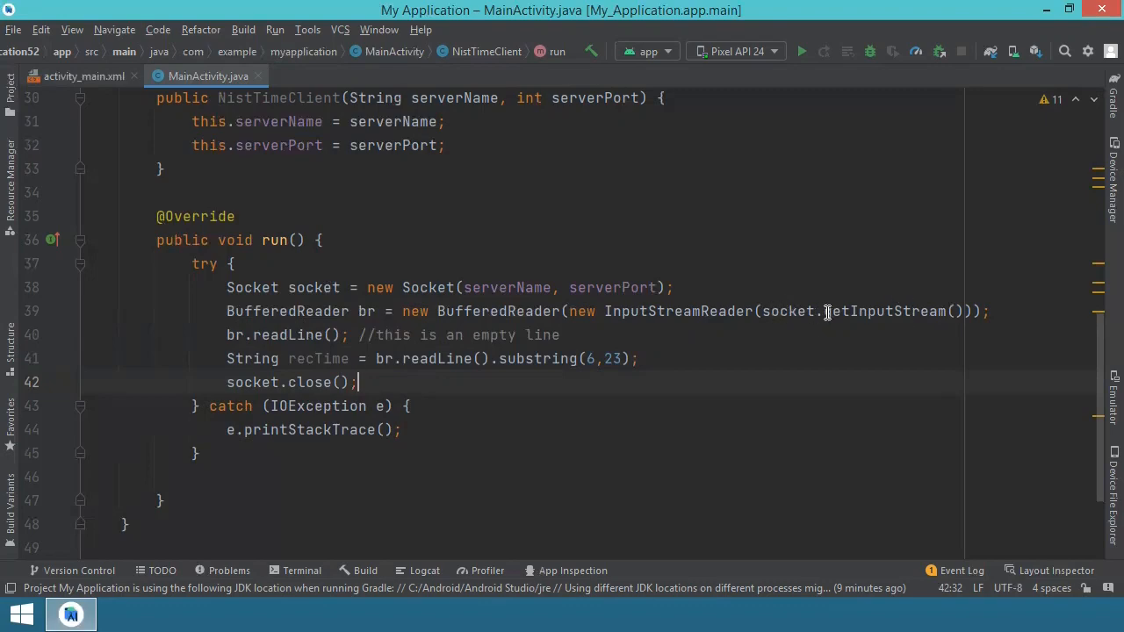
pyautogui.moveTo(841, 309)
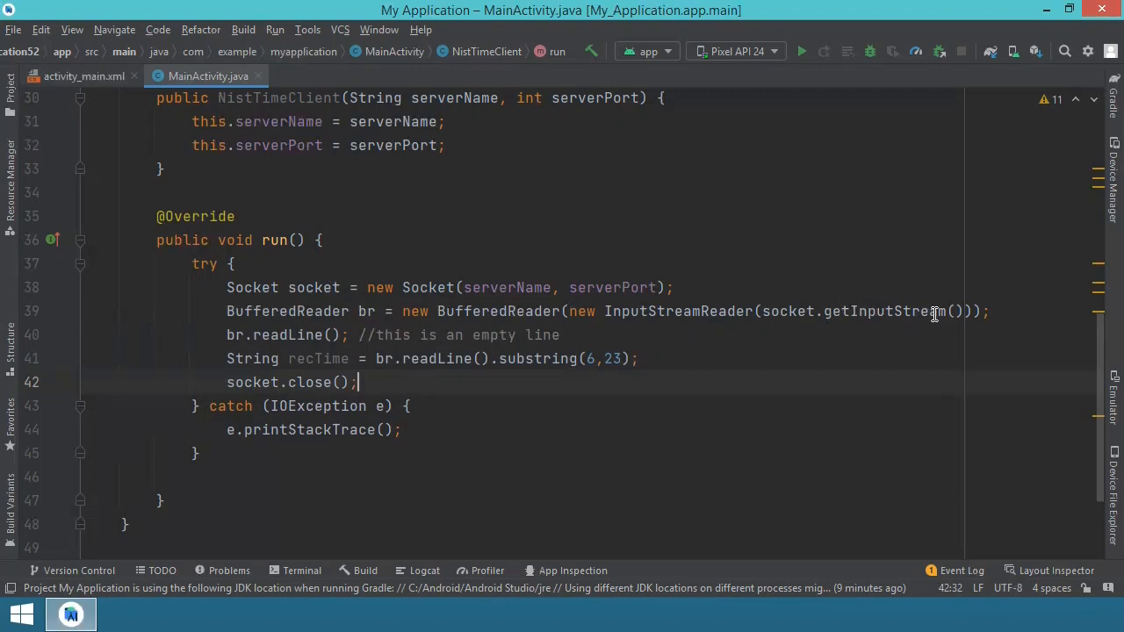
pyautogui.moveTo(806, 311)
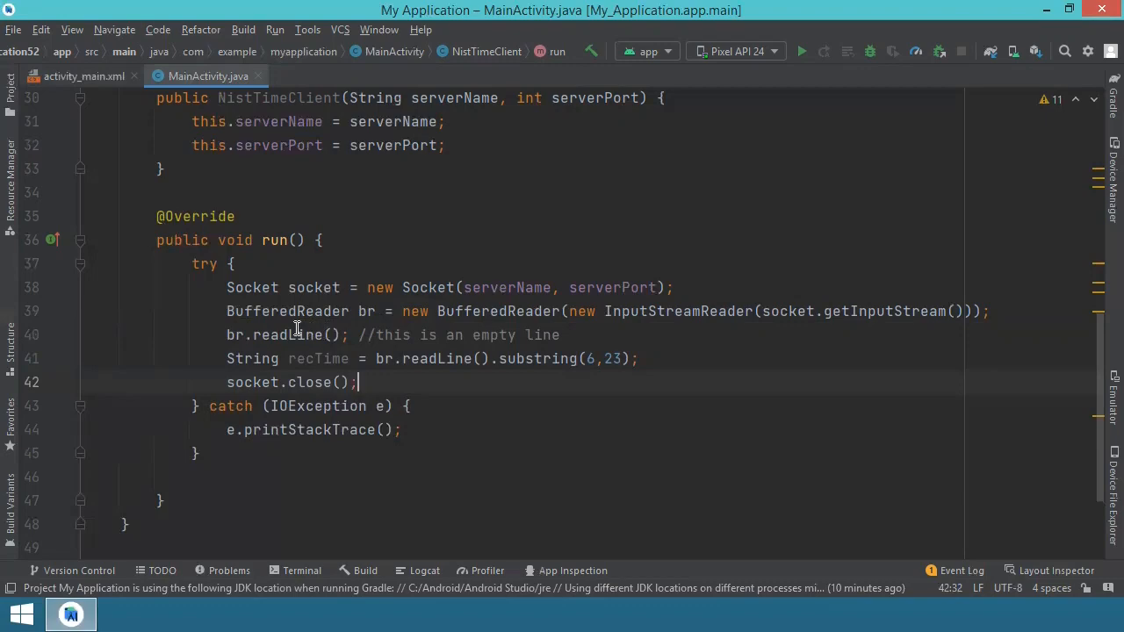
pyautogui.moveTo(292, 287)
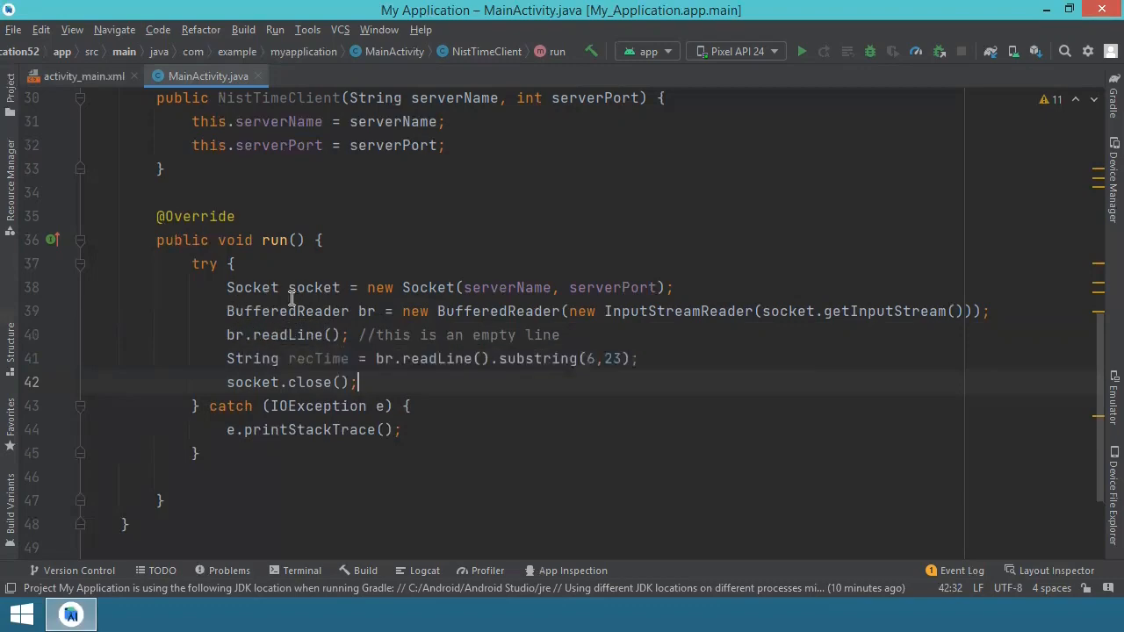
pyautogui.moveTo(281, 334)
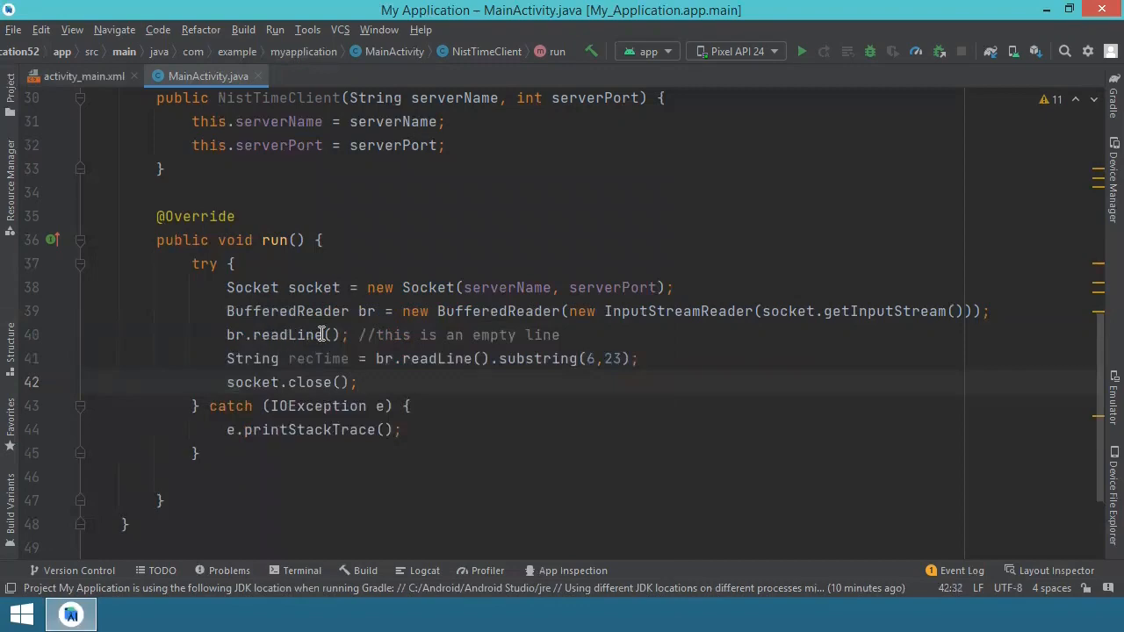
pyautogui.moveTo(439, 343)
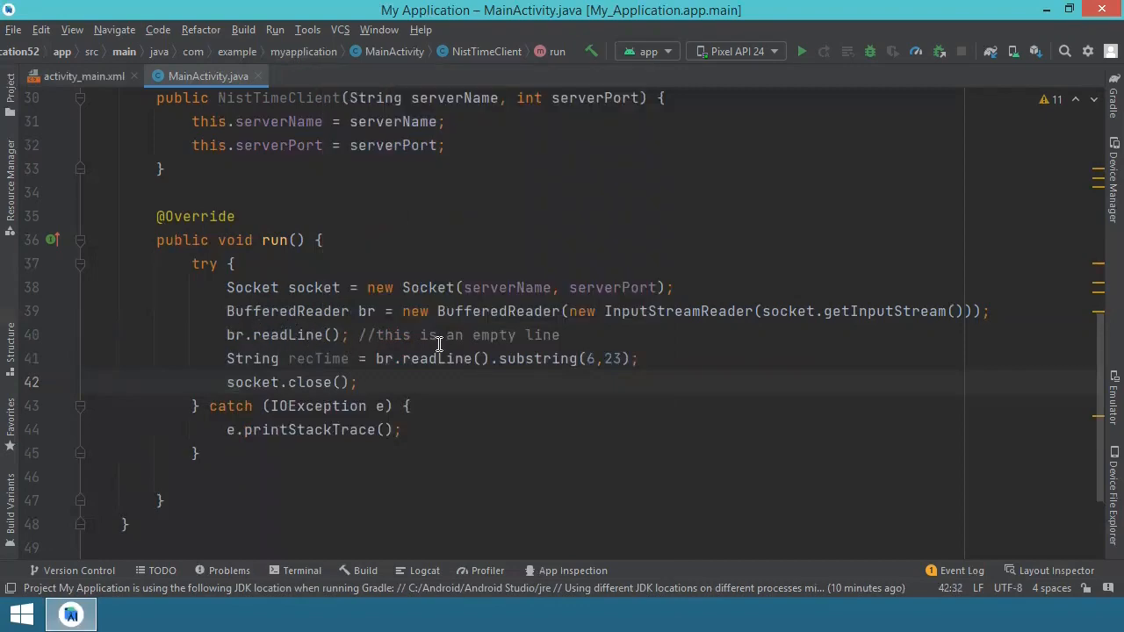
pyautogui.moveTo(296, 334)
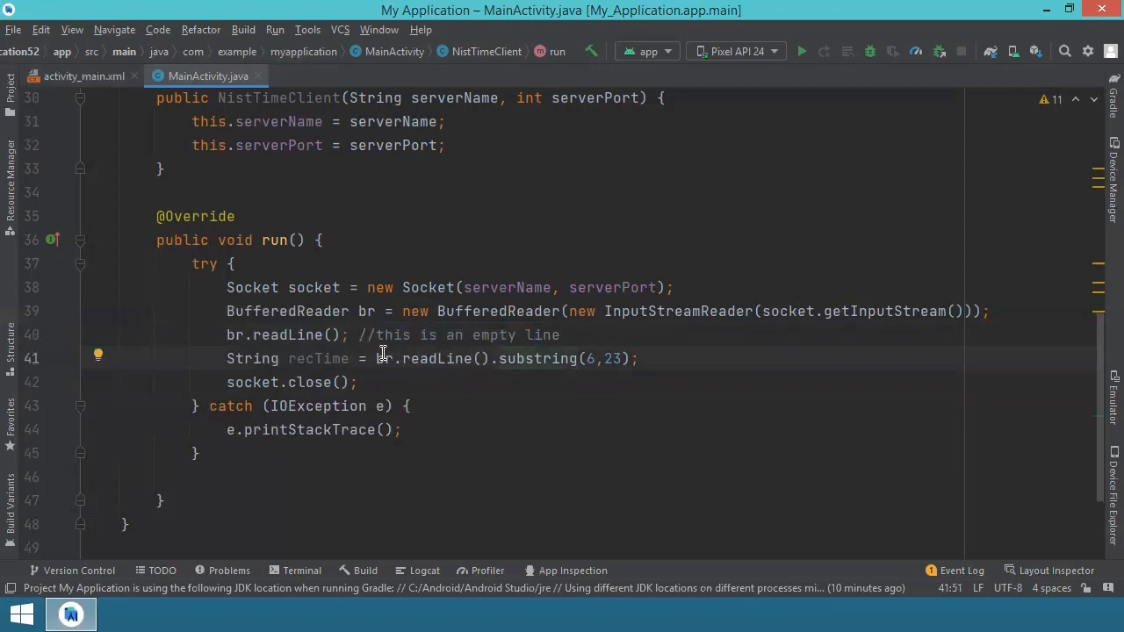
pyautogui.moveTo(432, 358)
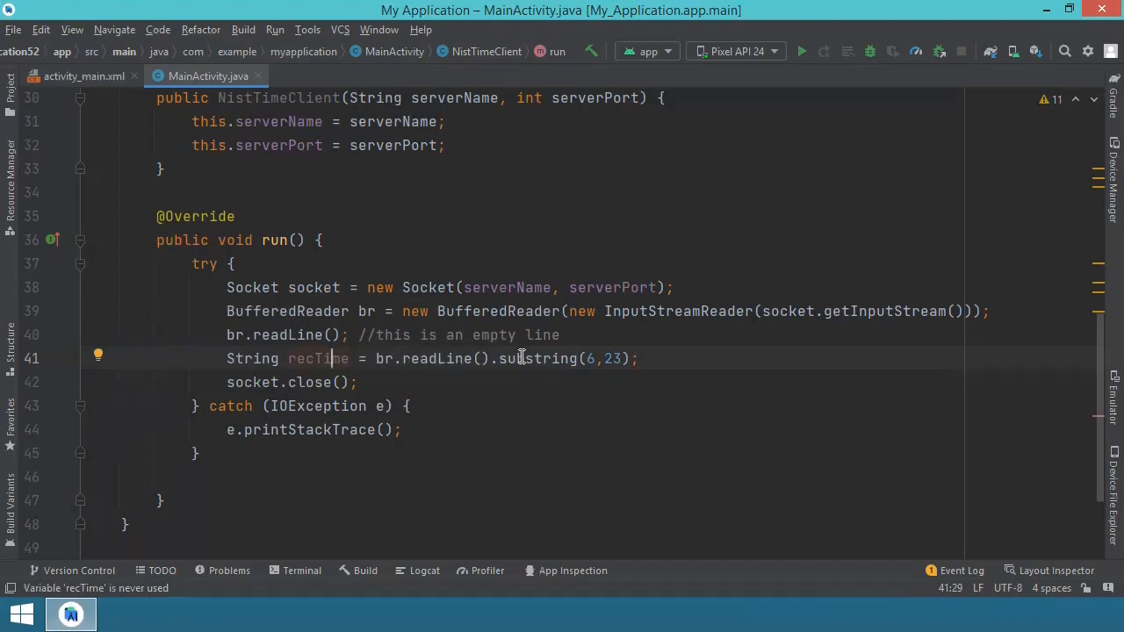
pyautogui.moveTo(540, 359)
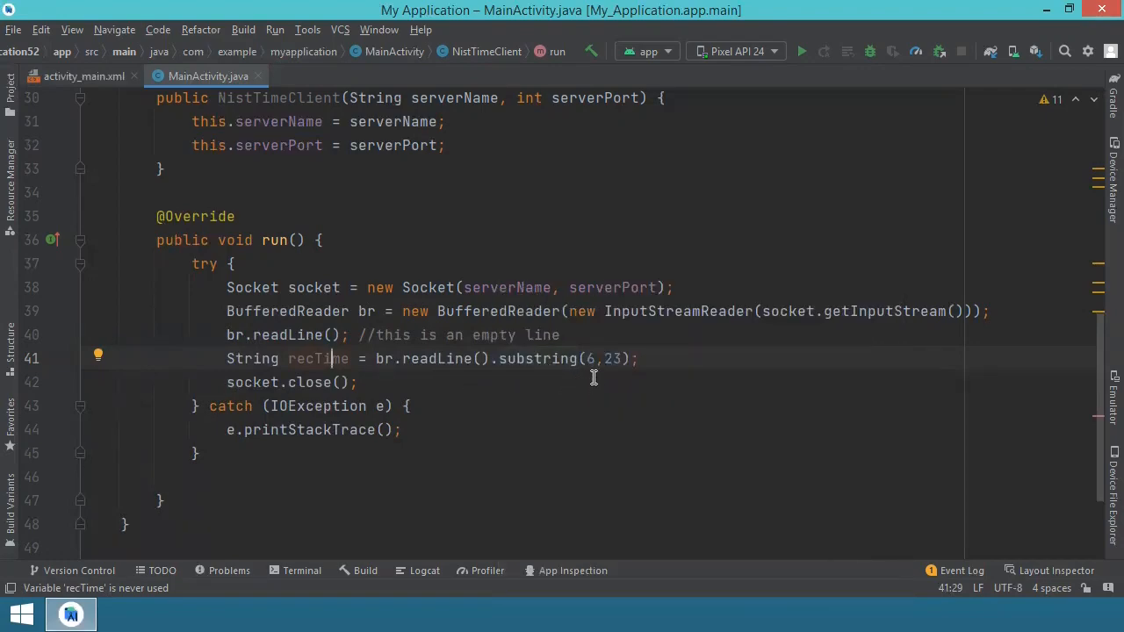
pyautogui.moveTo(626, 378)
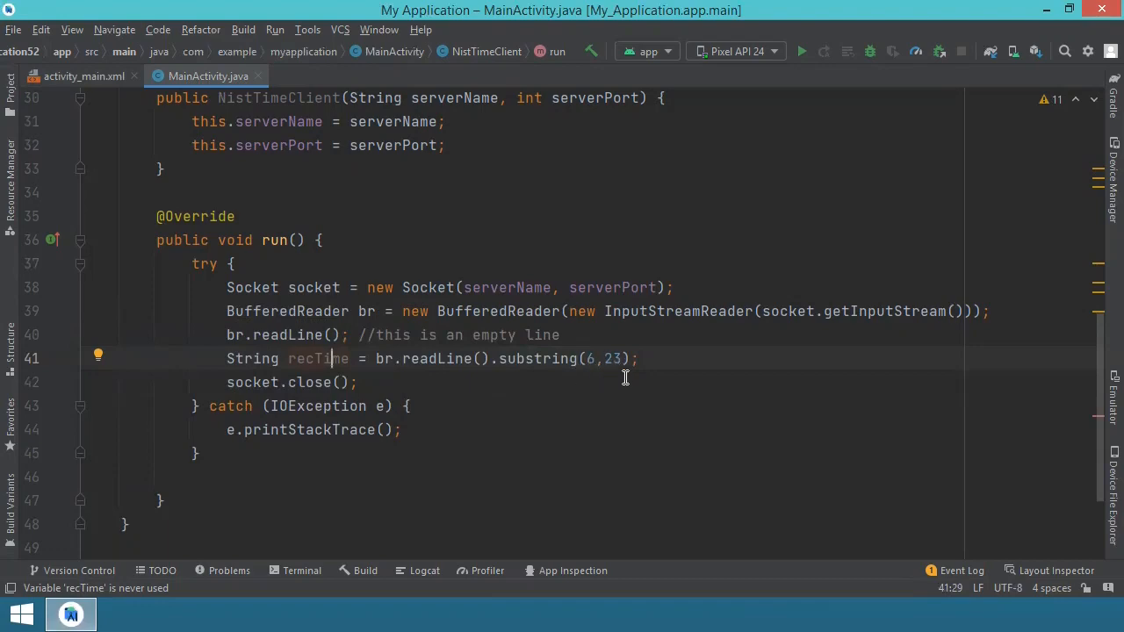
pyautogui.moveTo(591, 381)
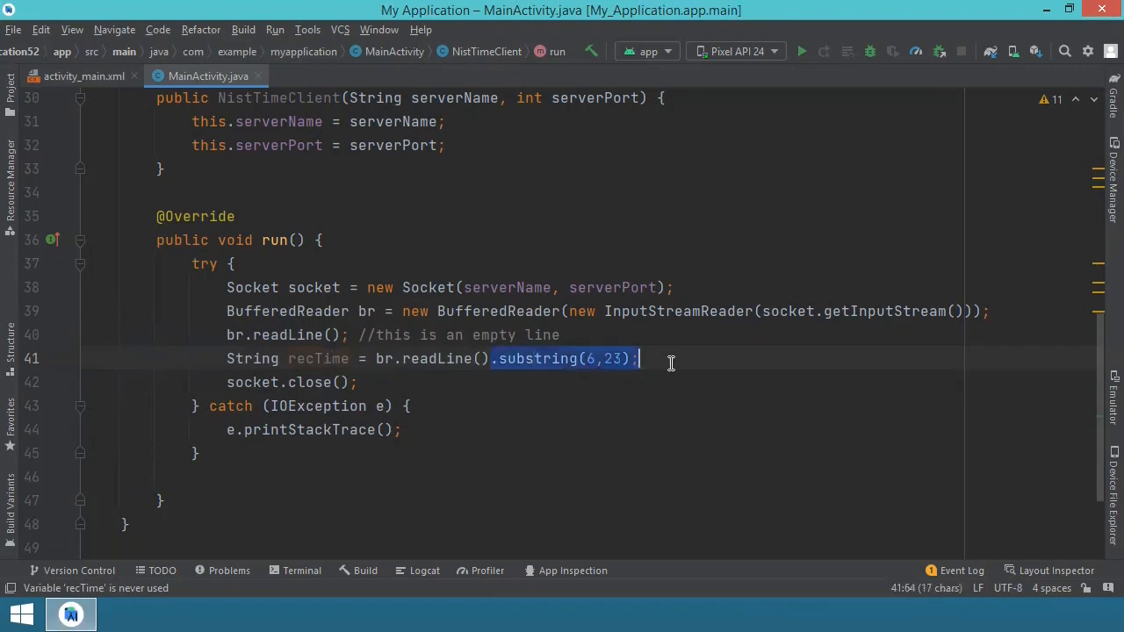
pyautogui.moveTo(452, 384)
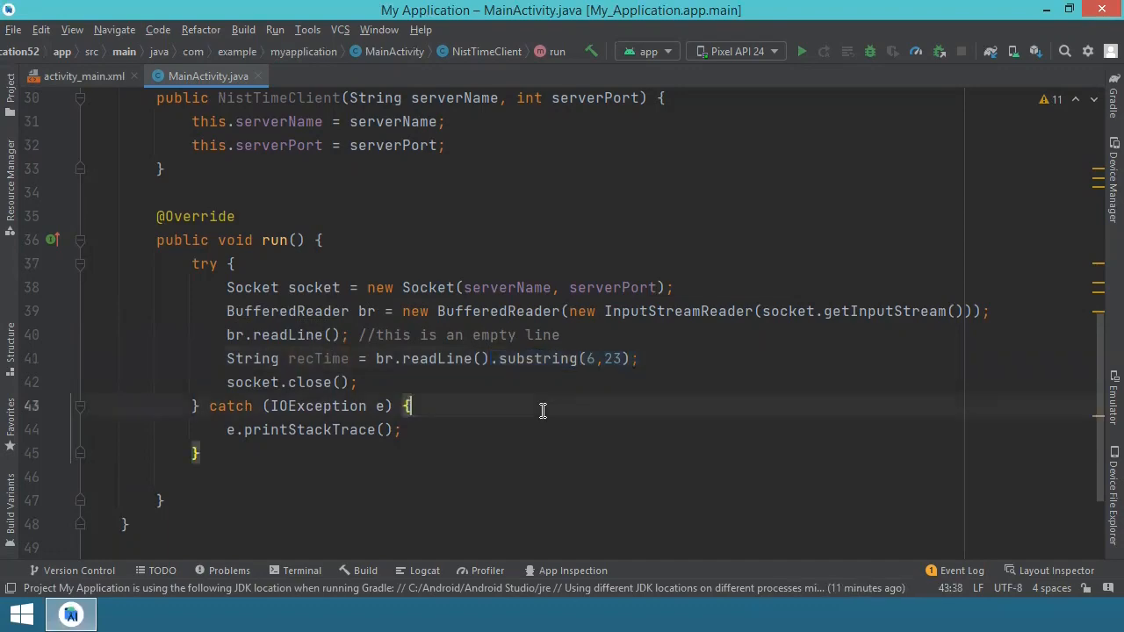
pyautogui.moveTo(640, 351)
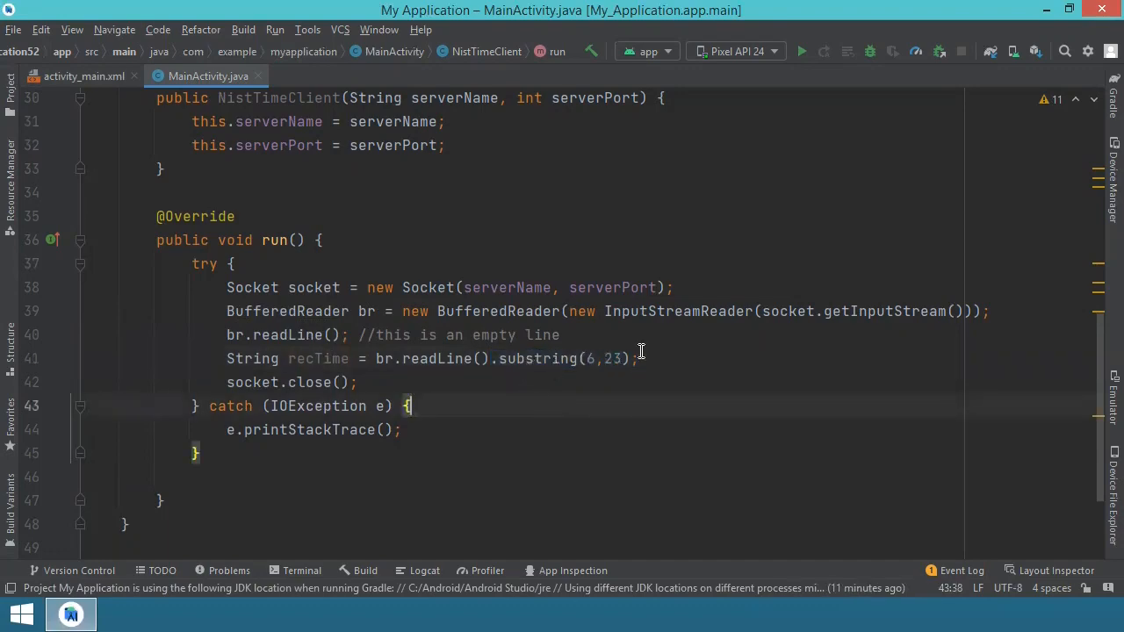
pyautogui.moveTo(560, 352)
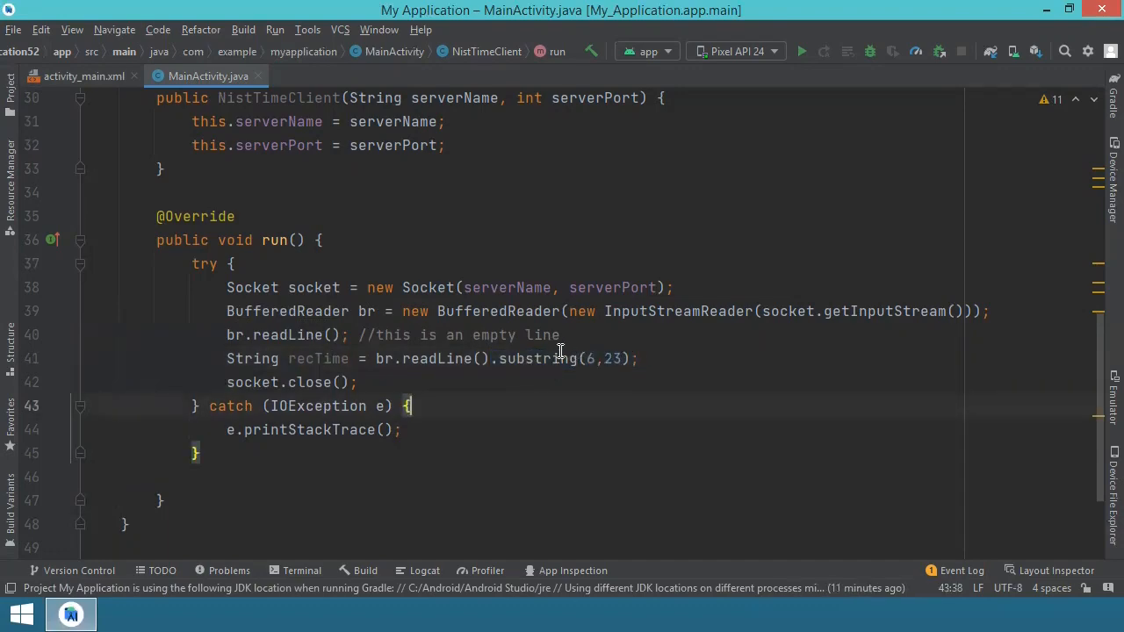
pyautogui.moveTo(620, 377)
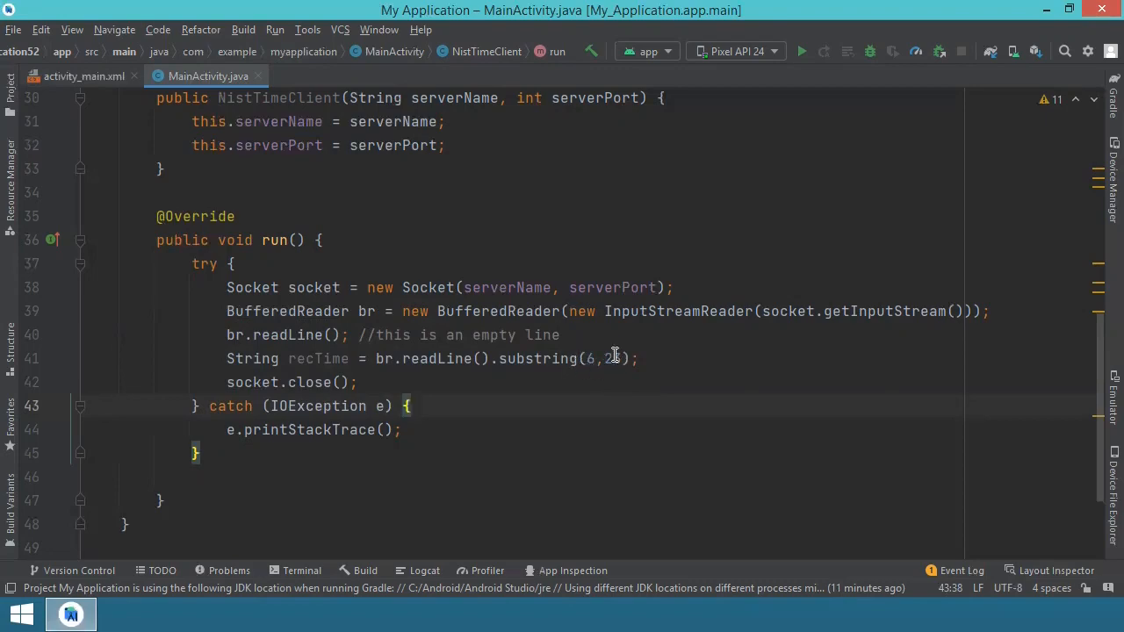
pyautogui.write('3')
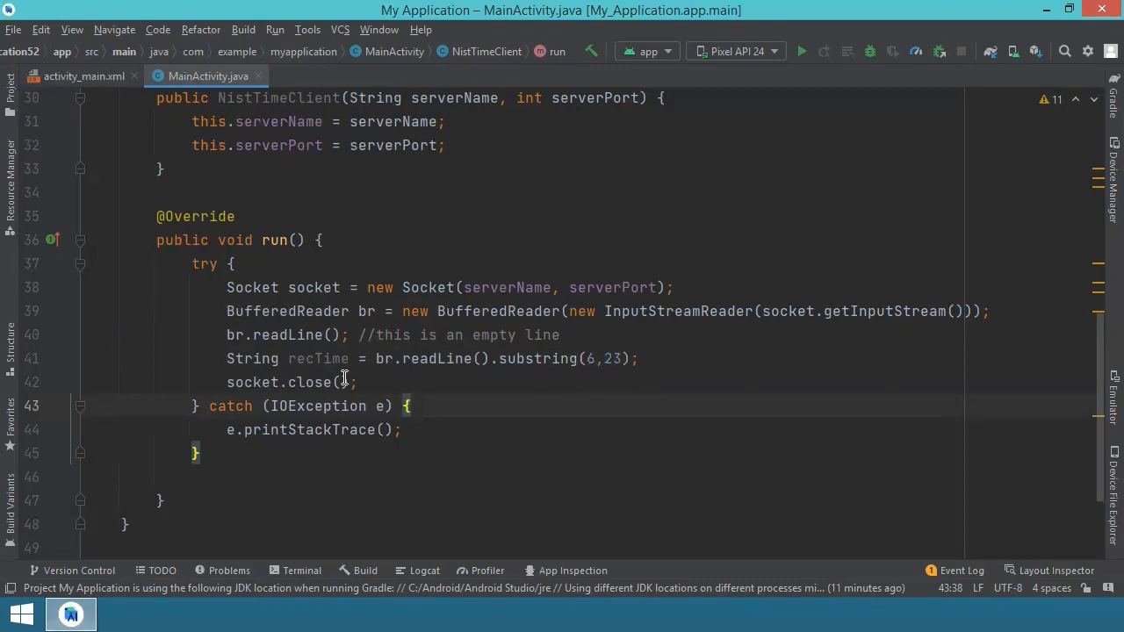
pyautogui.moveTo(310, 382)
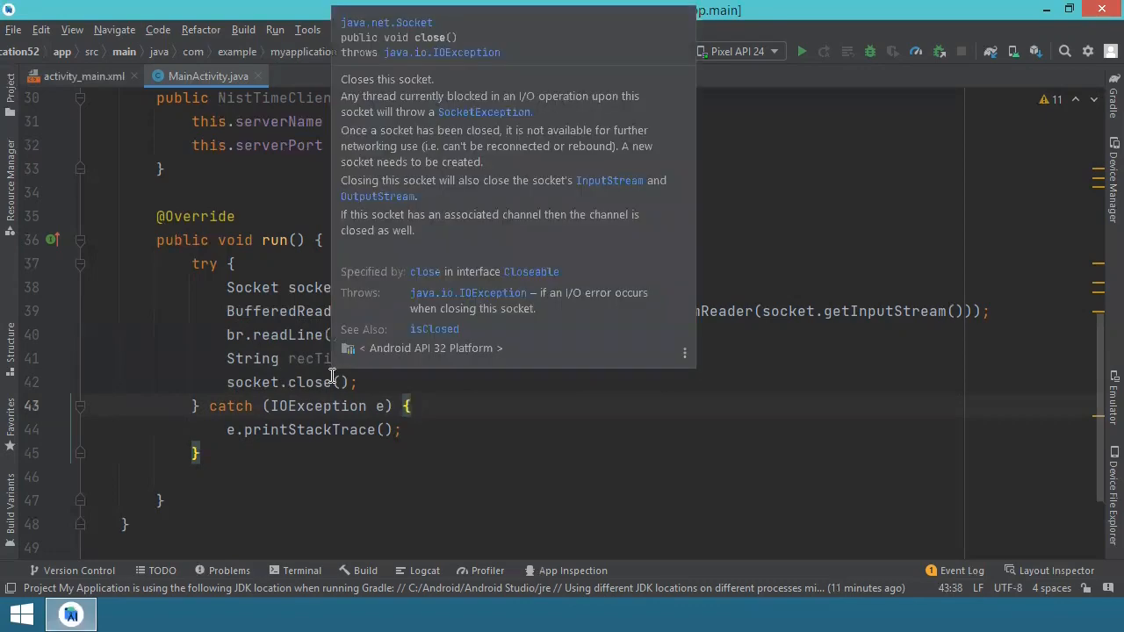
pyautogui.click(474, 437)
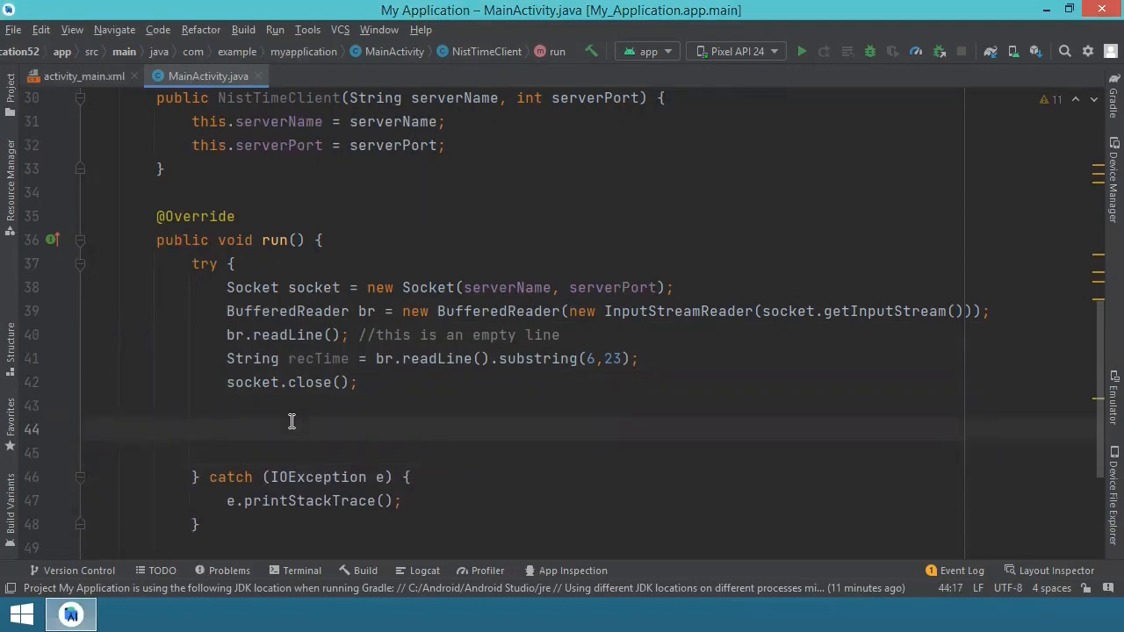
# After socket.close(), call runOnUiThread with a Runnable running tvTime.setText(recTime)
pyautogui.write('run')
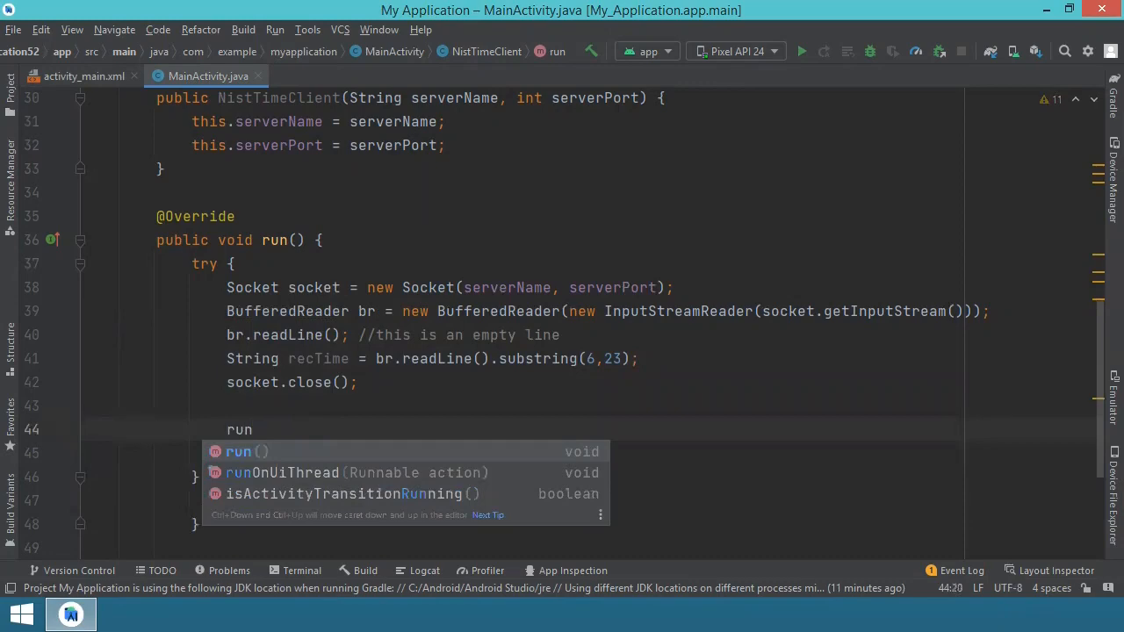
pyautogui.moveTo(281, 472)
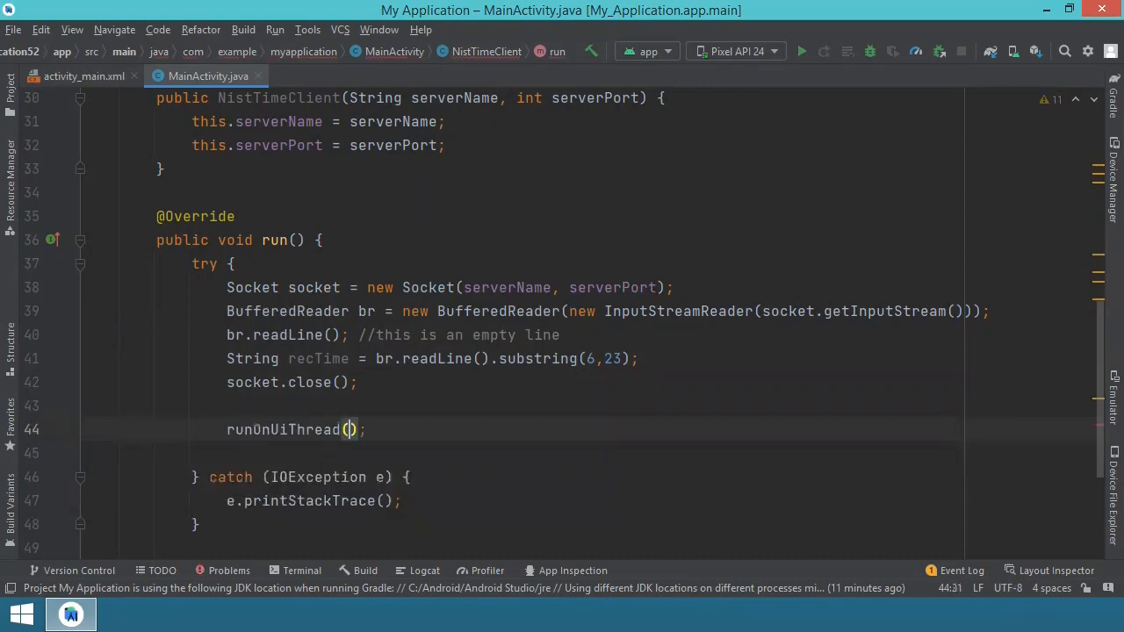
pyautogui.write('new Runnable(')
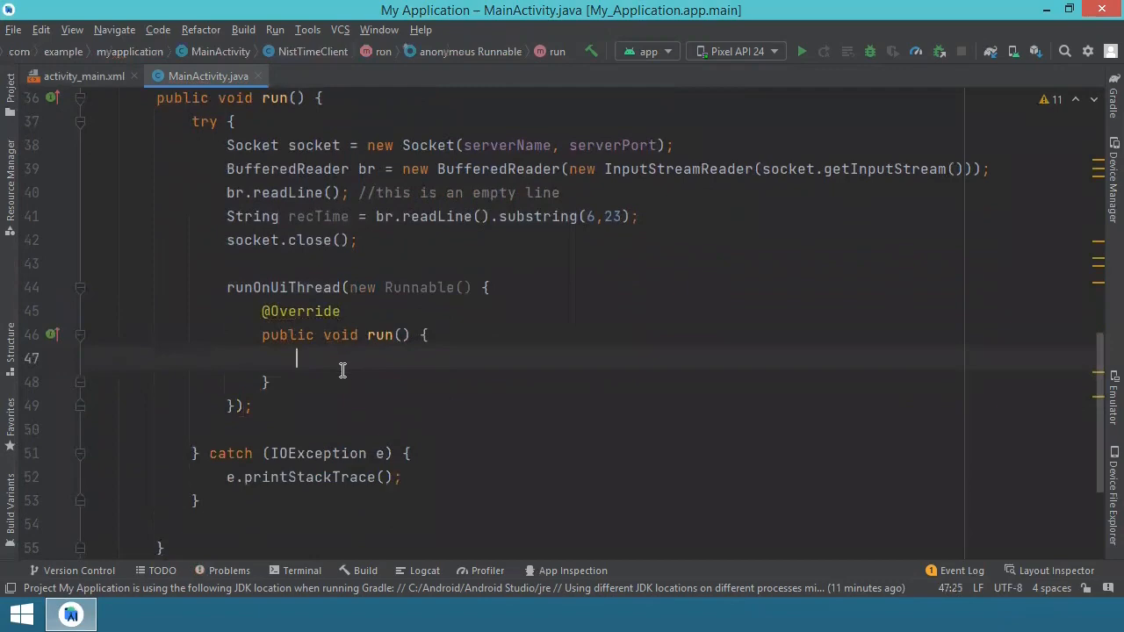
pyautogui.moveTo(328, 359)
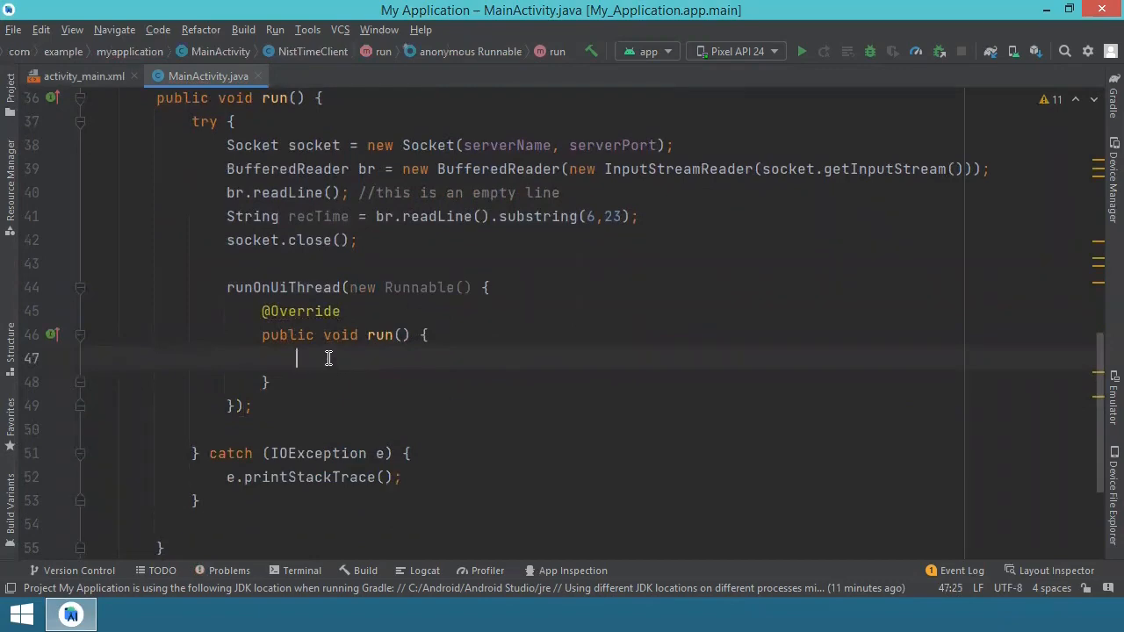
pyautogui.write('tvTime')
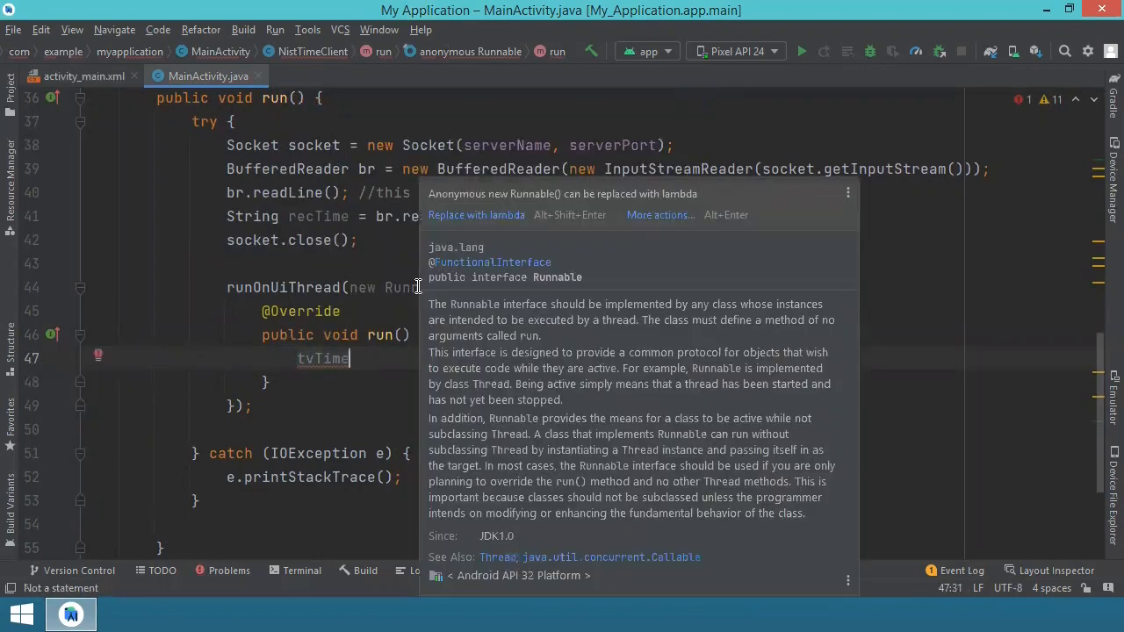
pyautogui.write('.s')
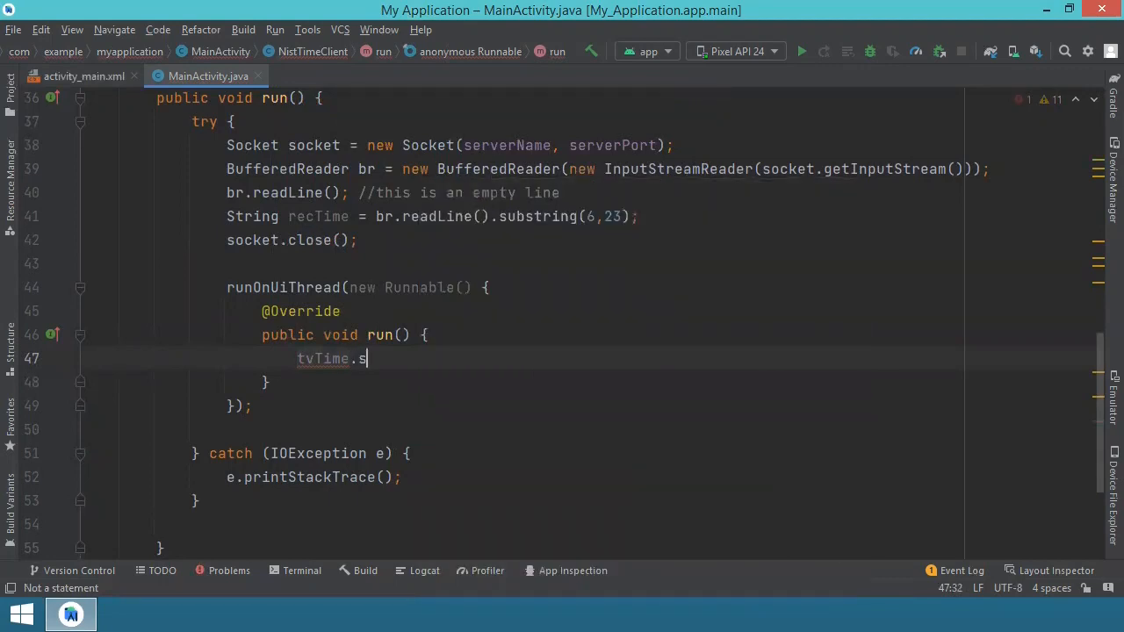
pyautogui.write('etText();')
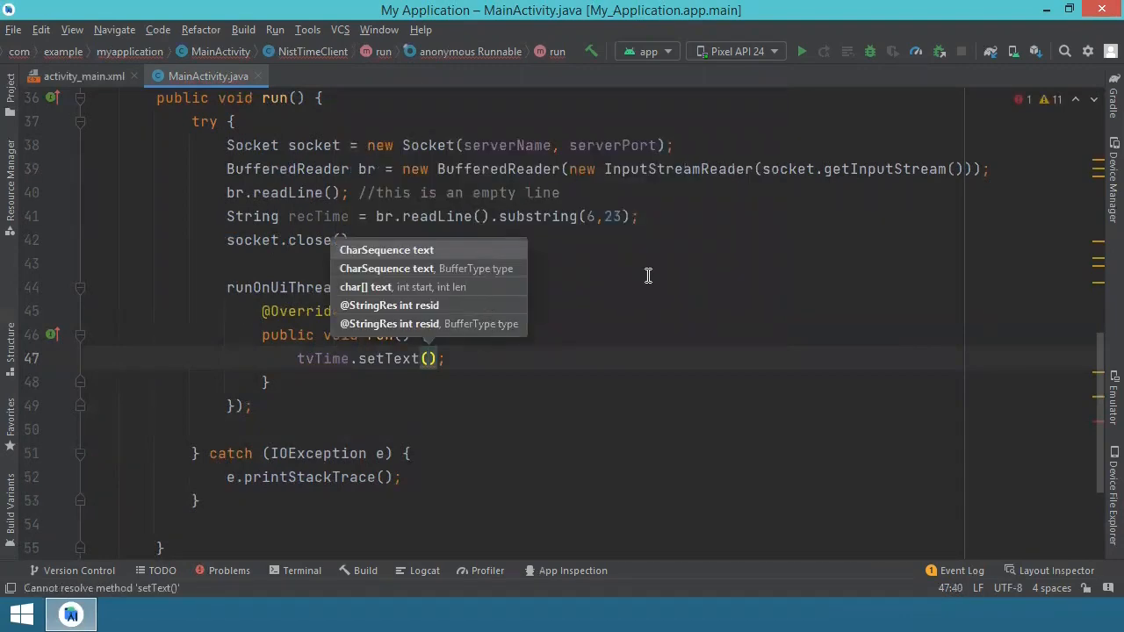
pyautogui.write('recTime')
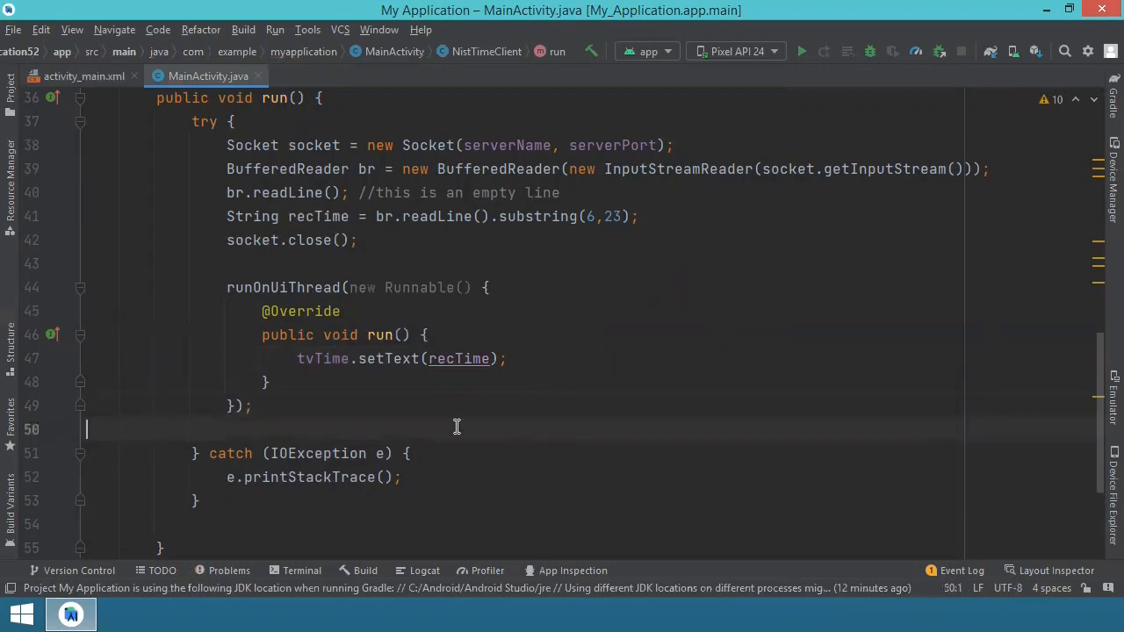
# Add blank lines below onCreate, after rechecking the button's onClickGetTime handler in activity_main.xml
pyautogui.scroll(3)
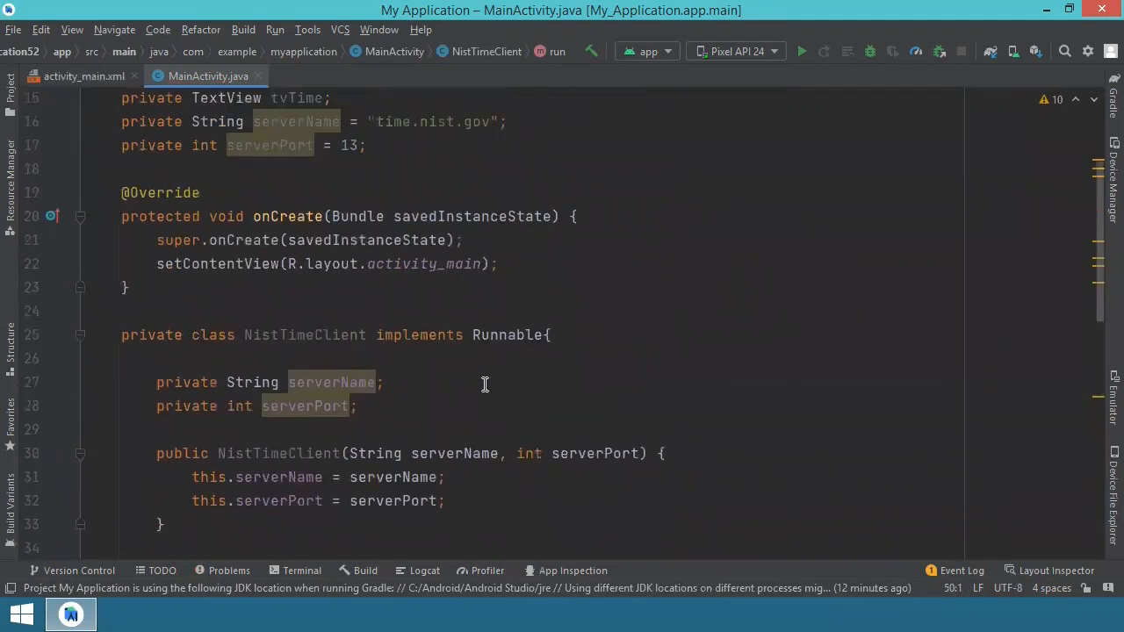
pyautogui.scroll(3)
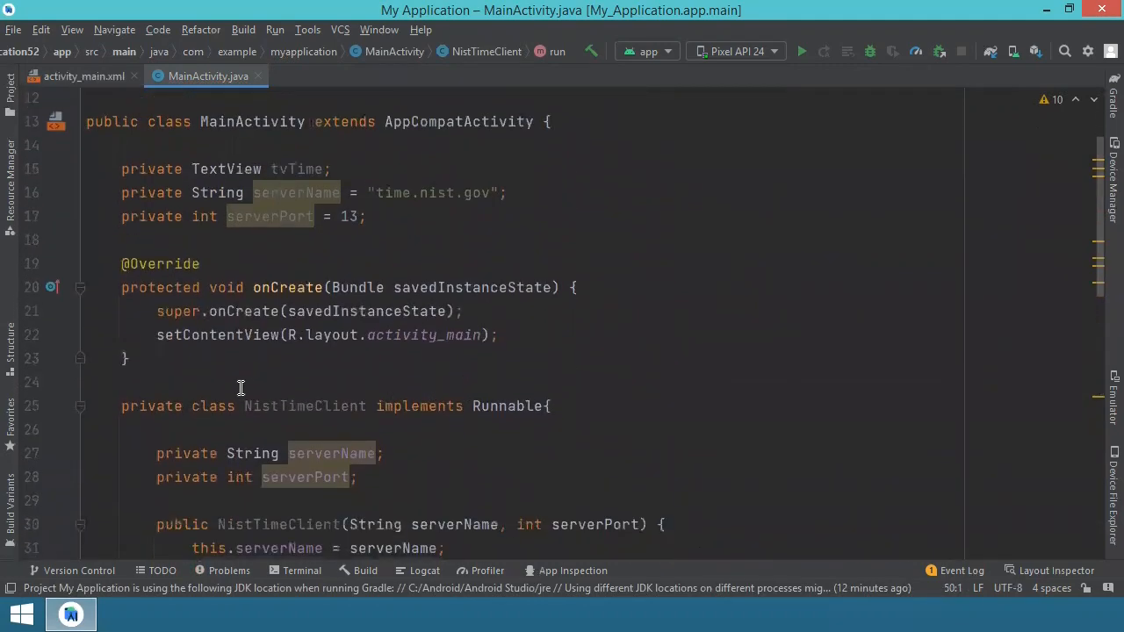
pyautogui.click(185, 381)
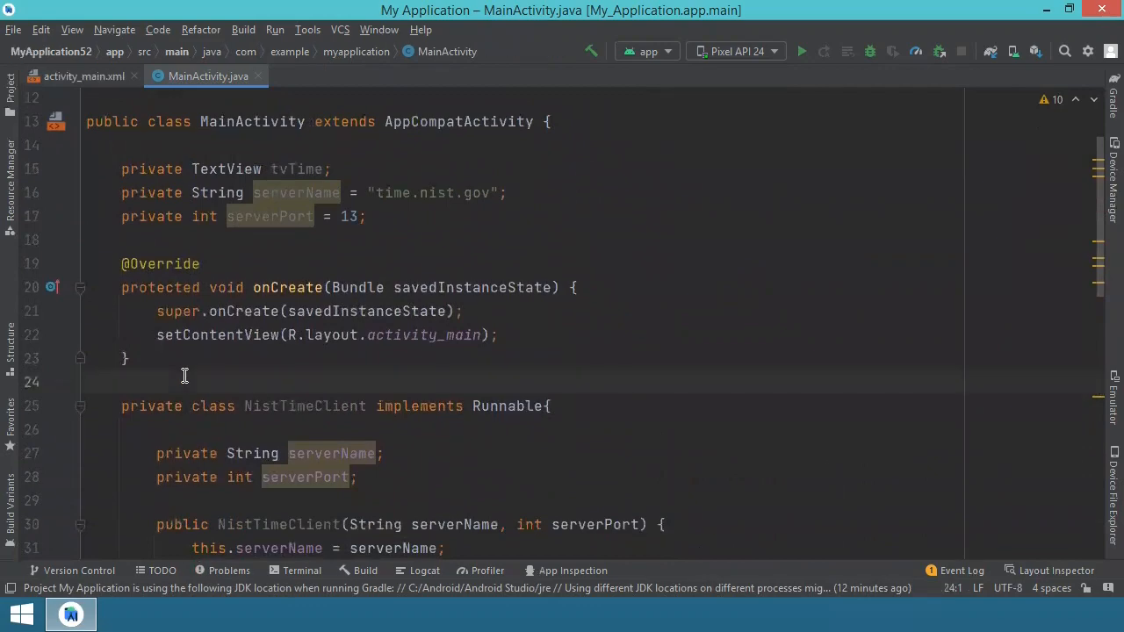
pyautogui.scroll(-3)
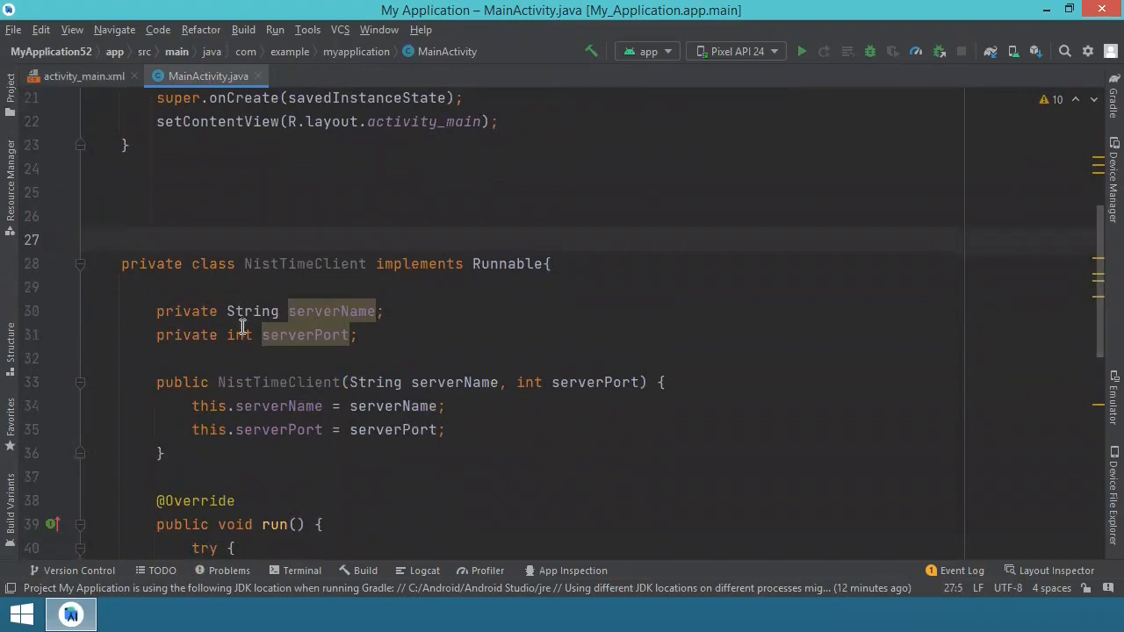
pyautogui.scroll(-3)
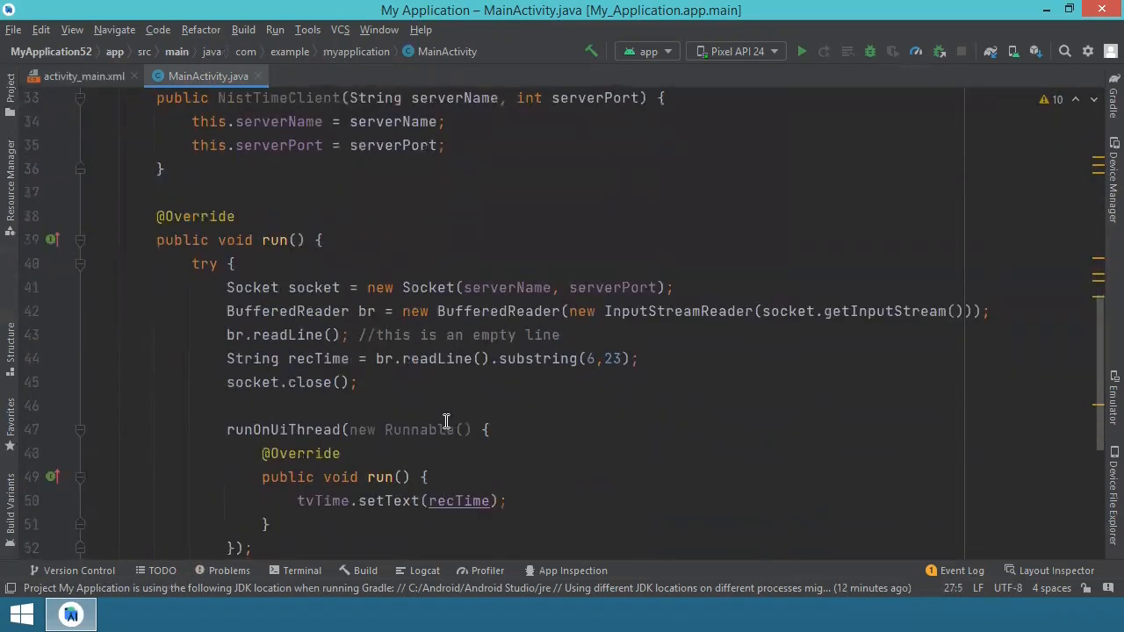
pyautogui.scroll(3)
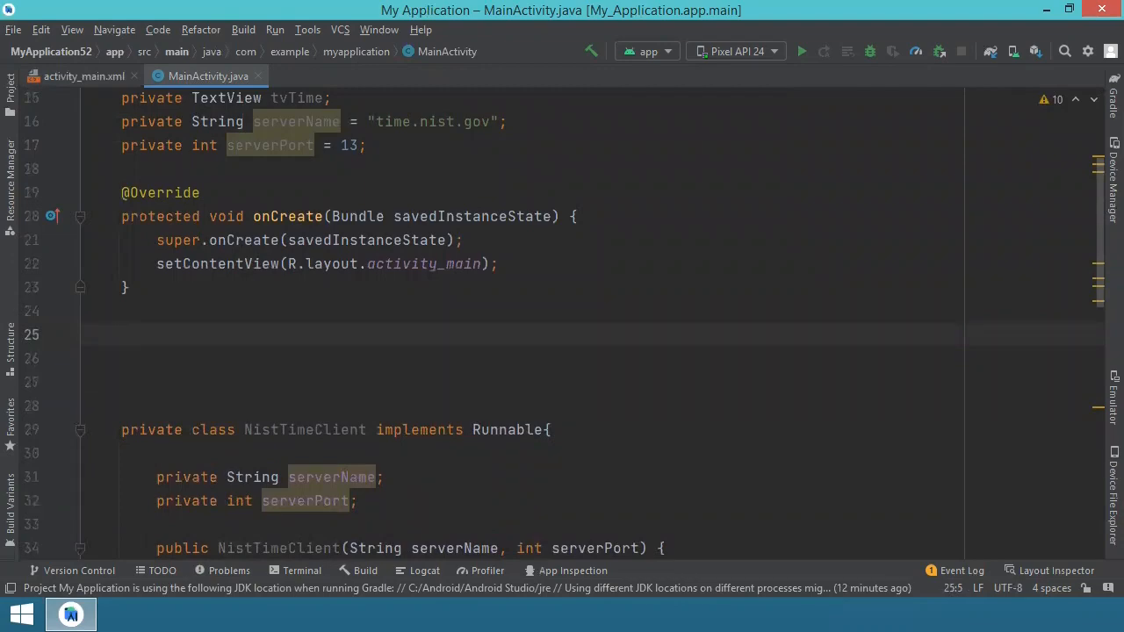
pyautogui.moveTo(349, 434)
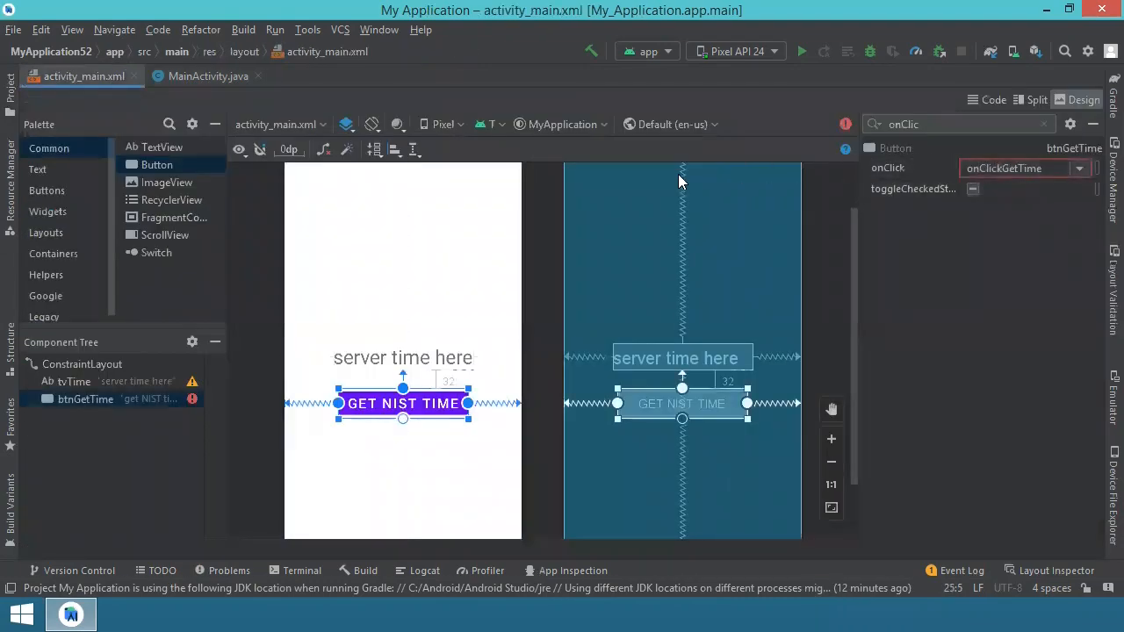
pyautogui.click(208, 76)
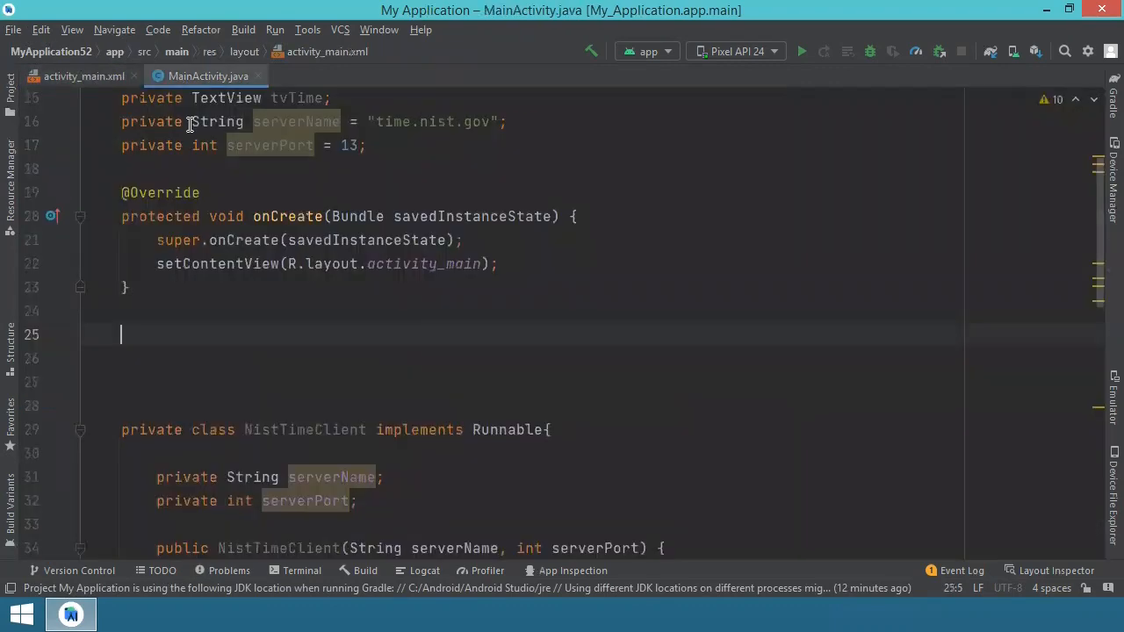
# Write onClickGetTime(View view): find tvTime, create a NistTimeClient, and run it via new Thread(runnable).start()
pyautogui.write('pu')
pyautogui.write('new T')
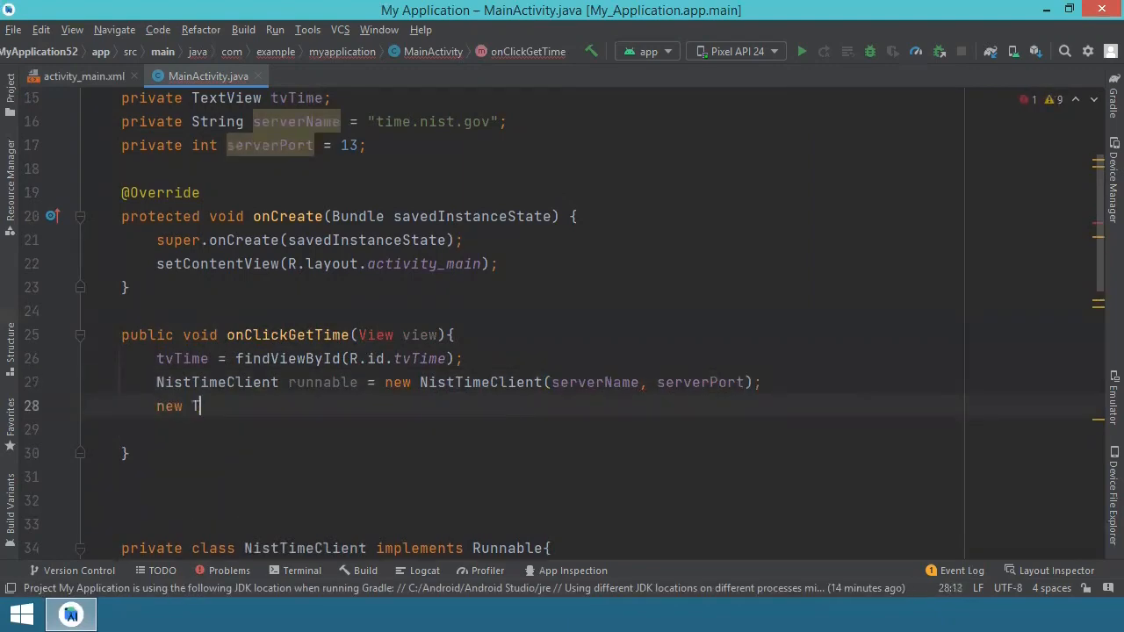
pyautogui.write('hread(runnable).start();')
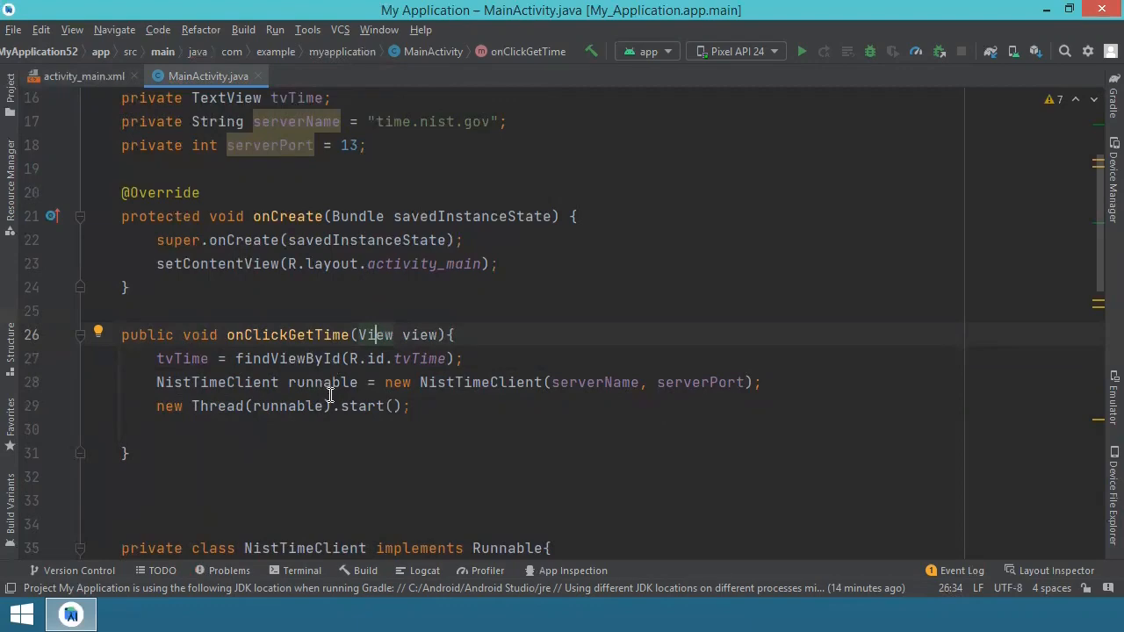
pyautogui.scroll(-3)
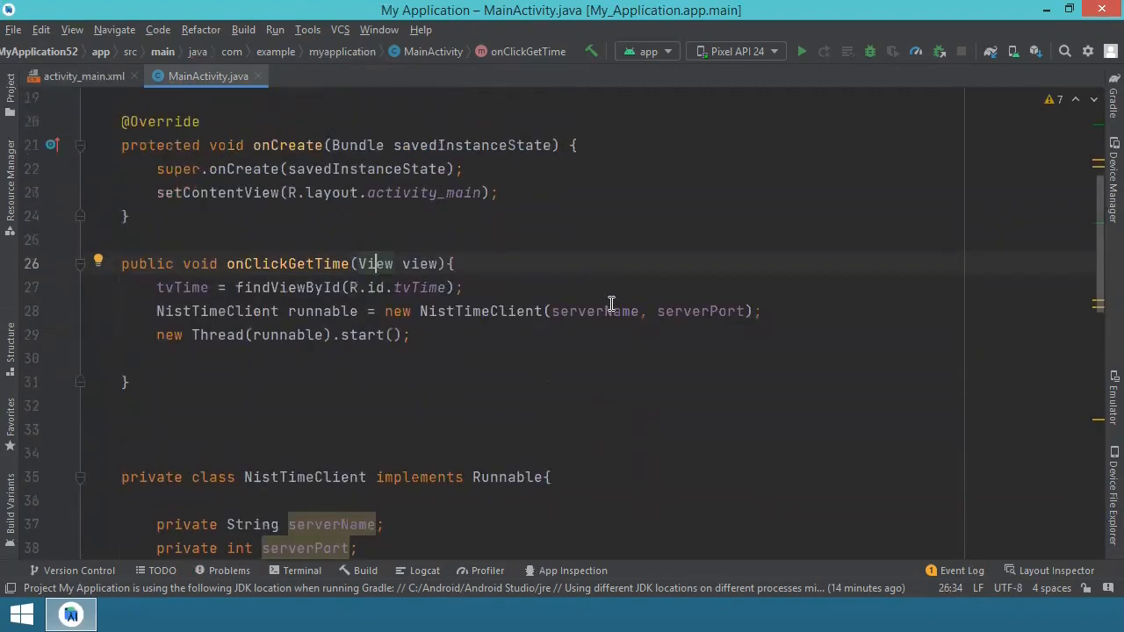
pyautogui.moveTo(735, 314)
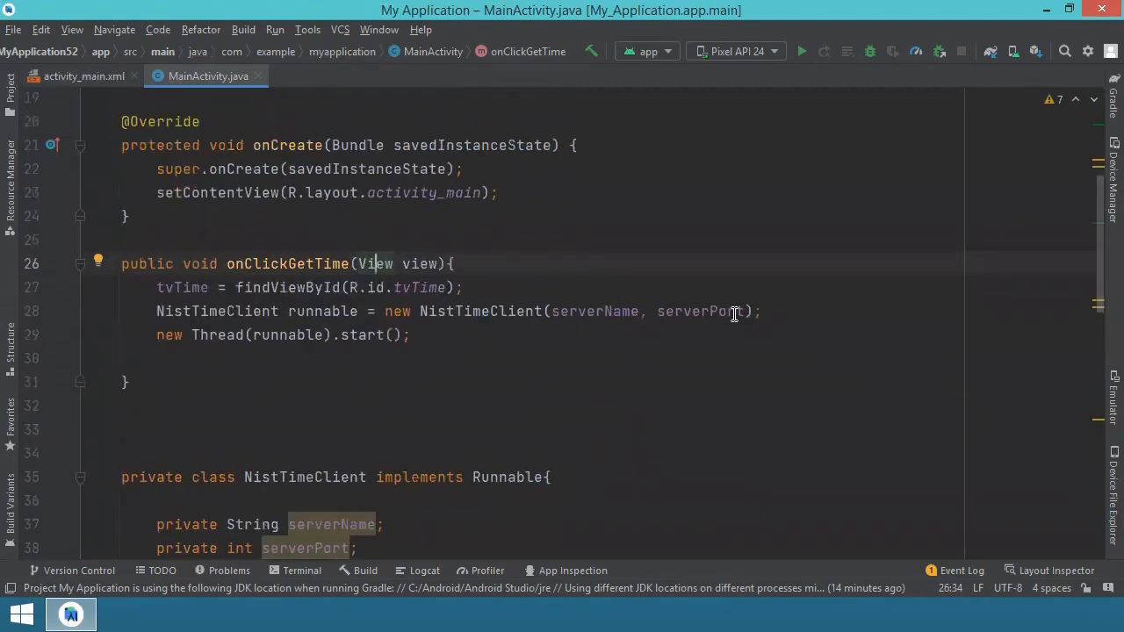
pyautogui.scroll(3)
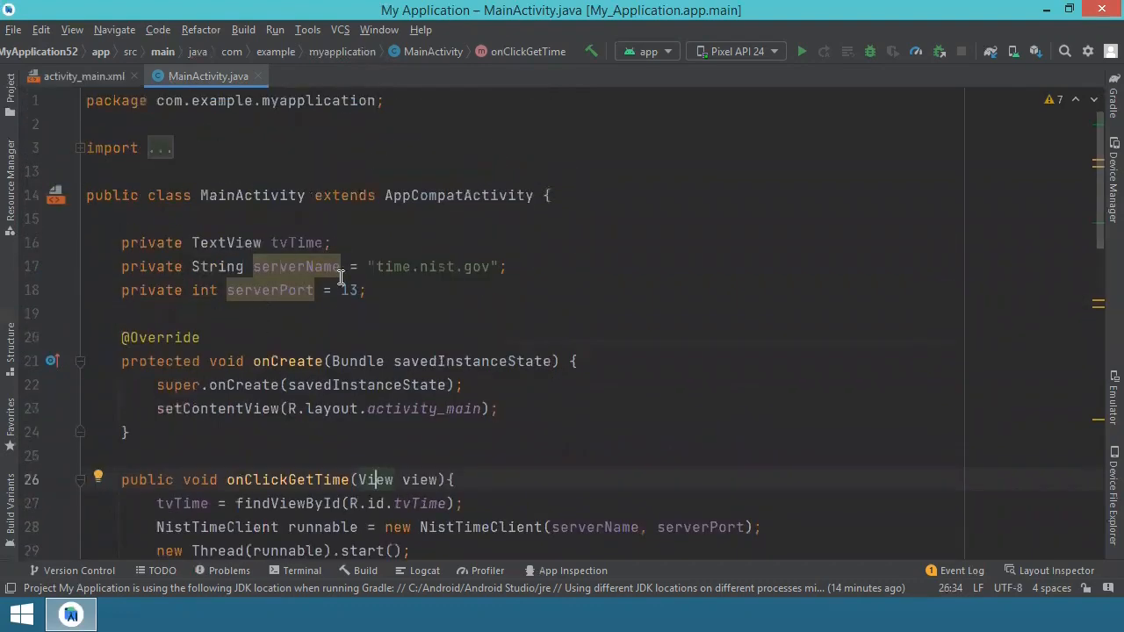
pyautogui.scroll(-3)
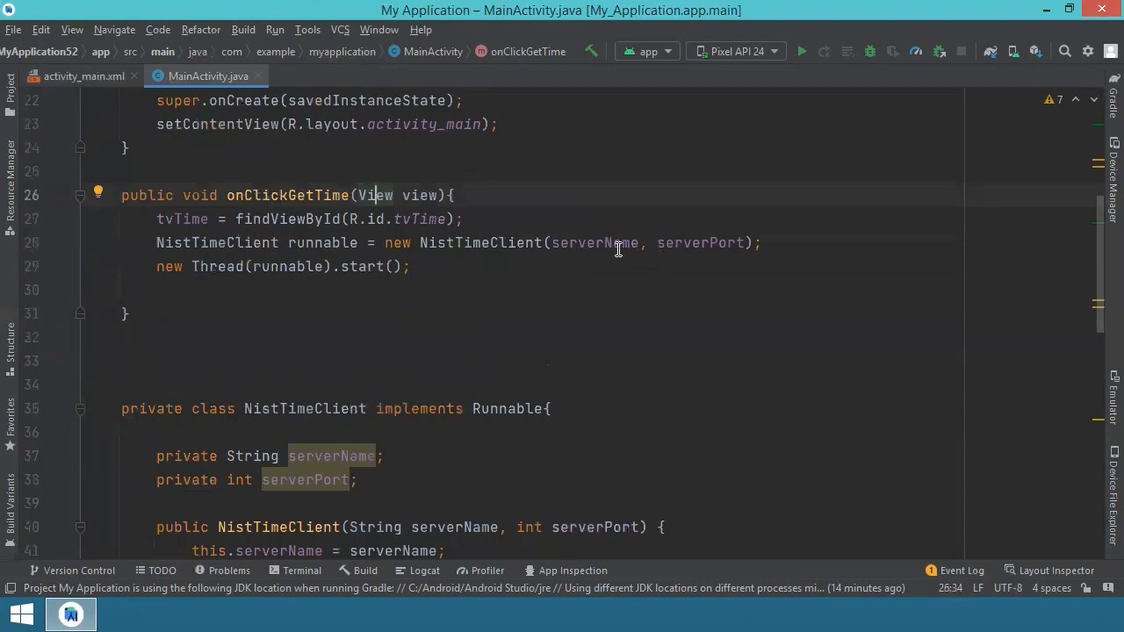
pyautogui.moveTo(284, 474)
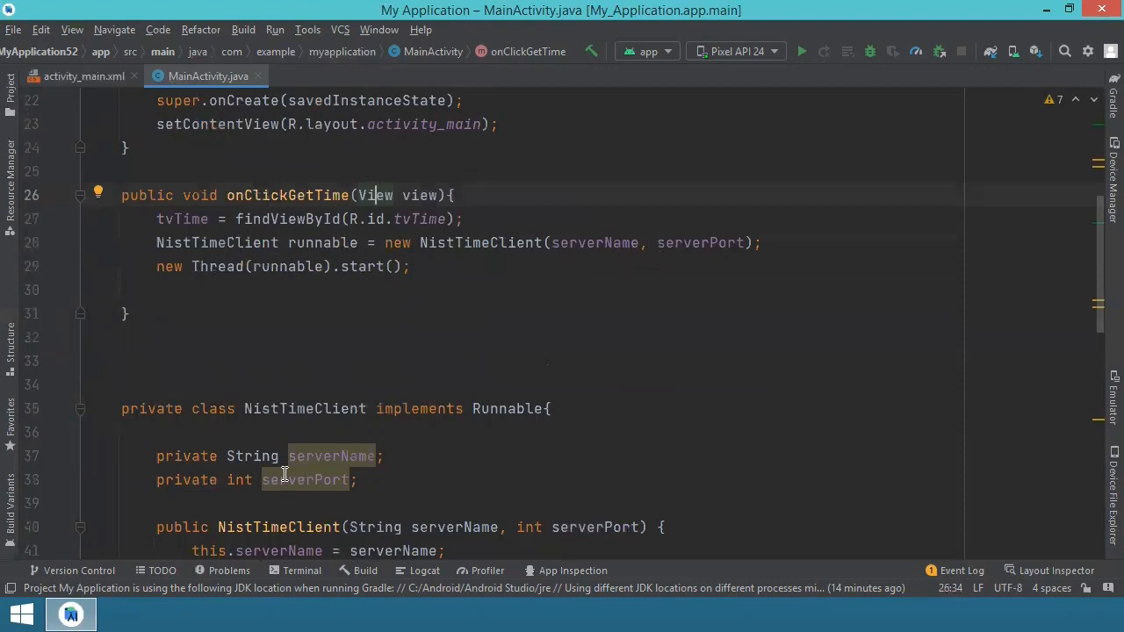
pyautogui.moveTo(226, 272)
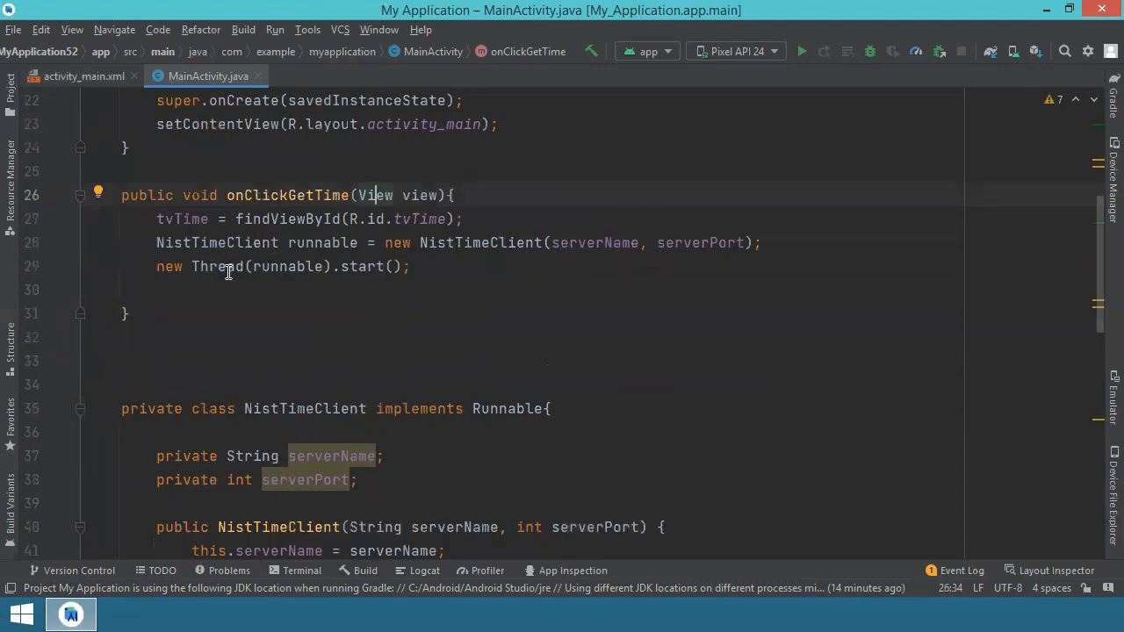
pyautogui.moveTo(221, 281)
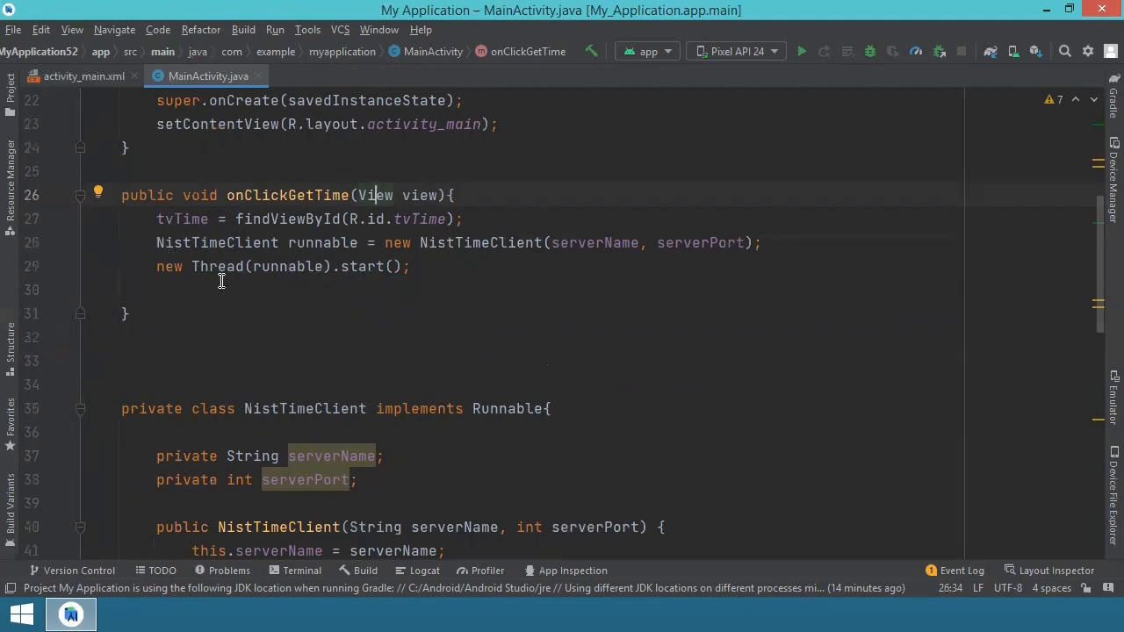
pyautogui.moveTo(825, 51)
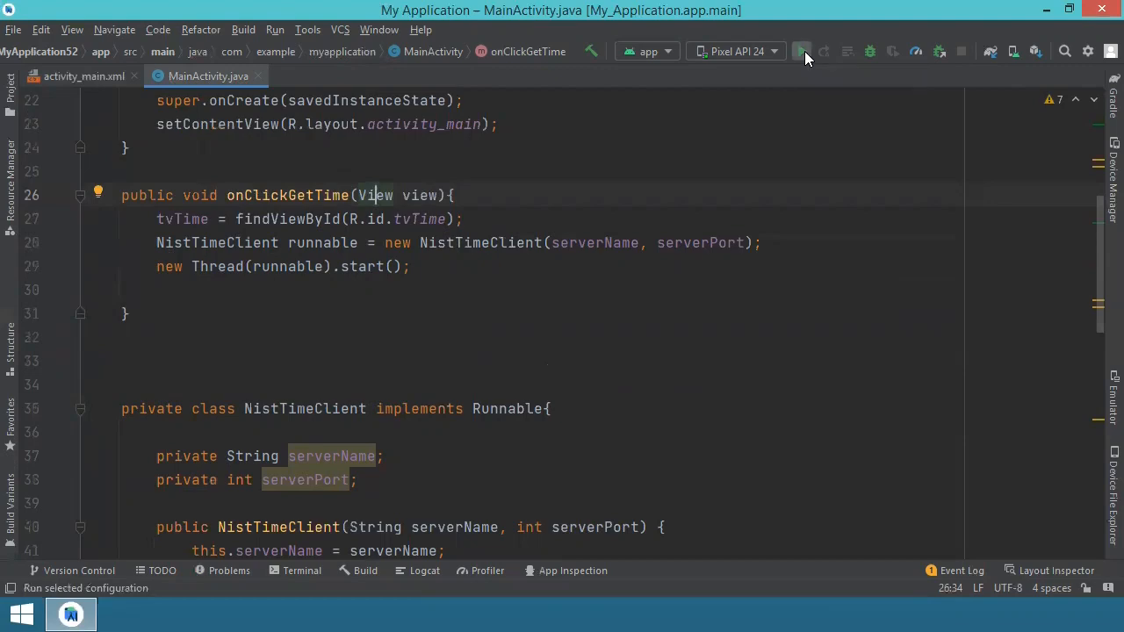
# Run the app, tap the time button, and dismiss the crash from the missing INTERNET permission
pyautogui.click(800, 51)
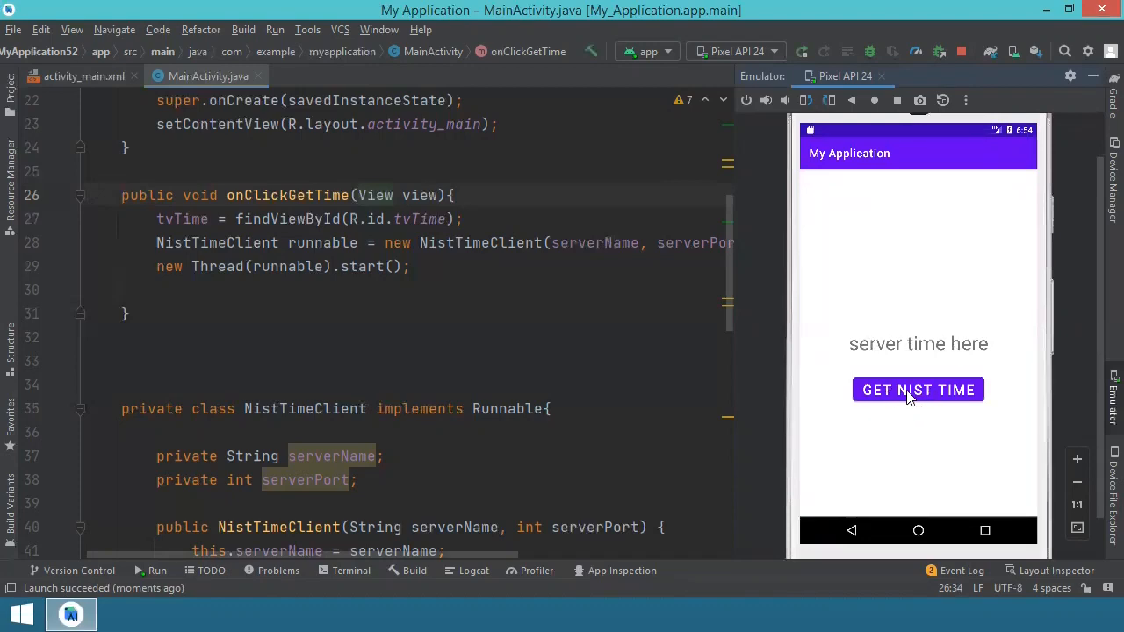
pyautogui.moveTo(887, 344)
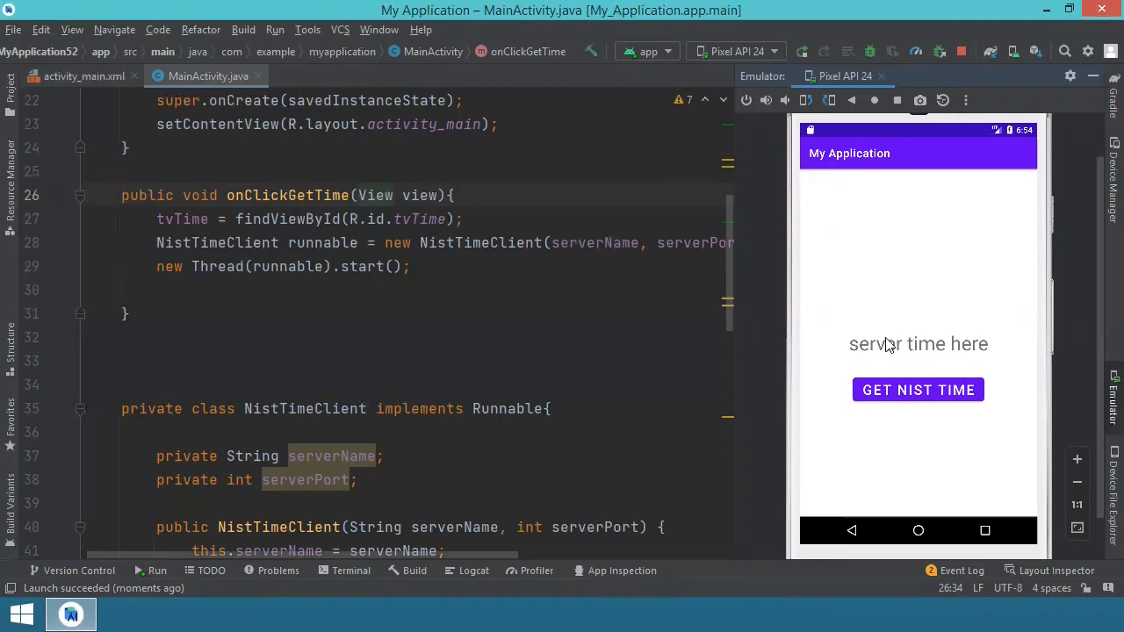
pyautogui.moveTo(883, 342)
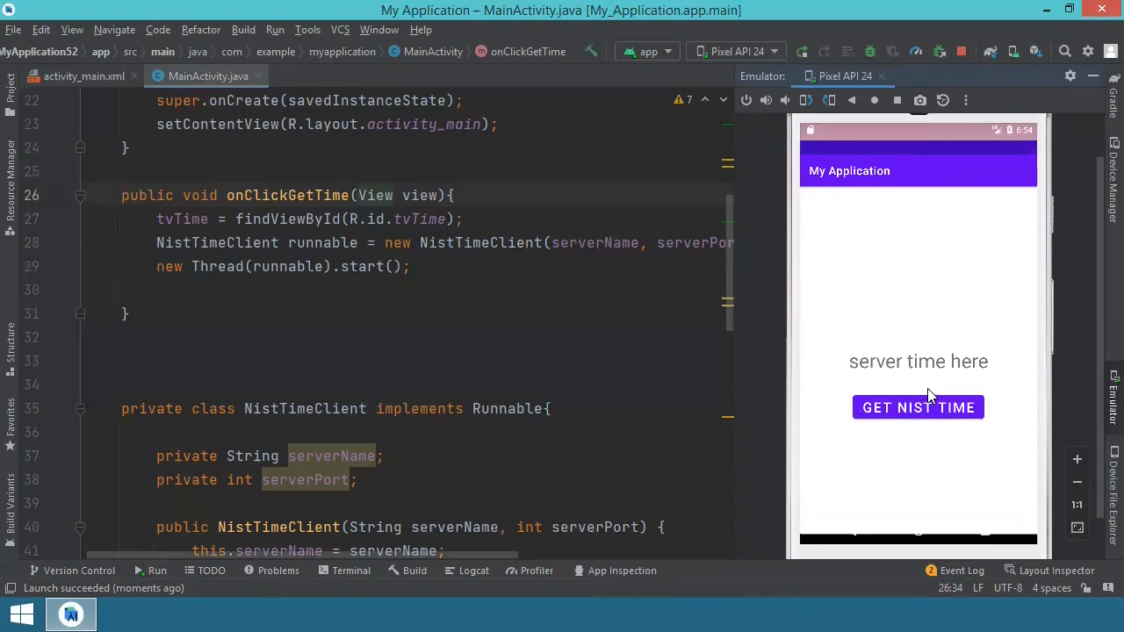
pyautogui.click(918, 406)
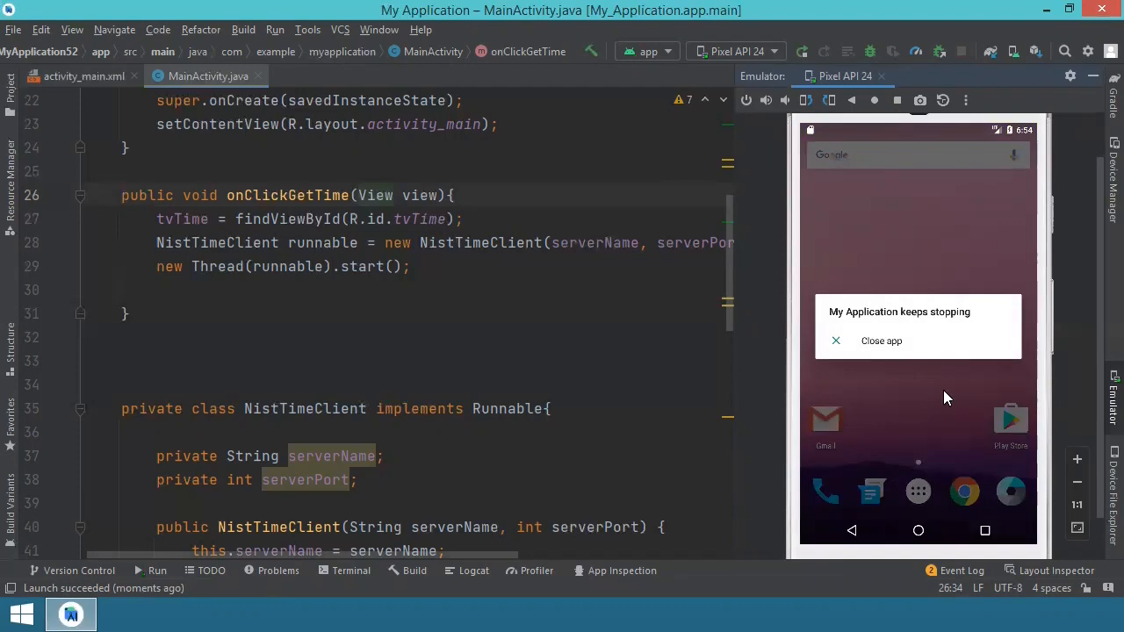
pyautogui.moveTo(882, 349)
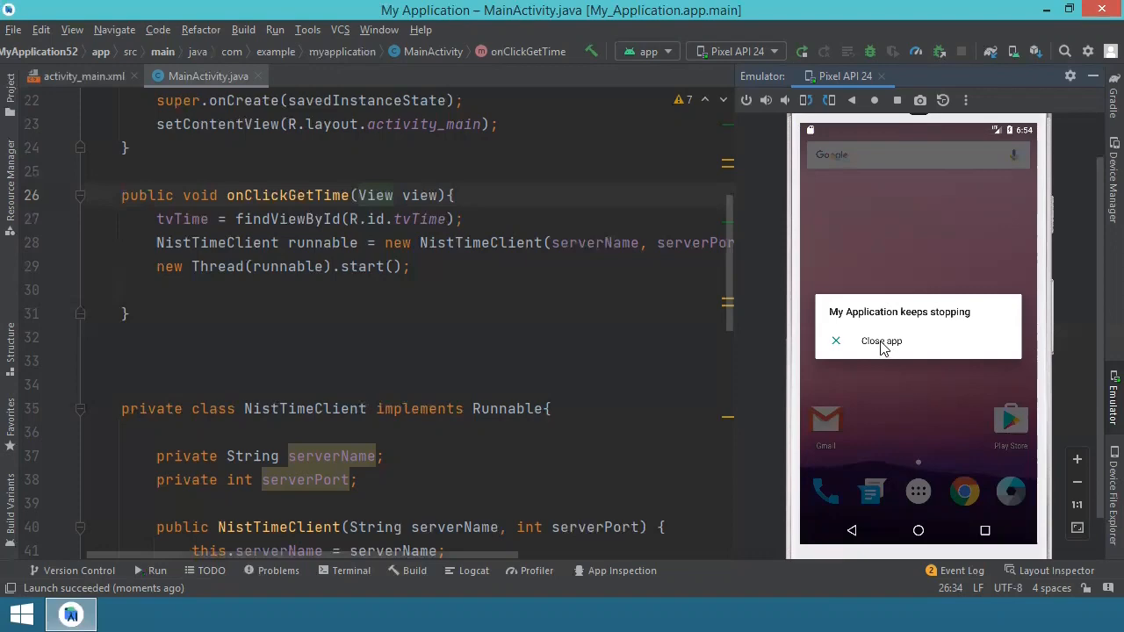
pyautogui.click(881, 341)
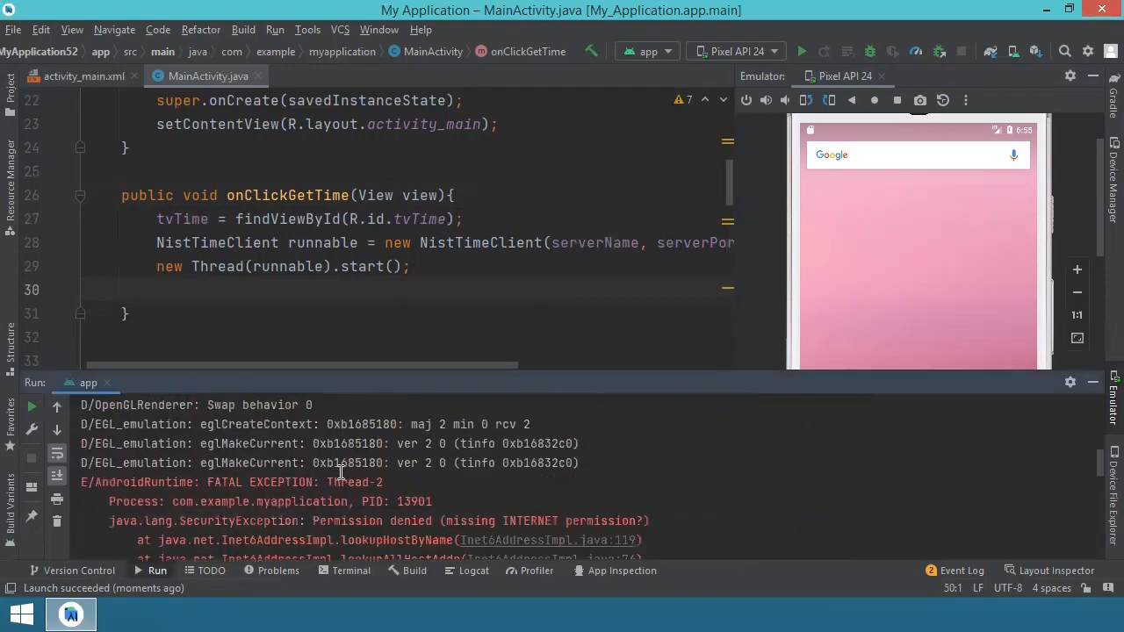
pyautogui.scroll(-3)
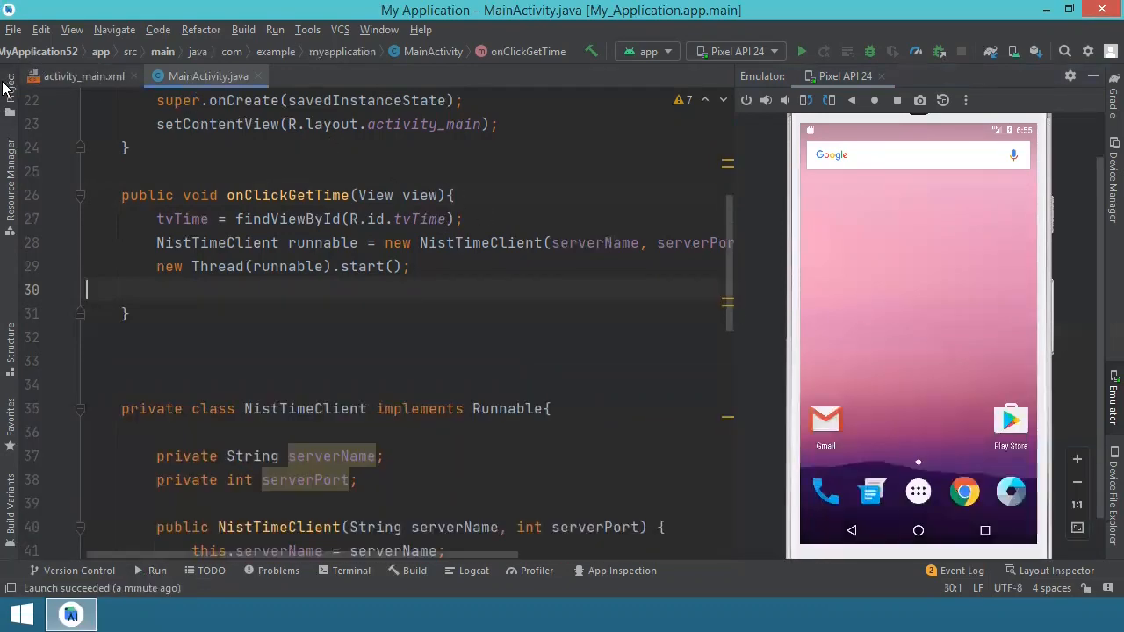
# Open AndroidManifest.xml from the Project view's manifests folder
pyautogui.click(10, 91)
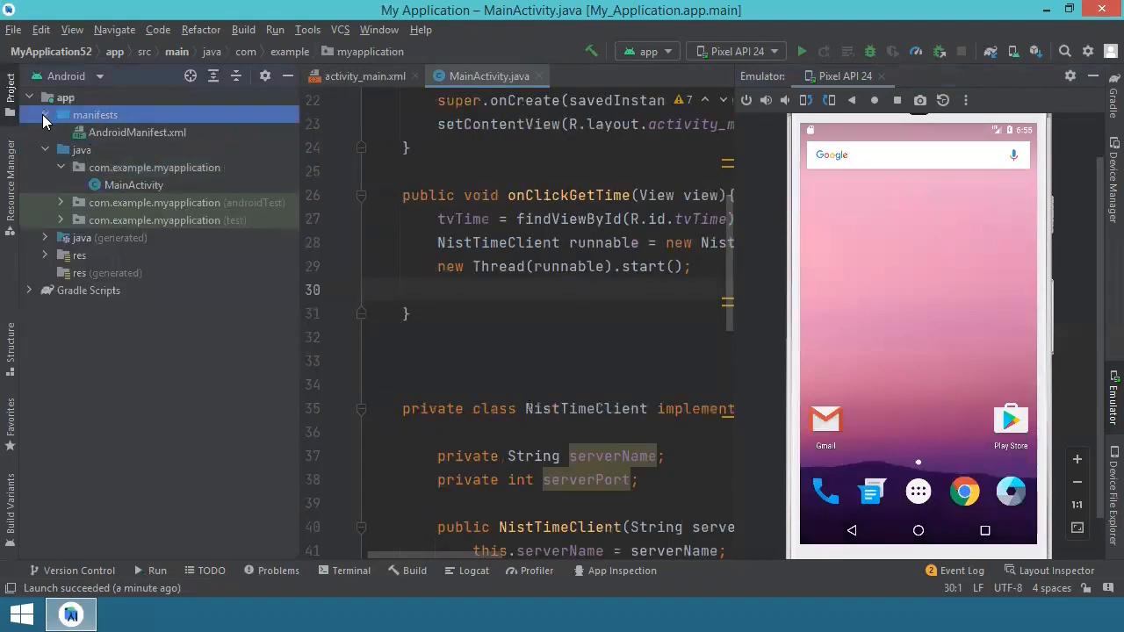
pyautogui.click(137, 132)
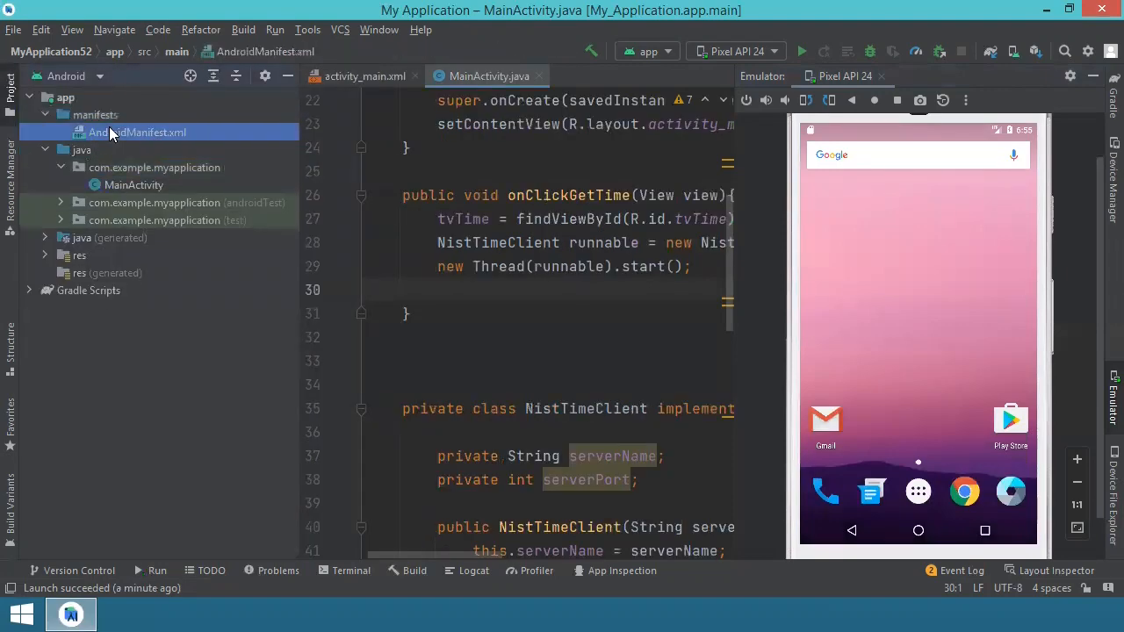
pyautogui.doubleClick(136, 132)
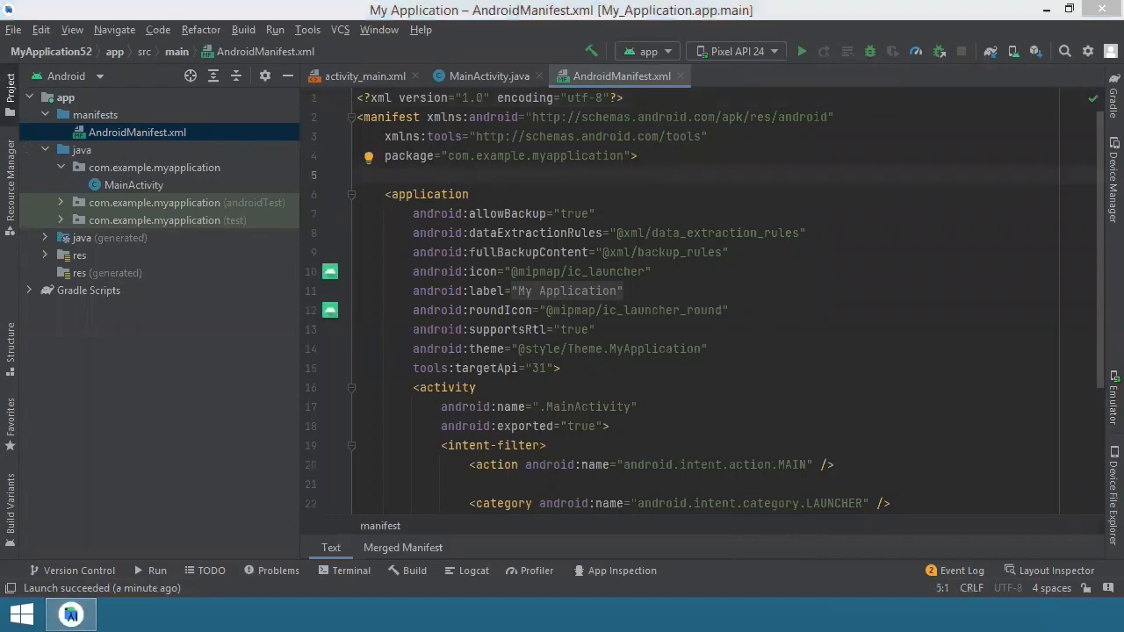
# Add <uses-permission android:name="android.permission.INTERNET"/> on line 5 using autocomplete
pyautogui.click(448, 175)
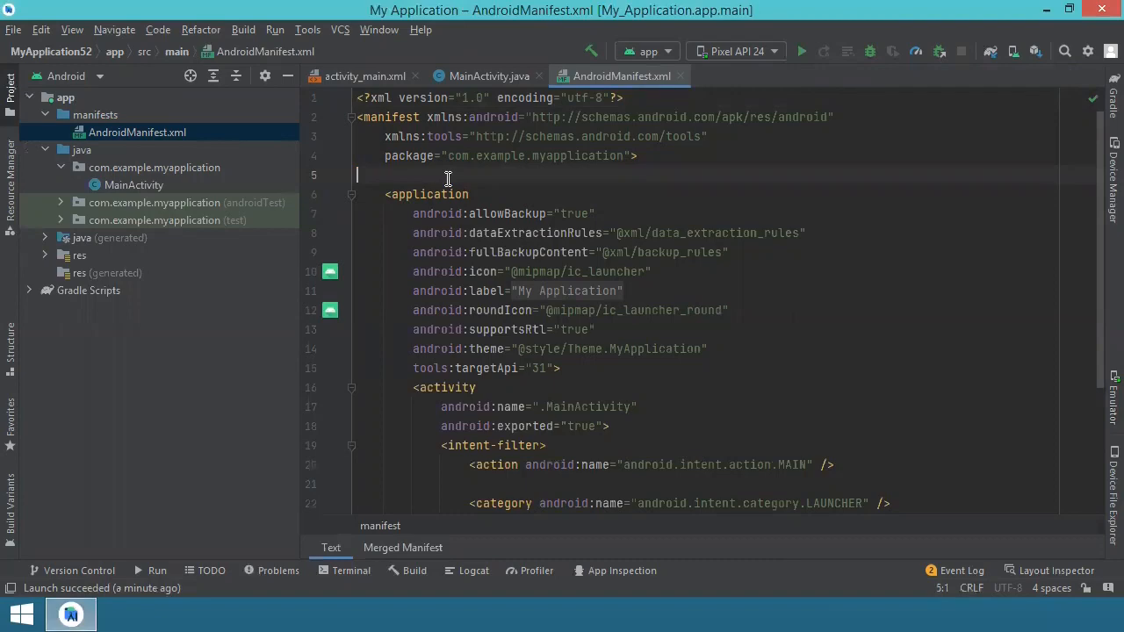
pyautogui.write('<')
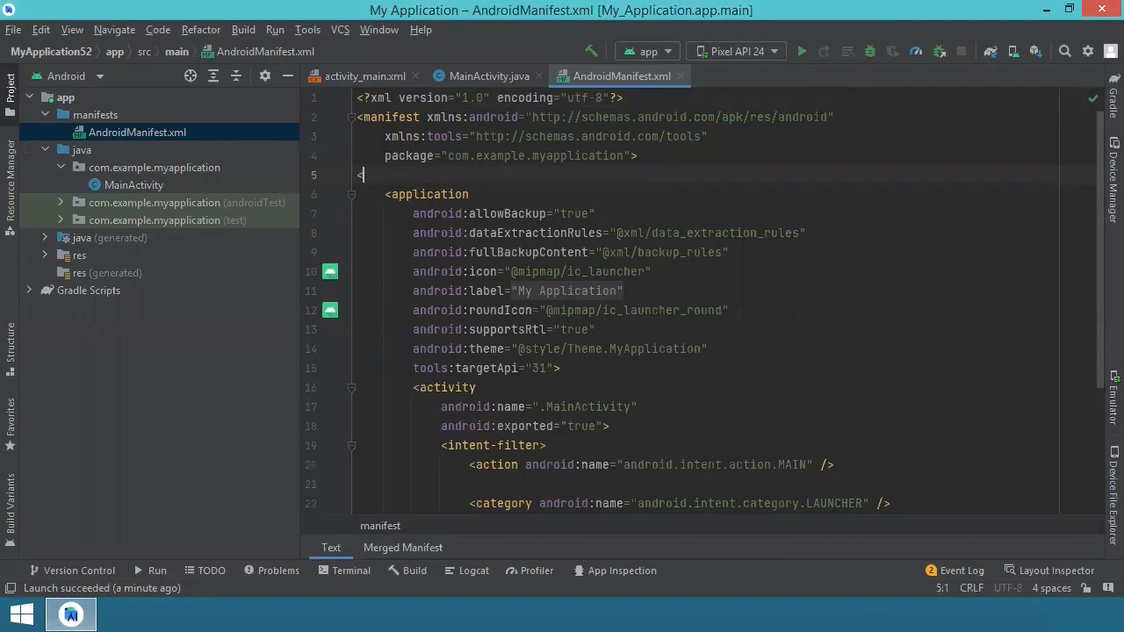
pyautogui.write('<u')
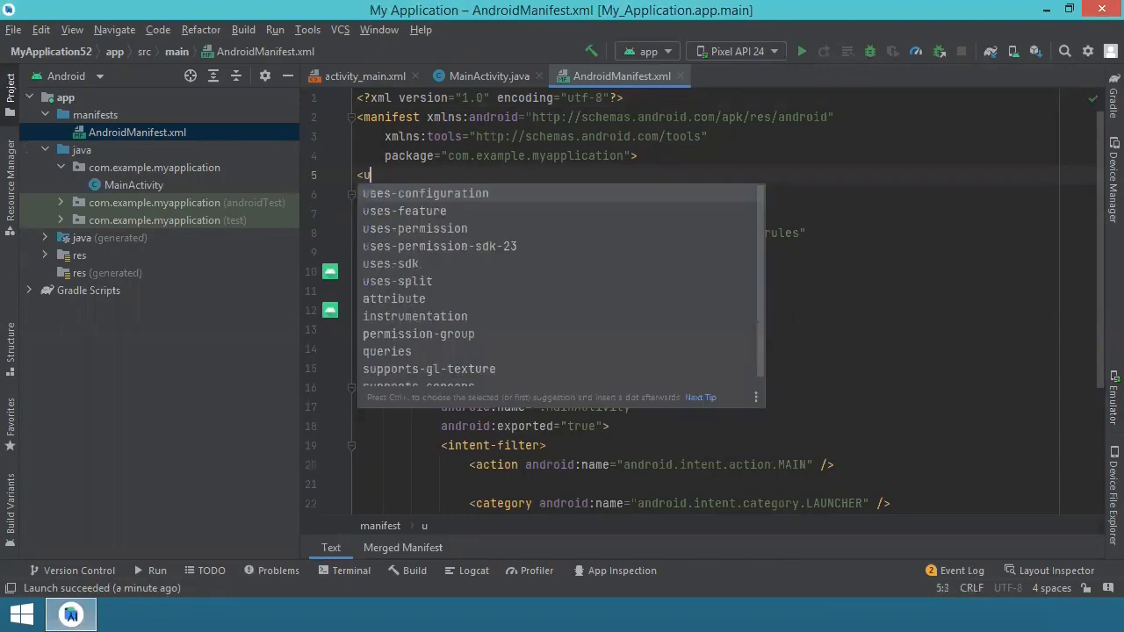
pyautogui.press('Escape')
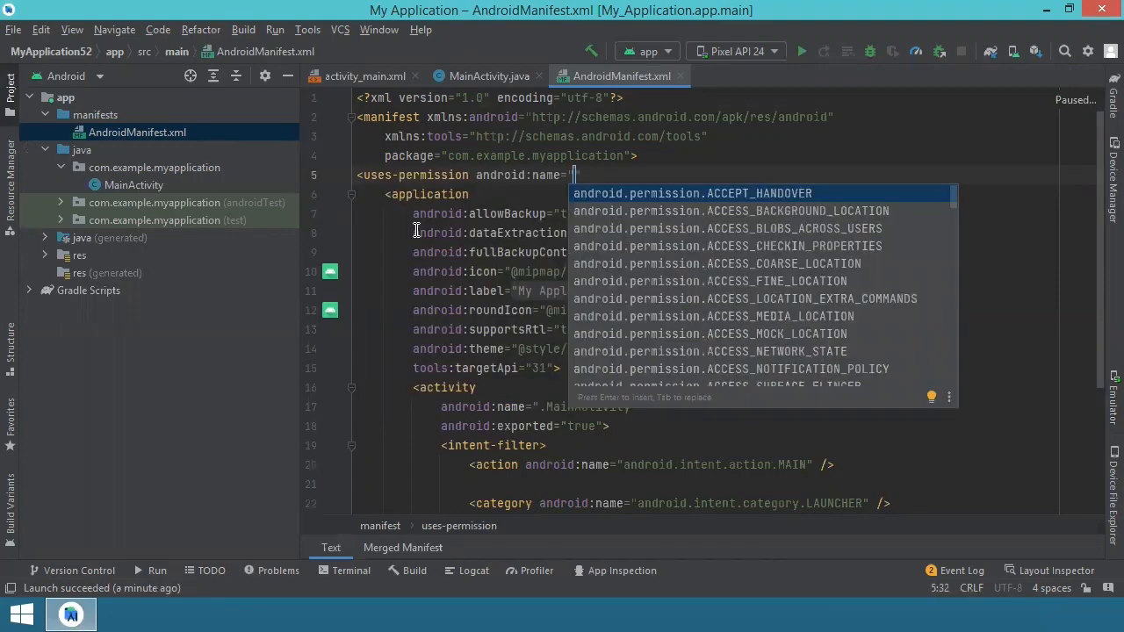
pyautogui.write('android.per')
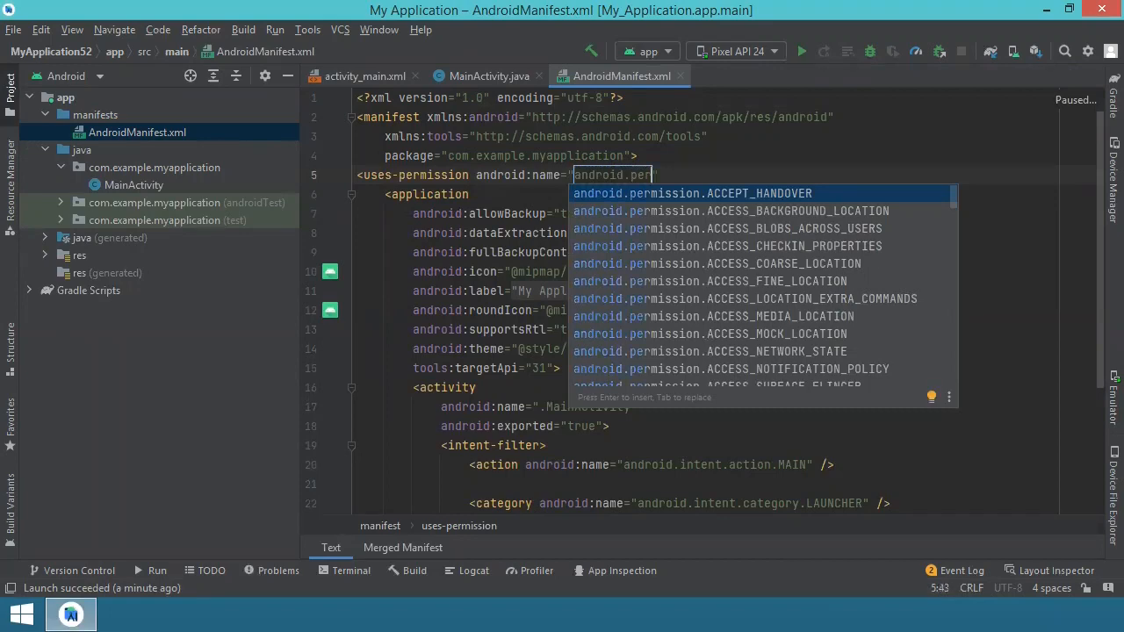
pyautogui.write('mission')
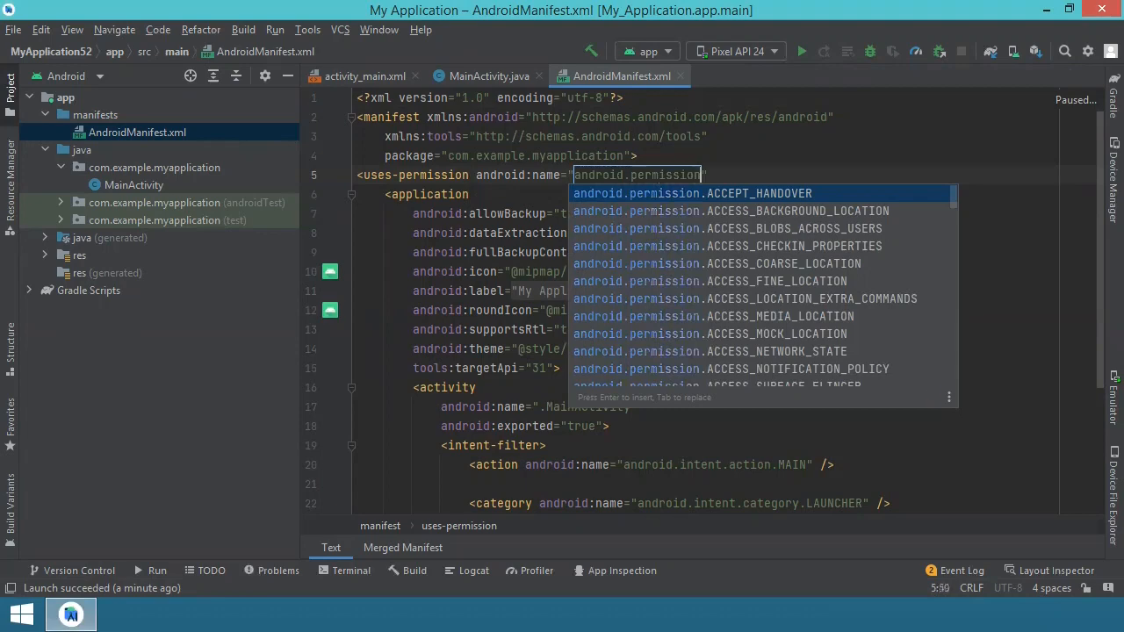
pyautogui.write('INTERNET')
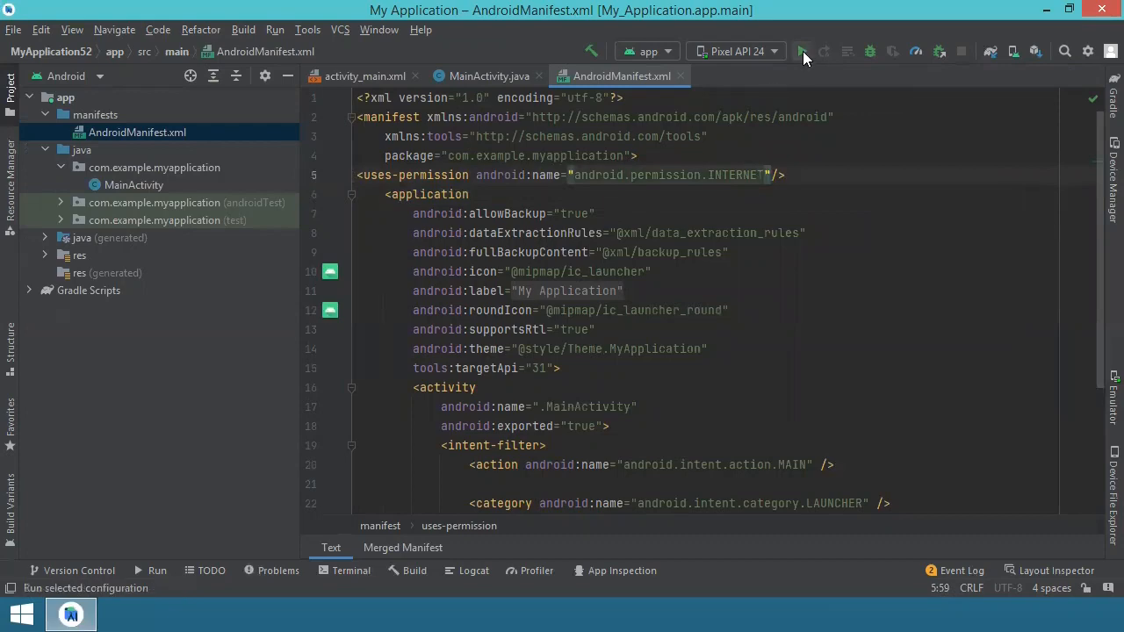
# Relaunch the app, fetch the NIST time 22-12-03 16:56:51, then go to the emulator home screen
pyautogui.click(800, 51)
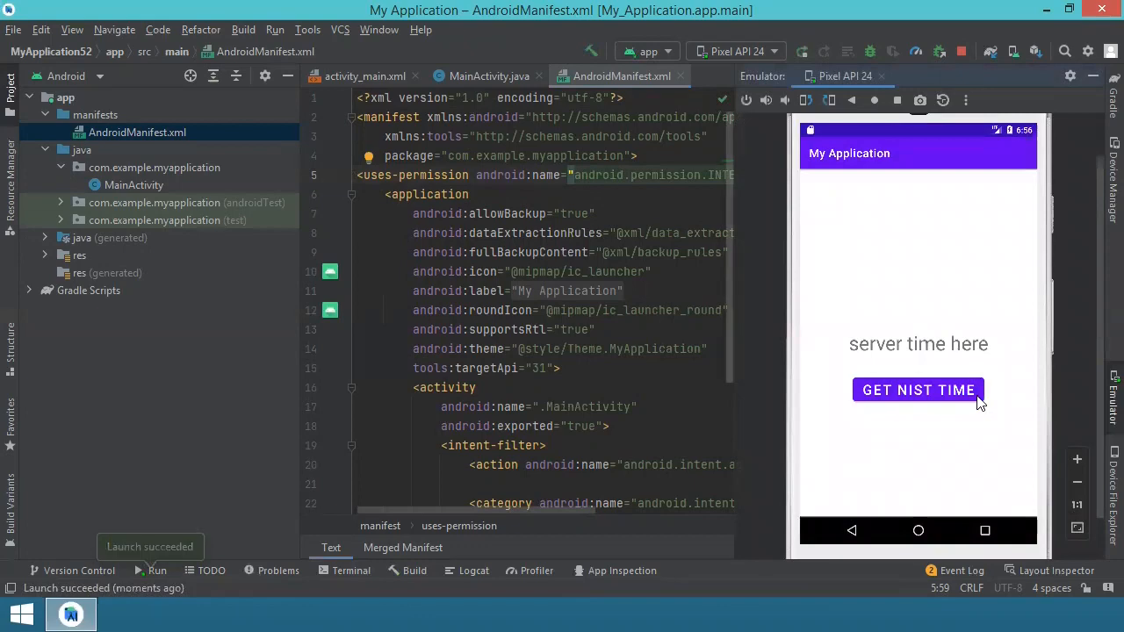
pyautogui.click(917, 390)
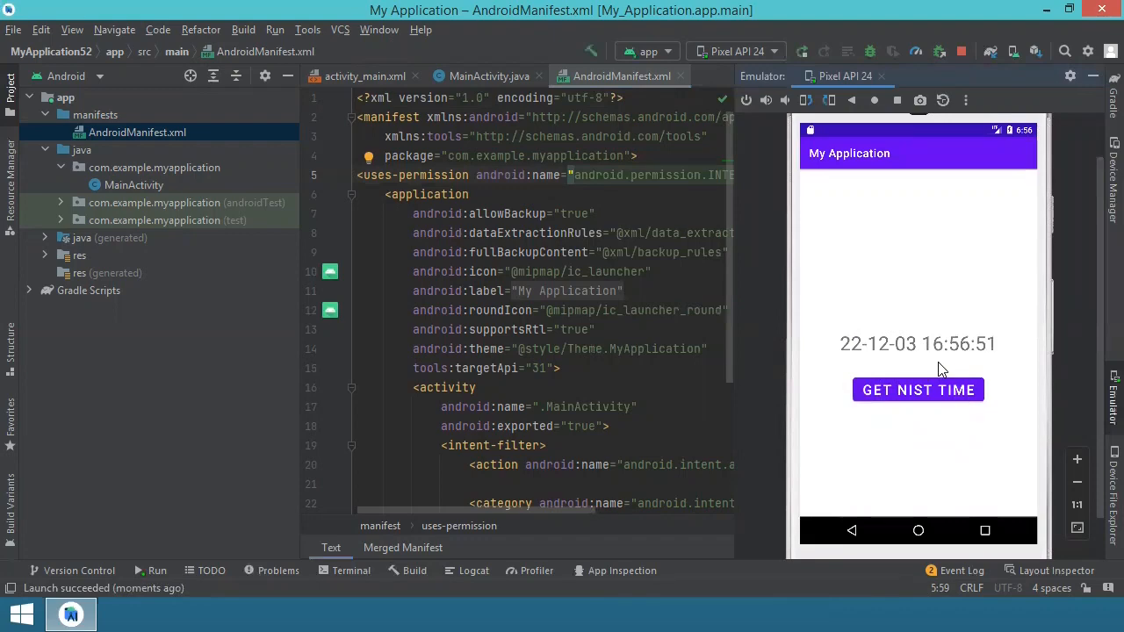
pyautogui.click(960, 51)
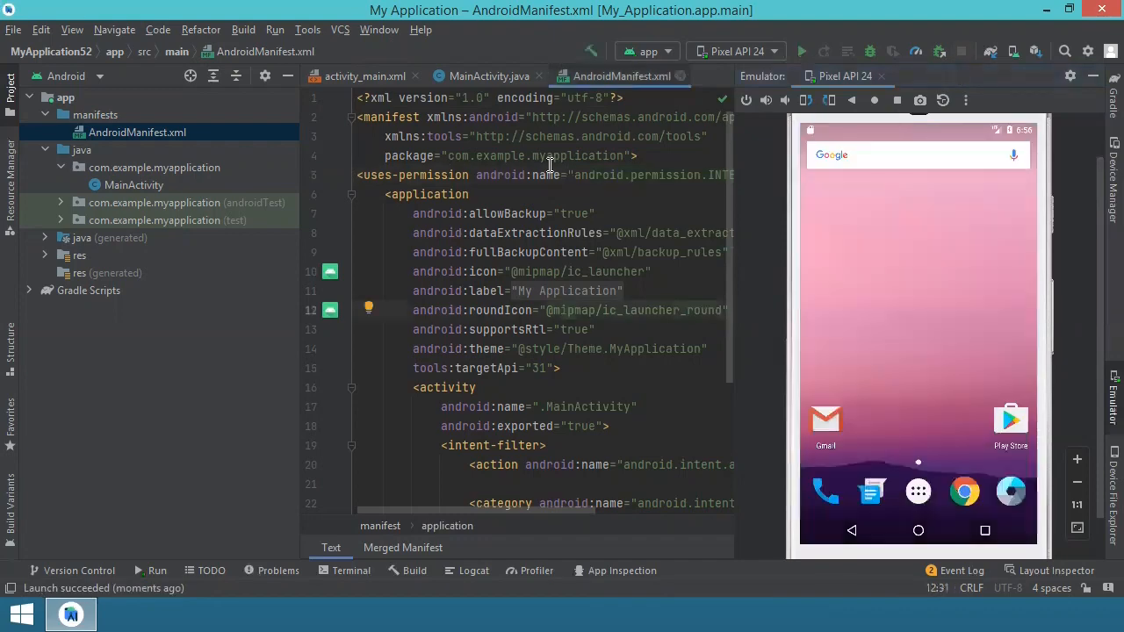
pyautogui.moveTo(488, 174)
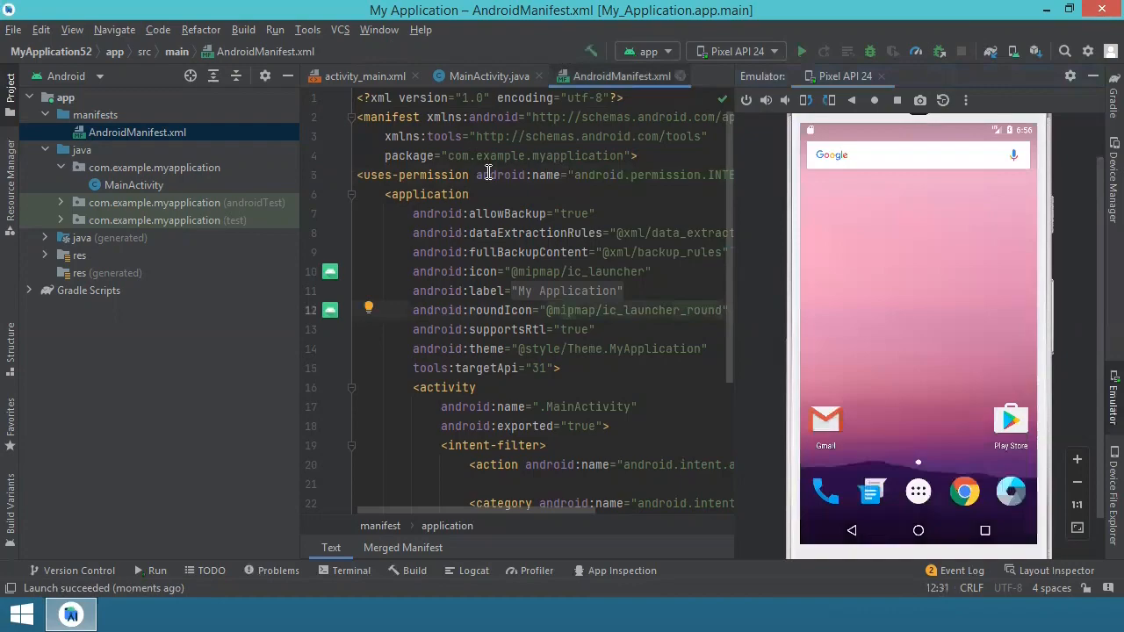
# In run(), comment out the original recTime line and remove .substring(6,23) from its copy
pyautogui.click(489, 75)
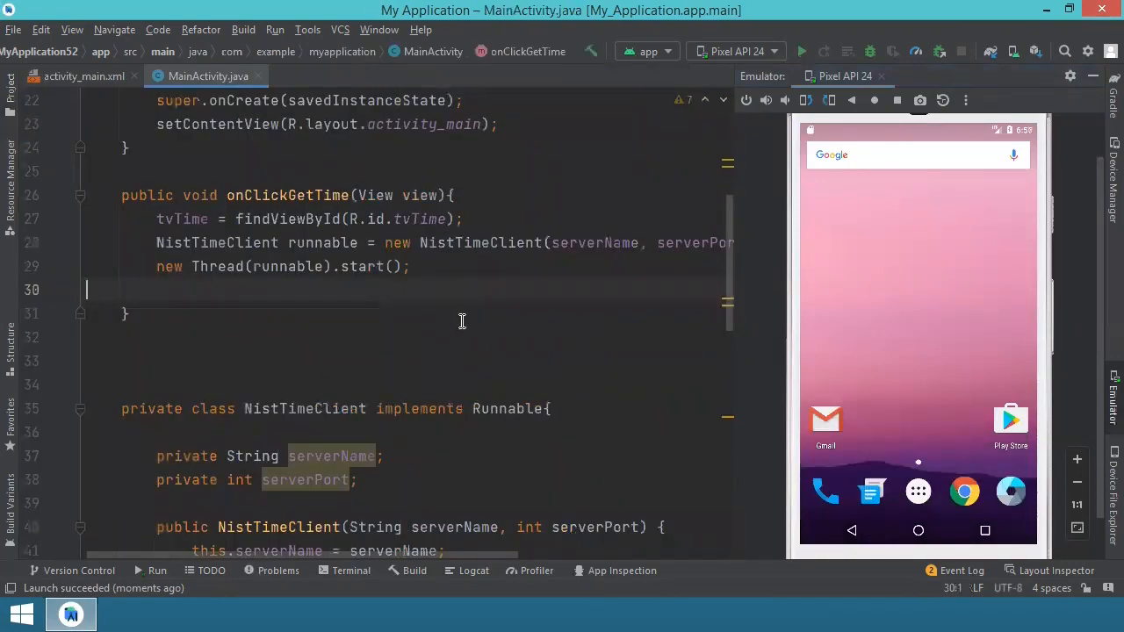
pyautogui.scroll(-3)
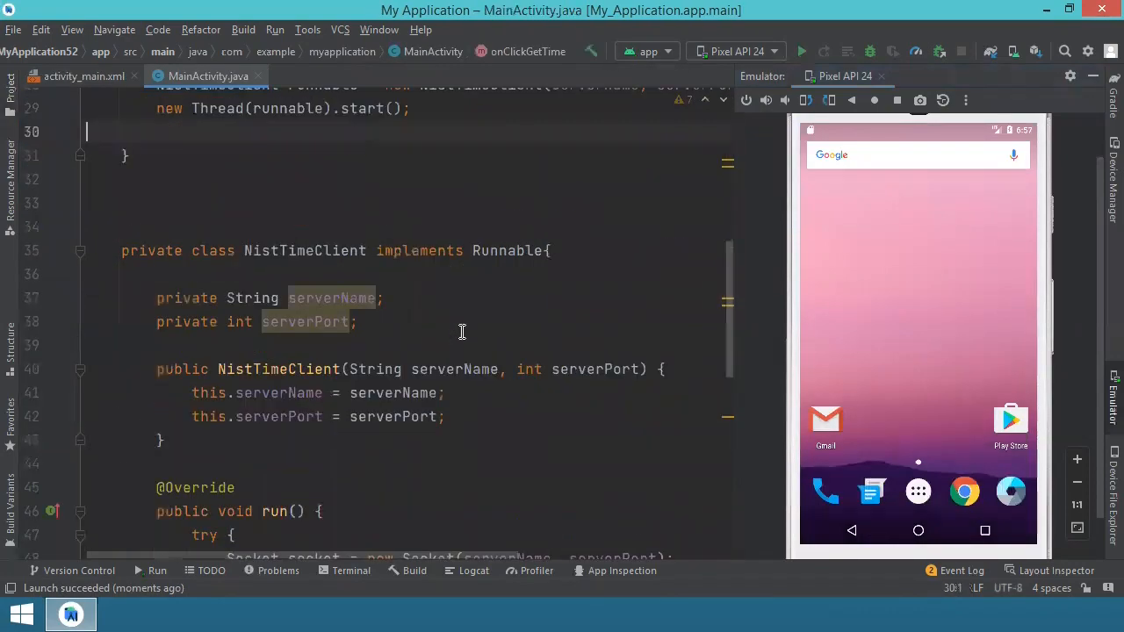
pyautogui.scroll(-3)
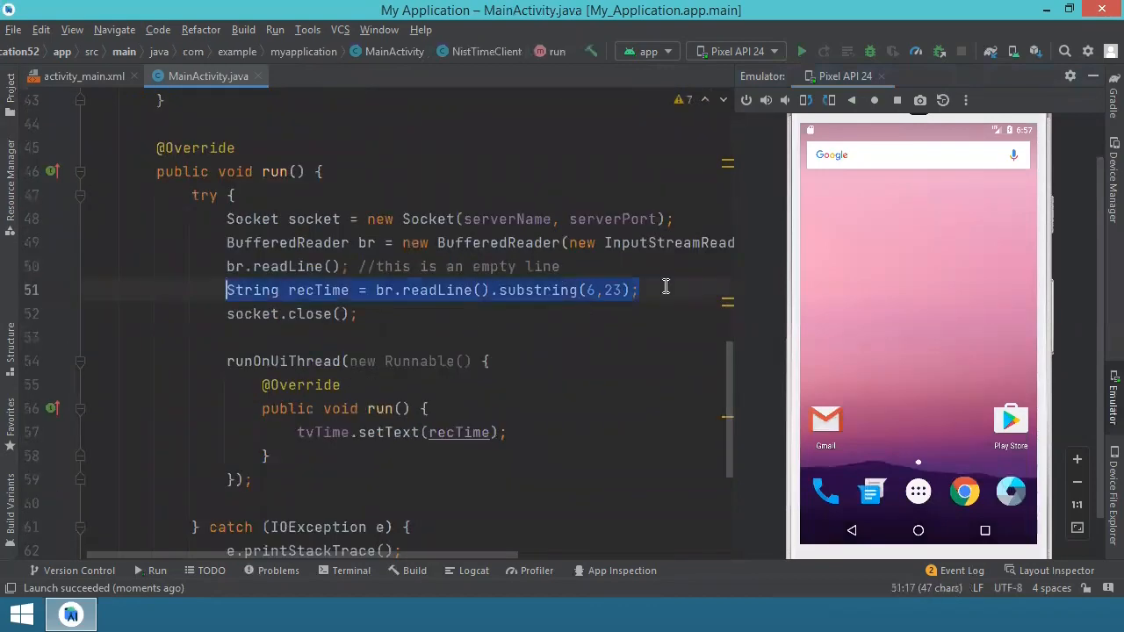
pyautogui.press('Return')
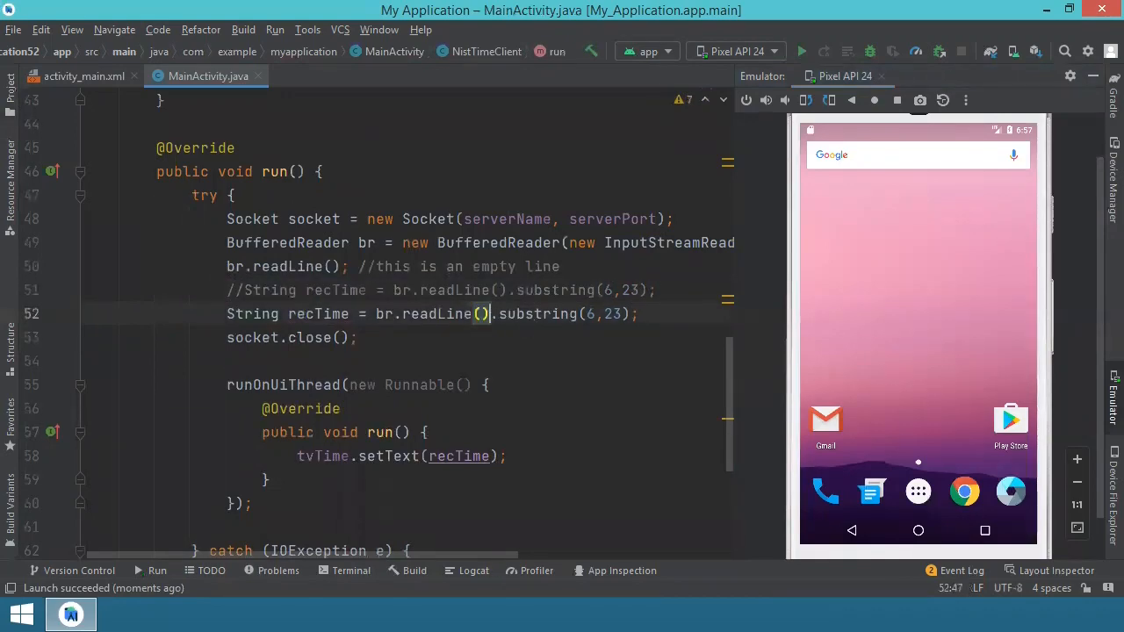
pyautogui.write('/////')
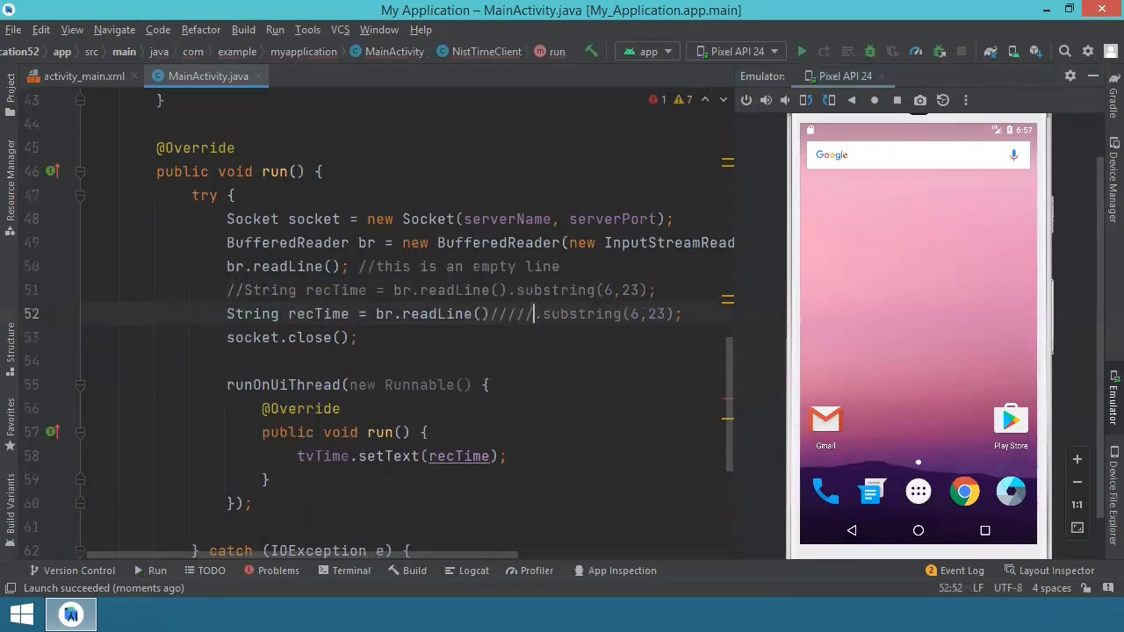
pyautogui.press('Backspace')
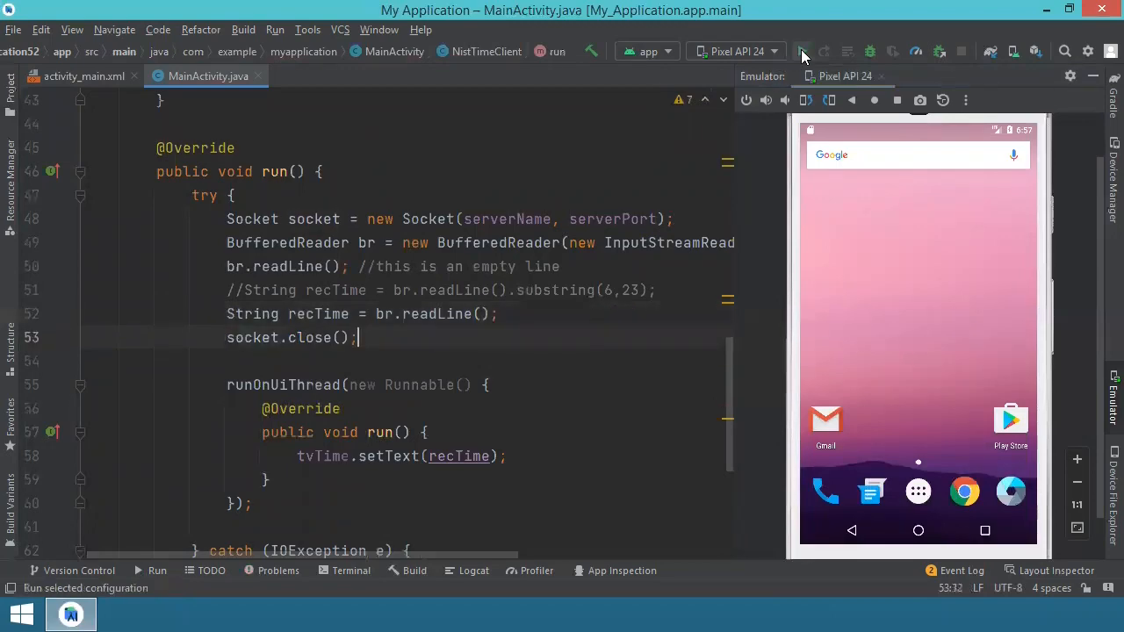
pyautogui.click(800, 51)
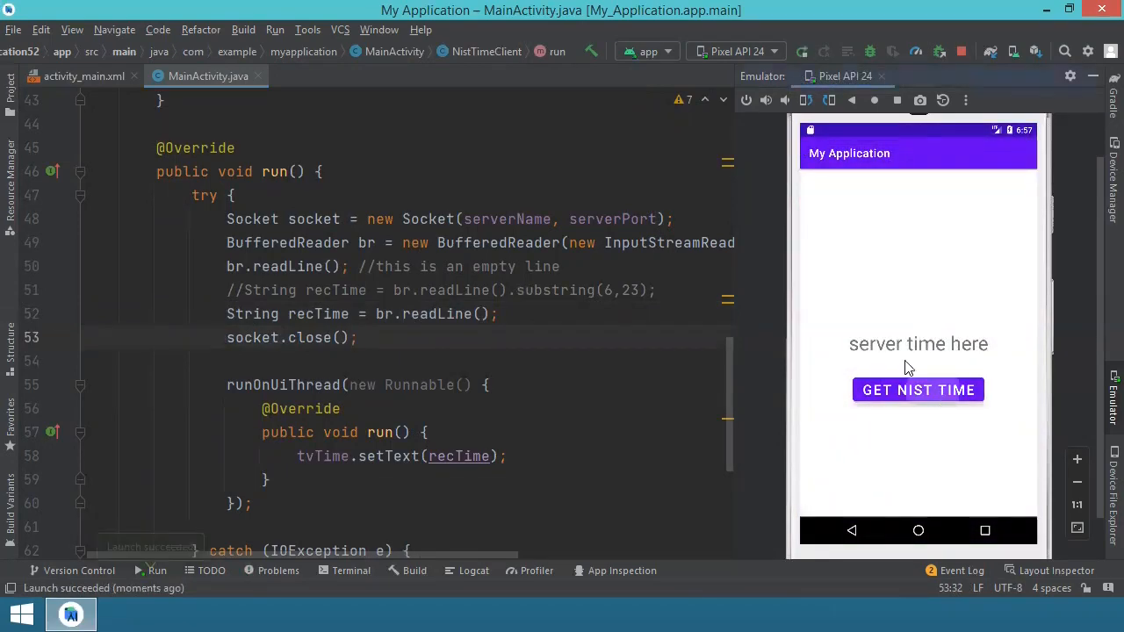
pyautogui.click(917, 388)
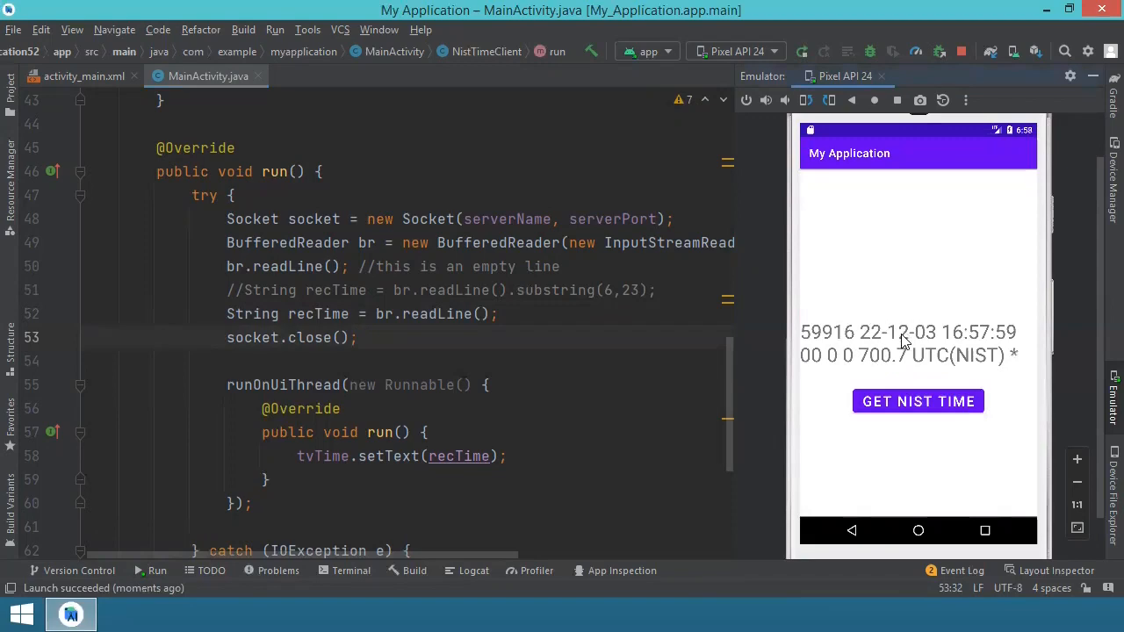
pyautogui.moveTo(860, 329)
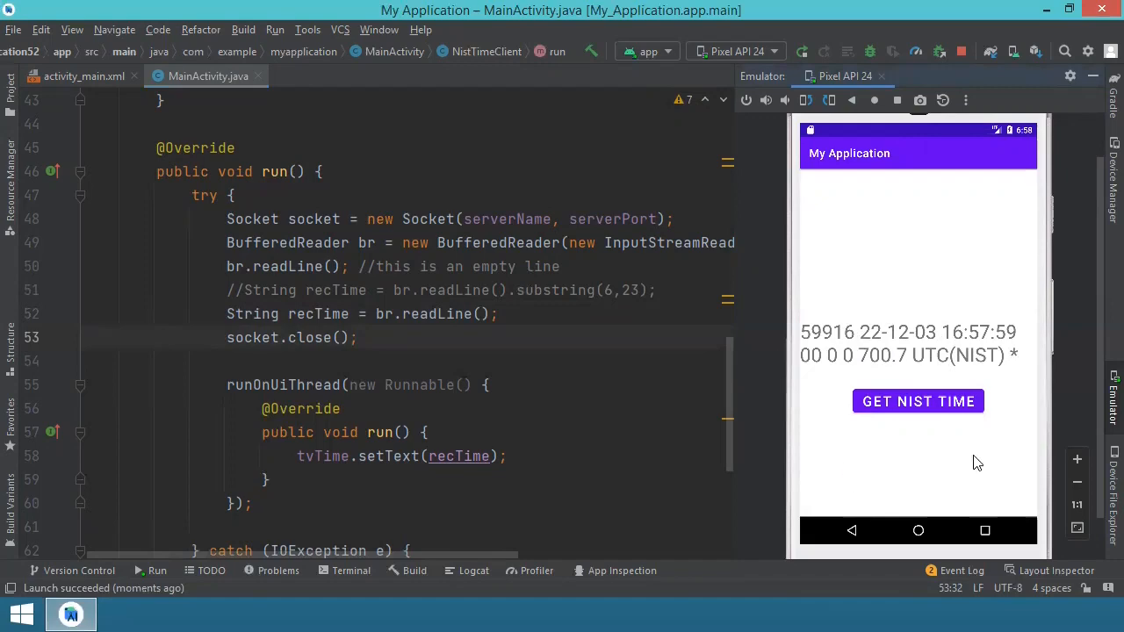
pyautogui.moveTo(781, 390)
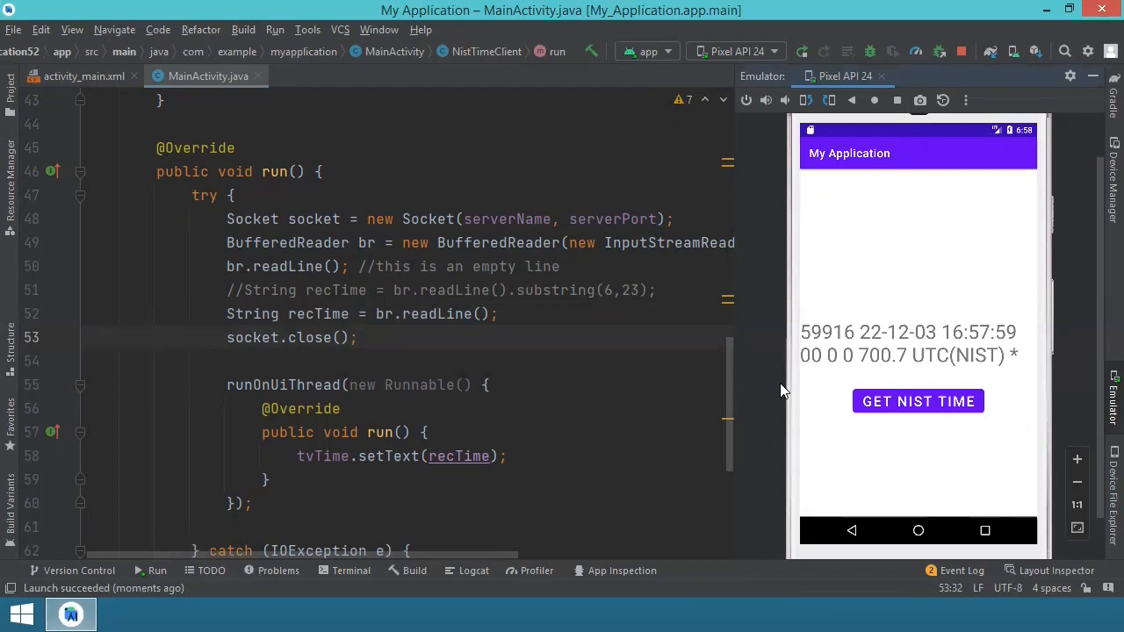
pyautogui.moveTo(600, 190)
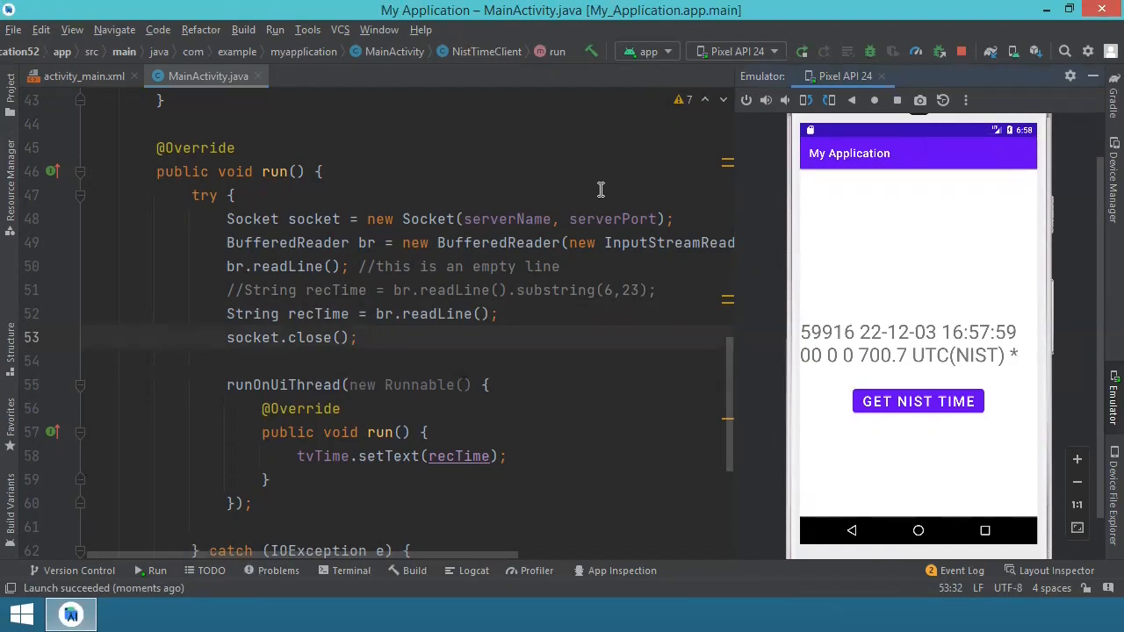